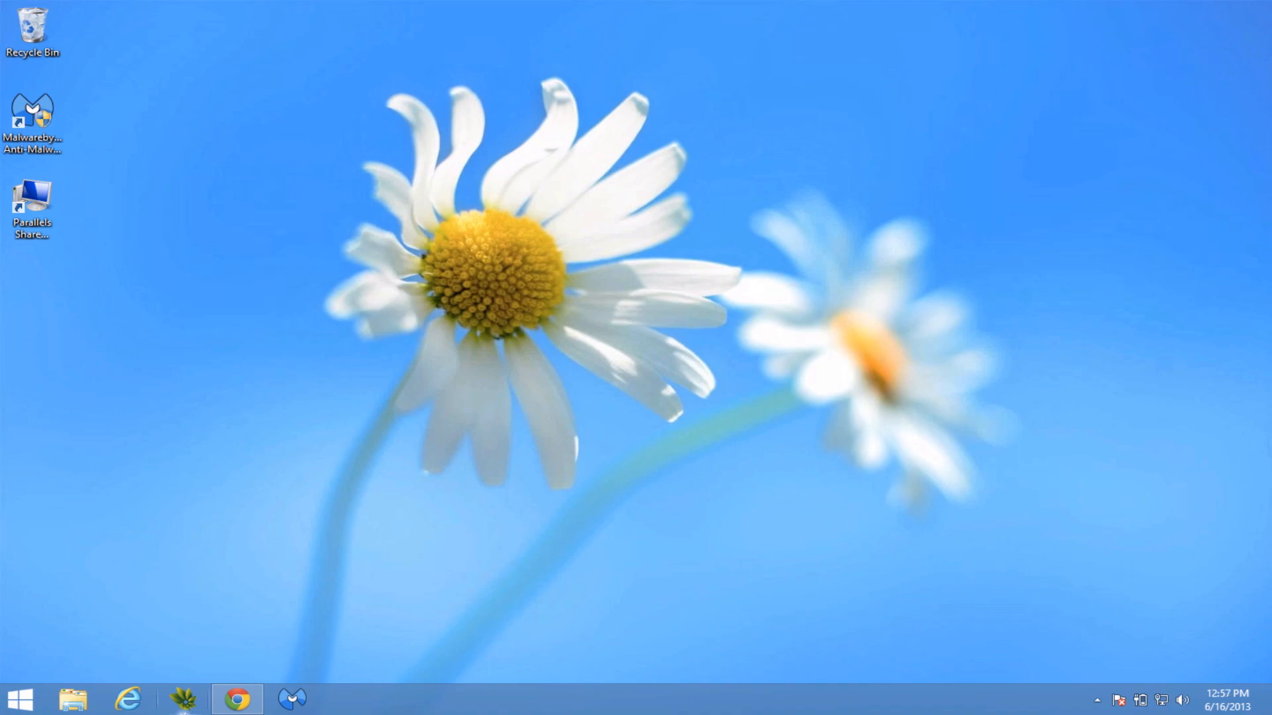
Go from the Start8 menu to the Start screen and open the Provincetown Weather tile.
{"action": "left_click", "coordinate": [237, 698]}
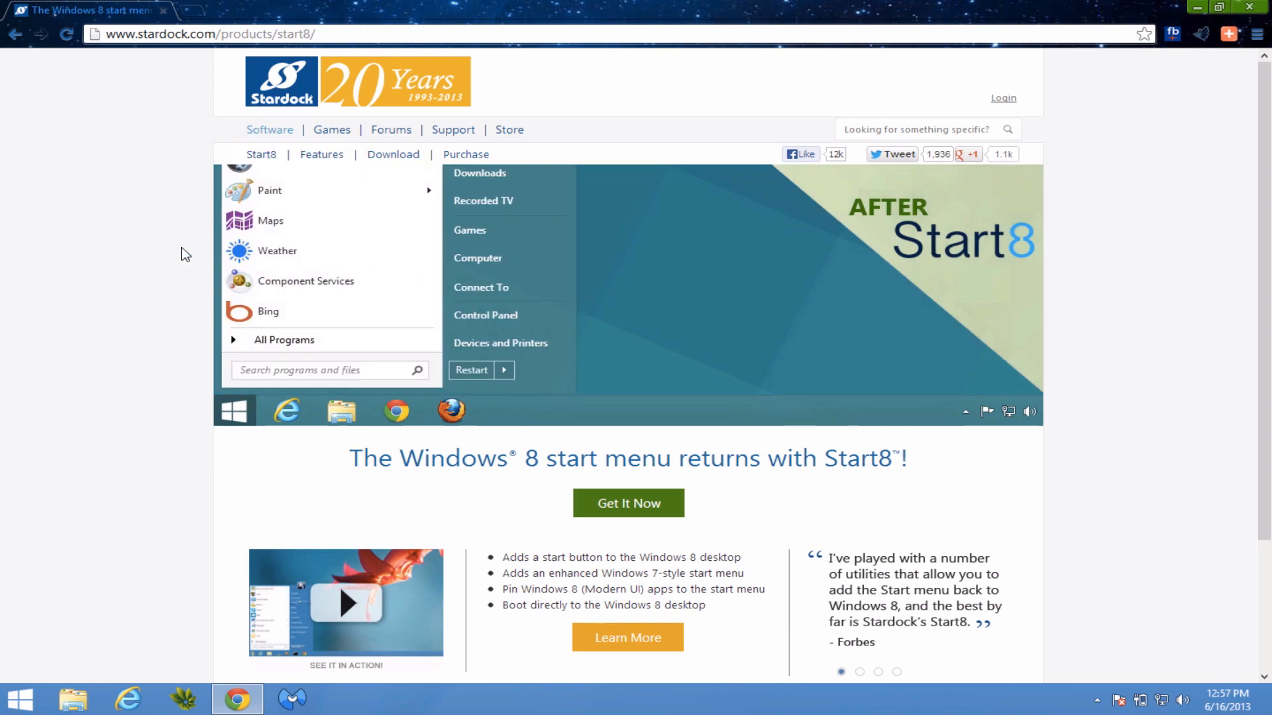
{"action": "scroll", "scroll_direction": "down", "scroll_amount": 3}
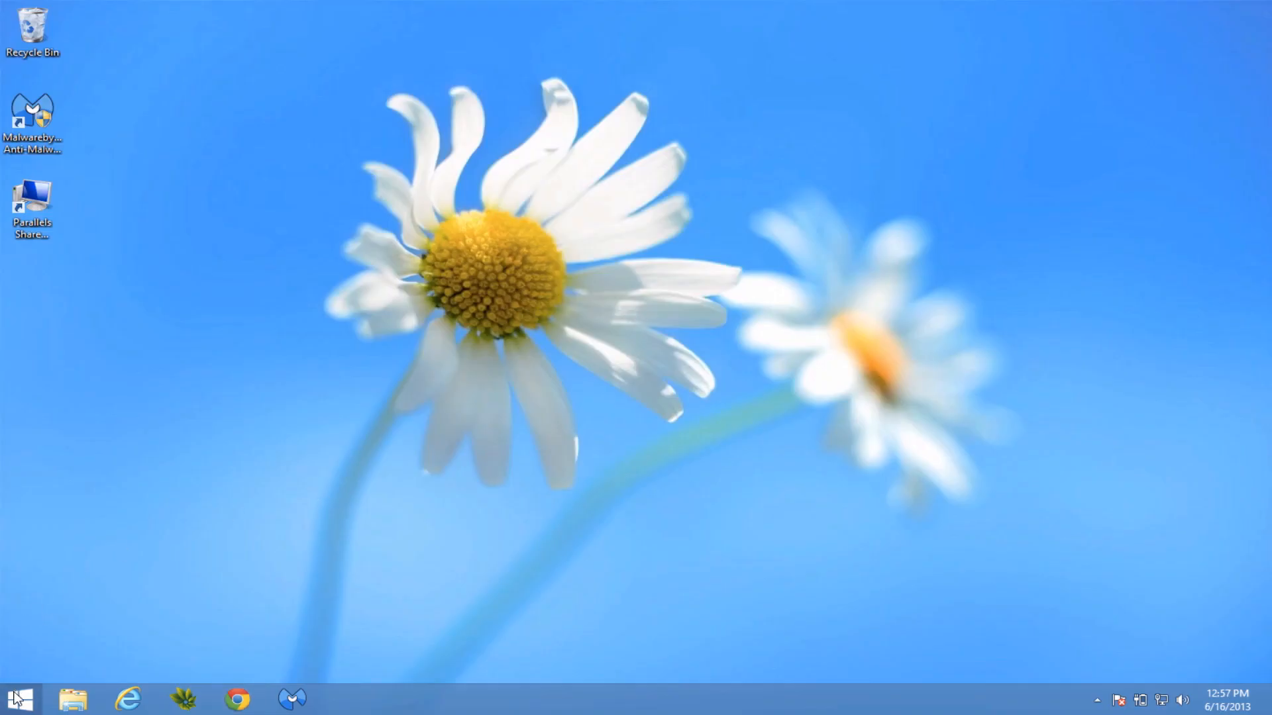
{"action": "left_click", "coordinate": [18, 698]}
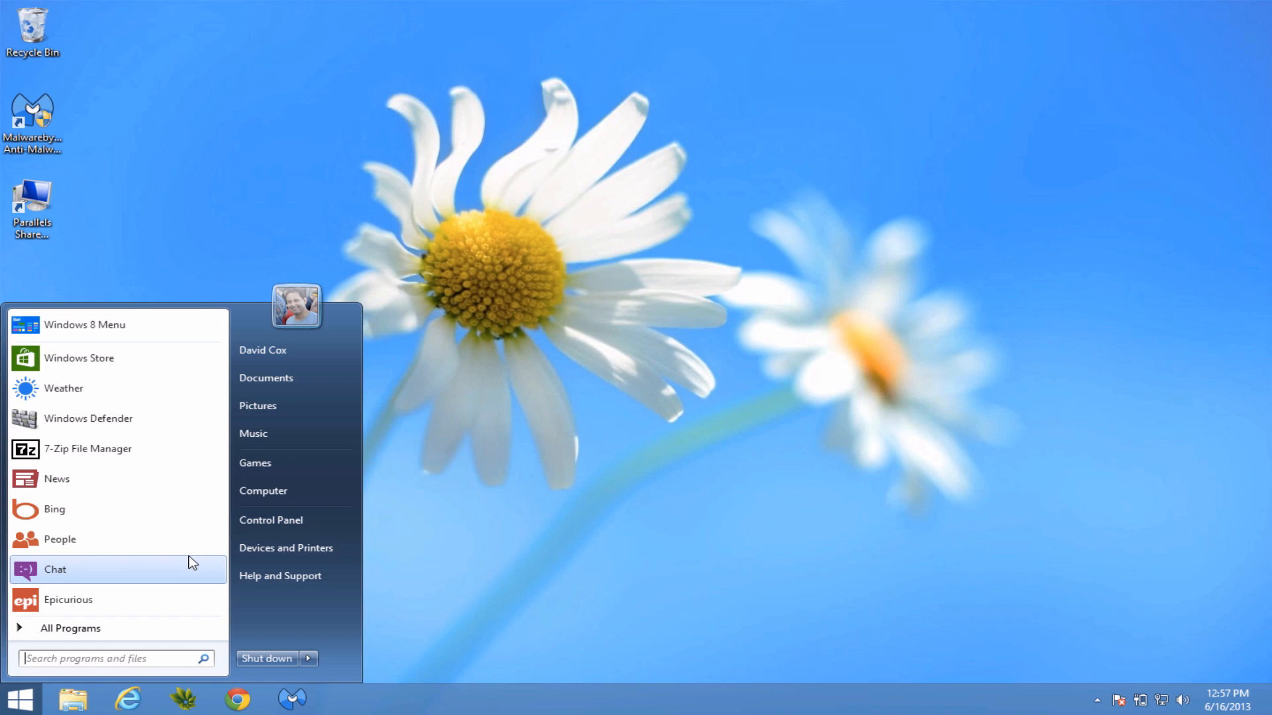
{"action": "mouse_move", "coordinate": [527, 386]}
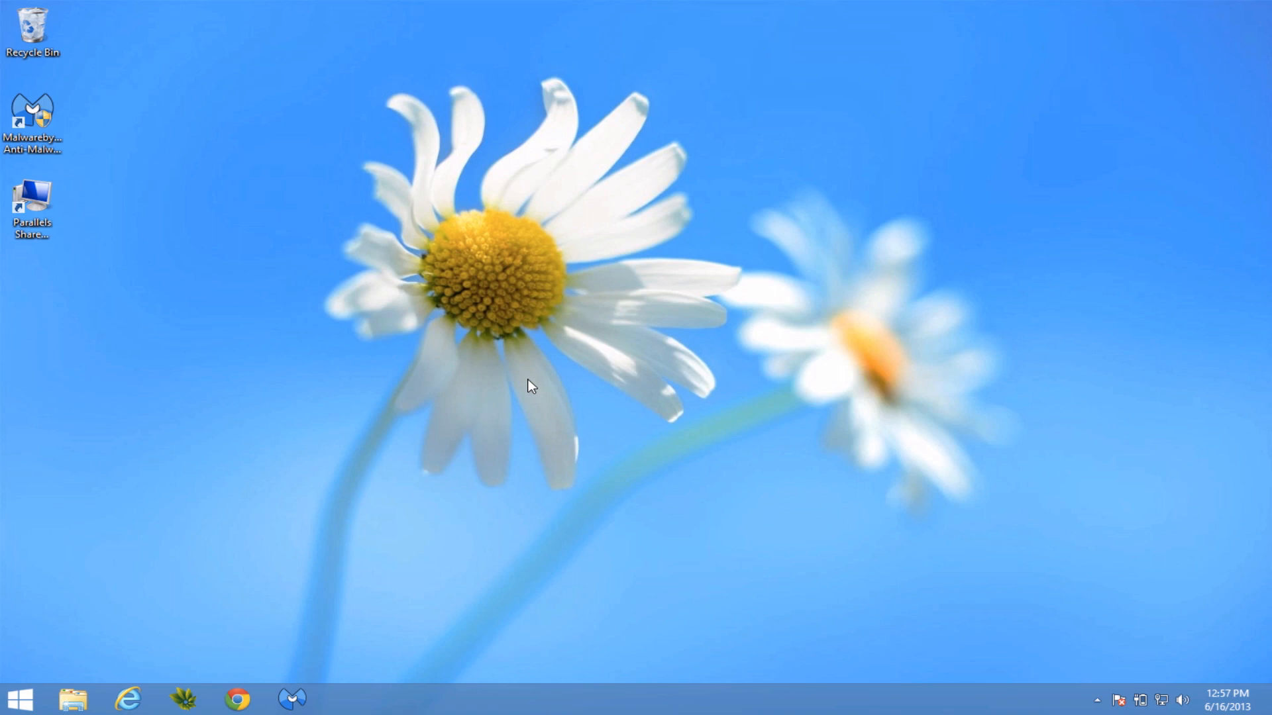
{"action": "mouse_move", "coordinate": [205, 567]}
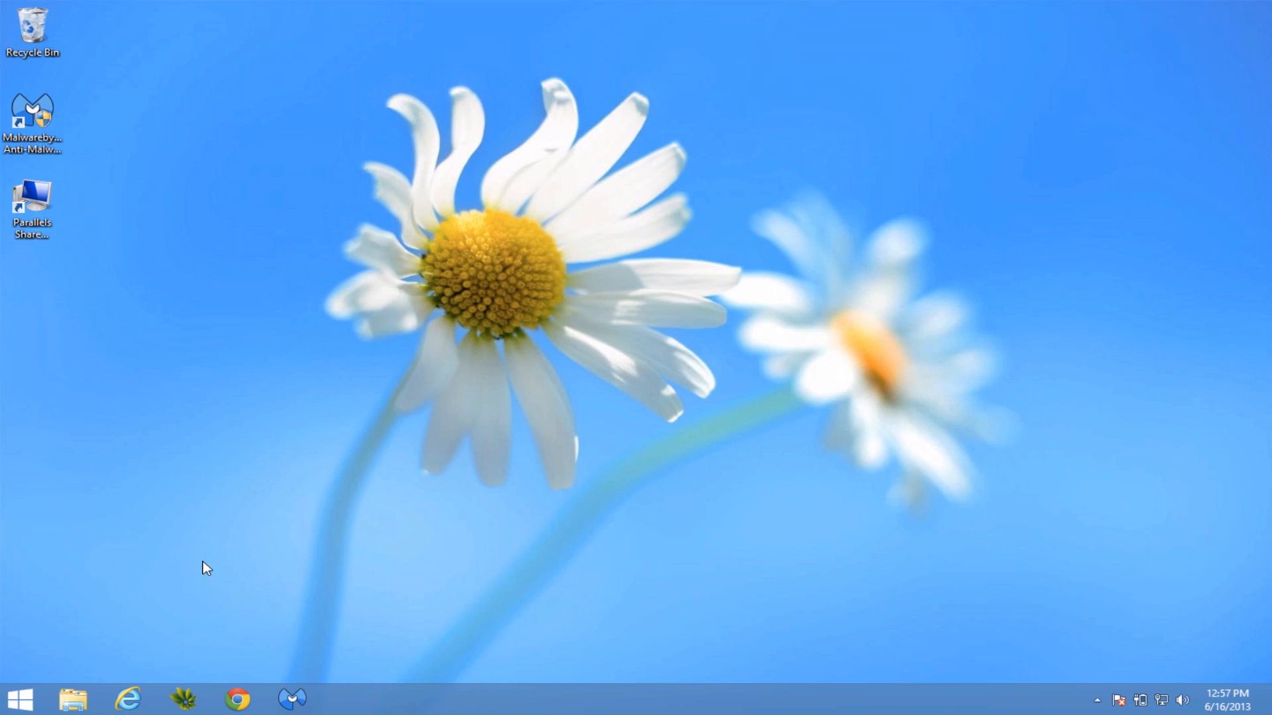
{"action": "left_click", "coordinate": [19, 698]}
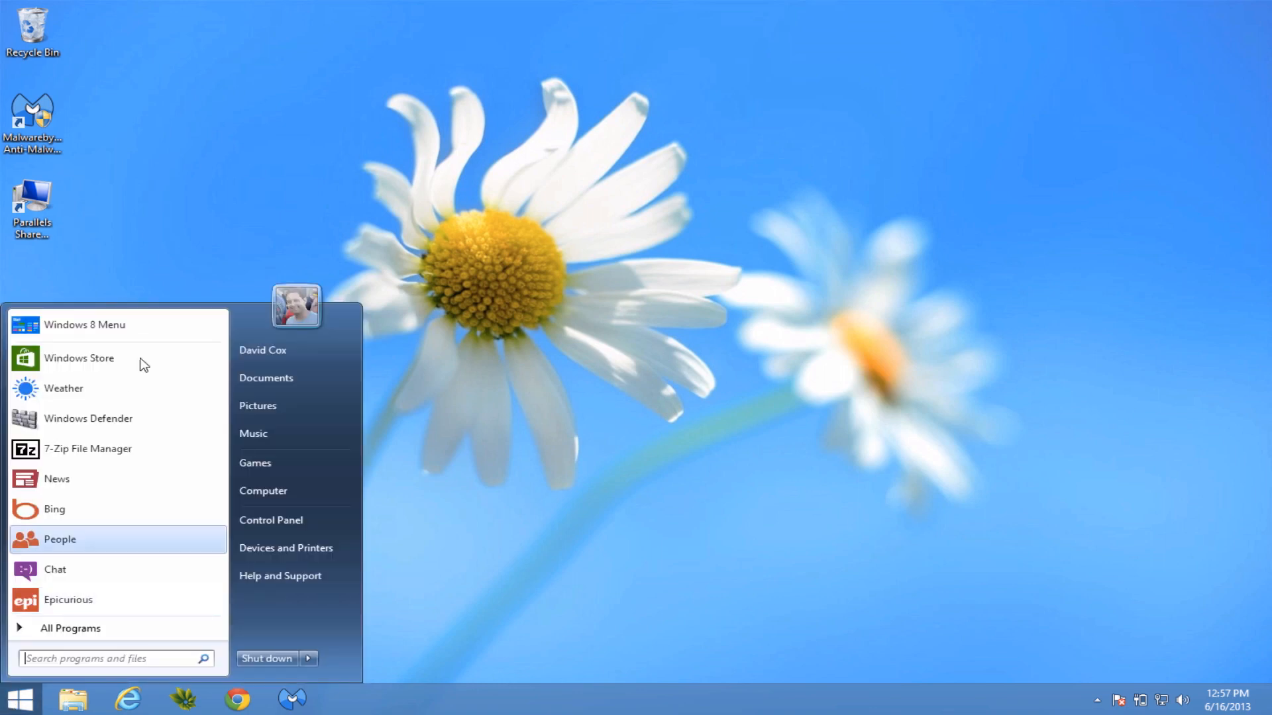
{"action": "left_click", "coordinate": [85, 324]}
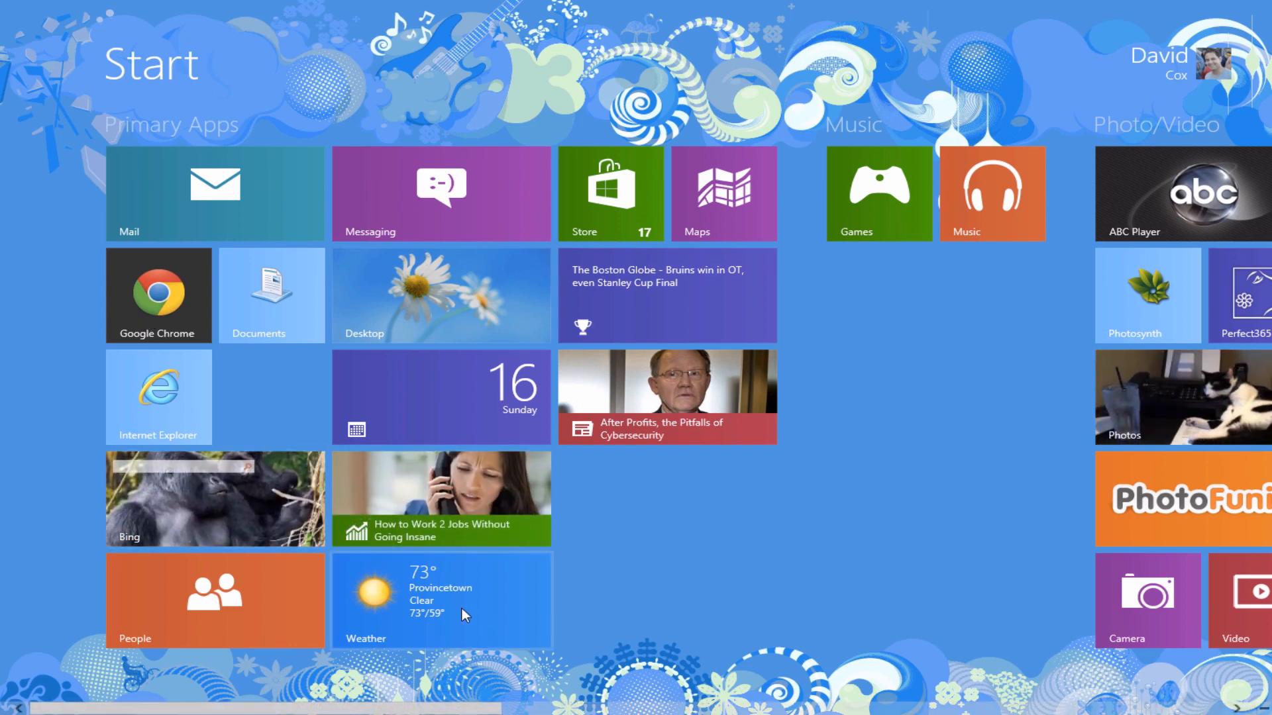
{"action": "left_click", "coordinate": [440, 600]}
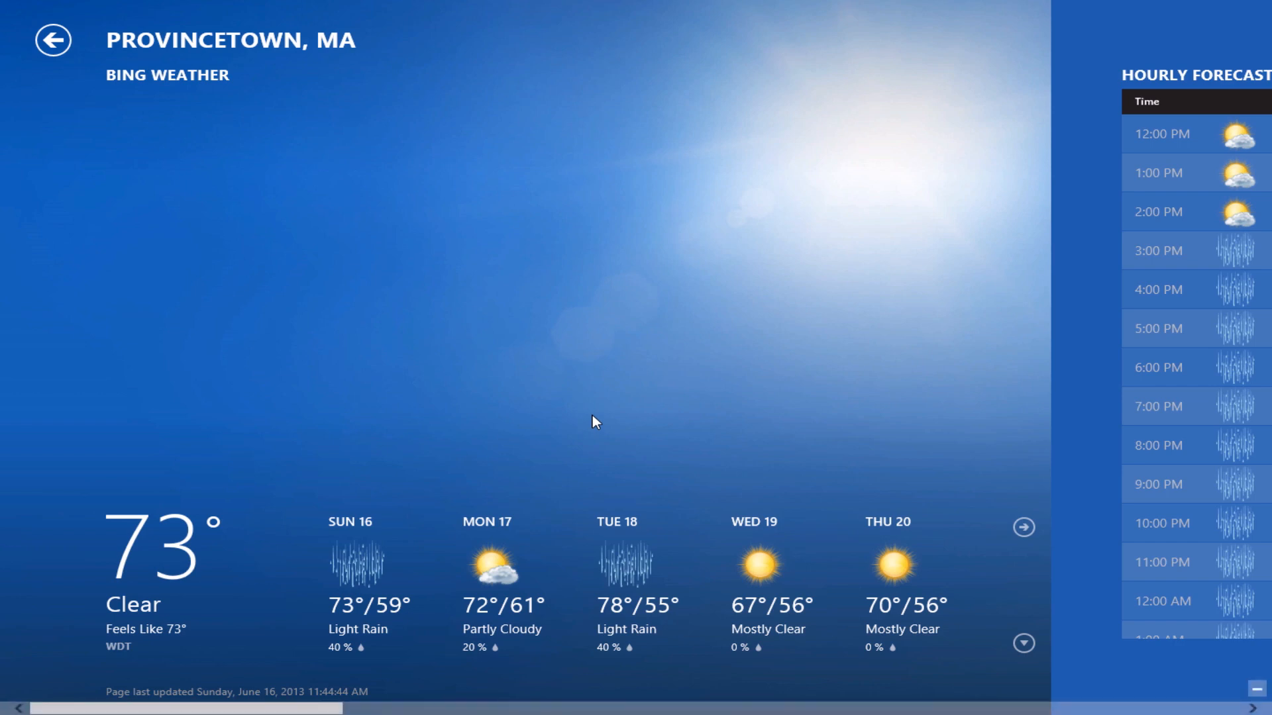
{"action": "mouse_move", "coordinate": [574, 33]}
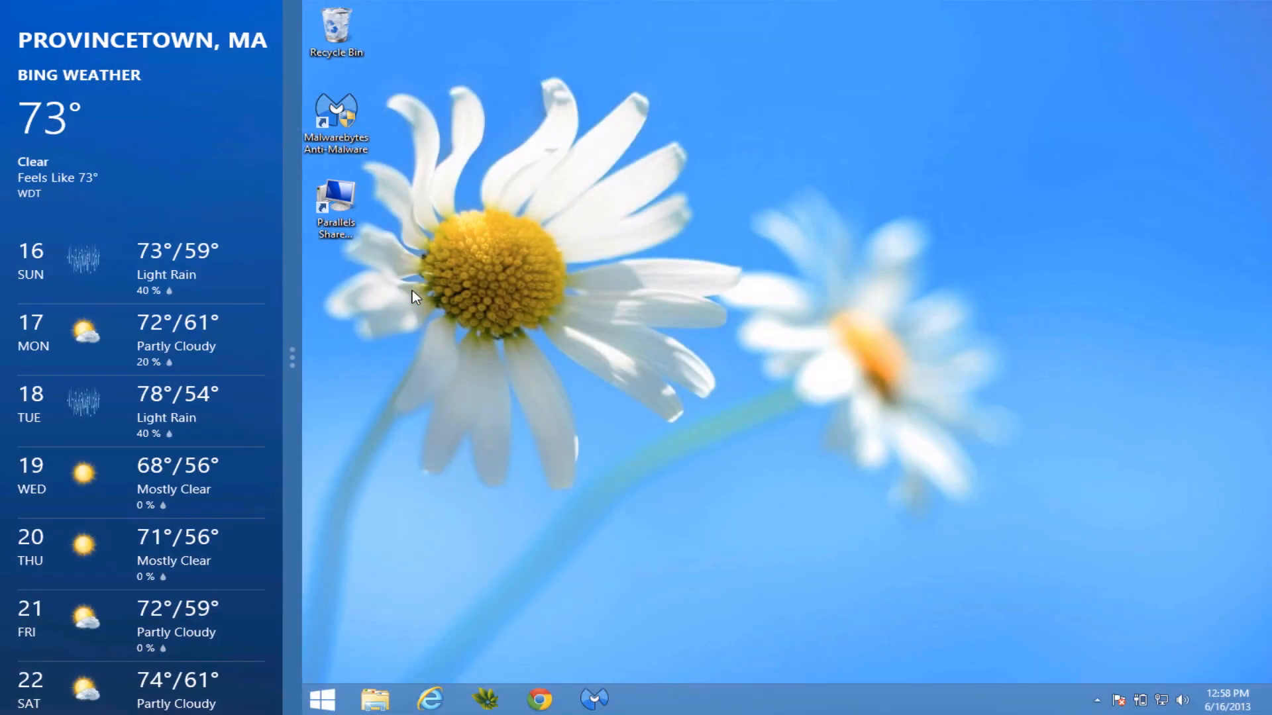
{"action": "mouse_move", "coordinate": [755, 256]}
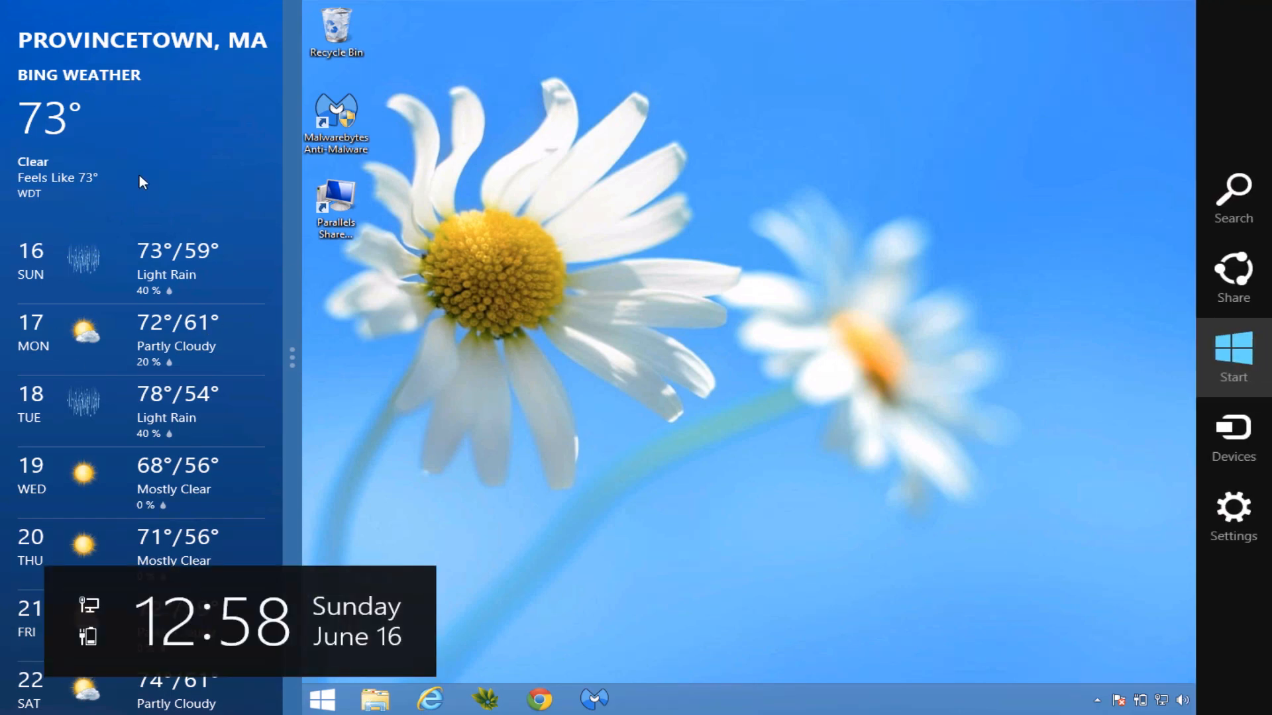
{"action": "mouse_move", "coordinate": [297, 451]}
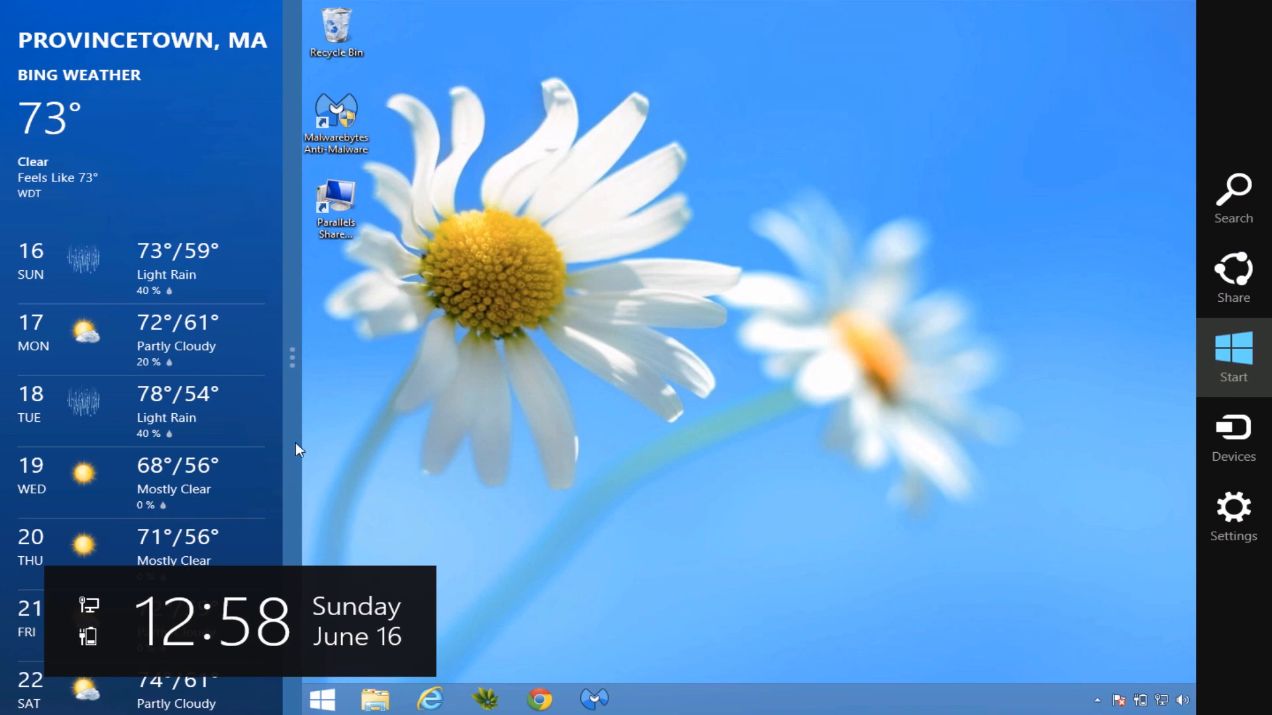
{"action": "mouse_move", "coordinate": [542, 325]}
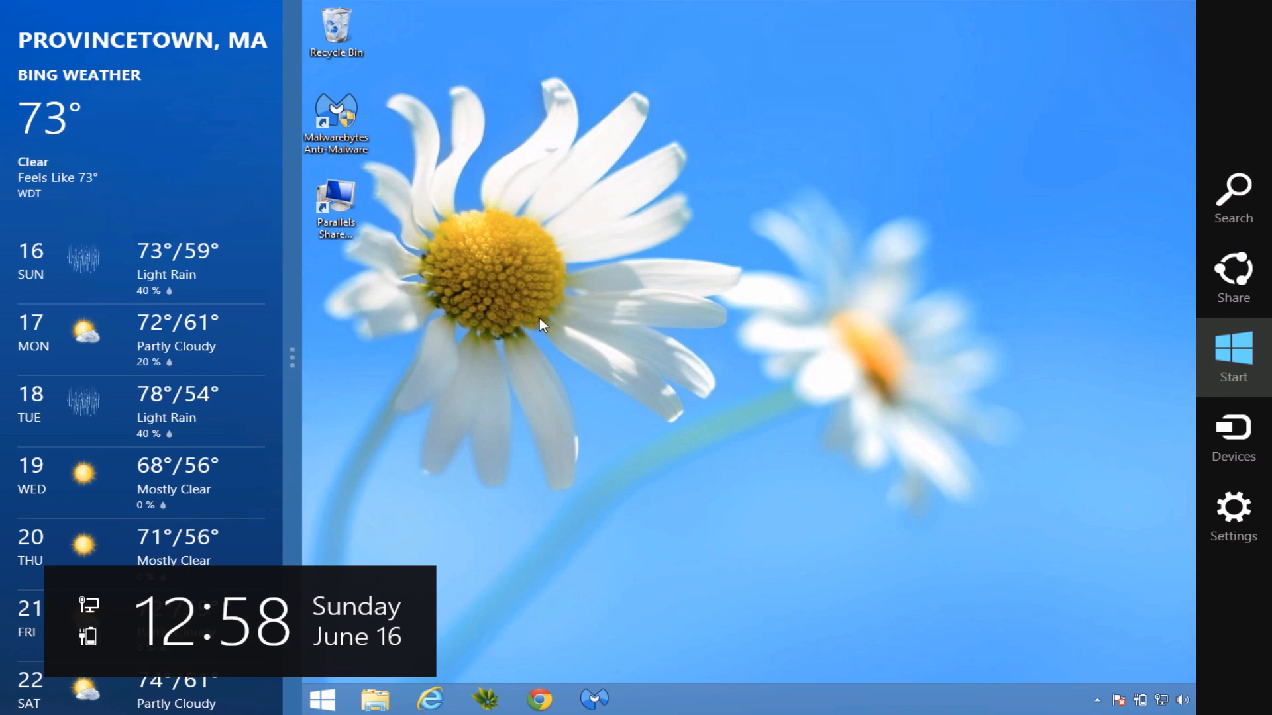
{"action": "mouse_move", "coordinate": [296, 343]}
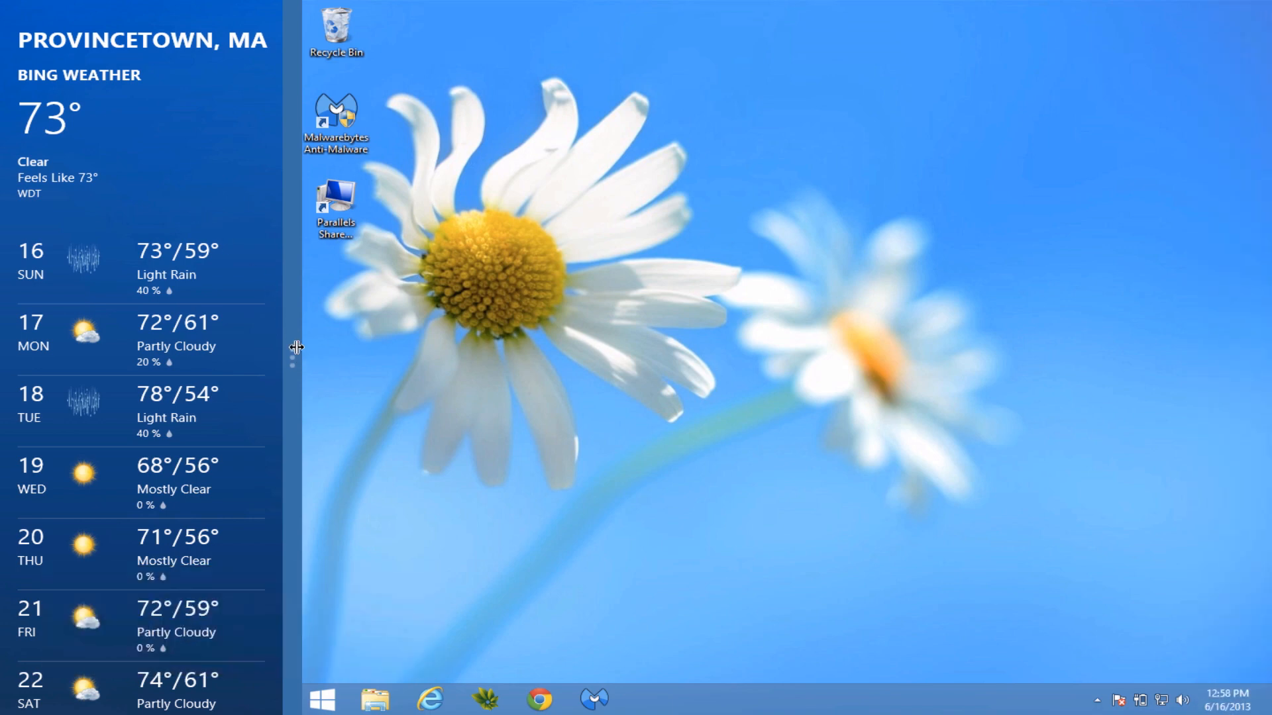
{"action": "mouse_move", "coordinate": [300, 359]}
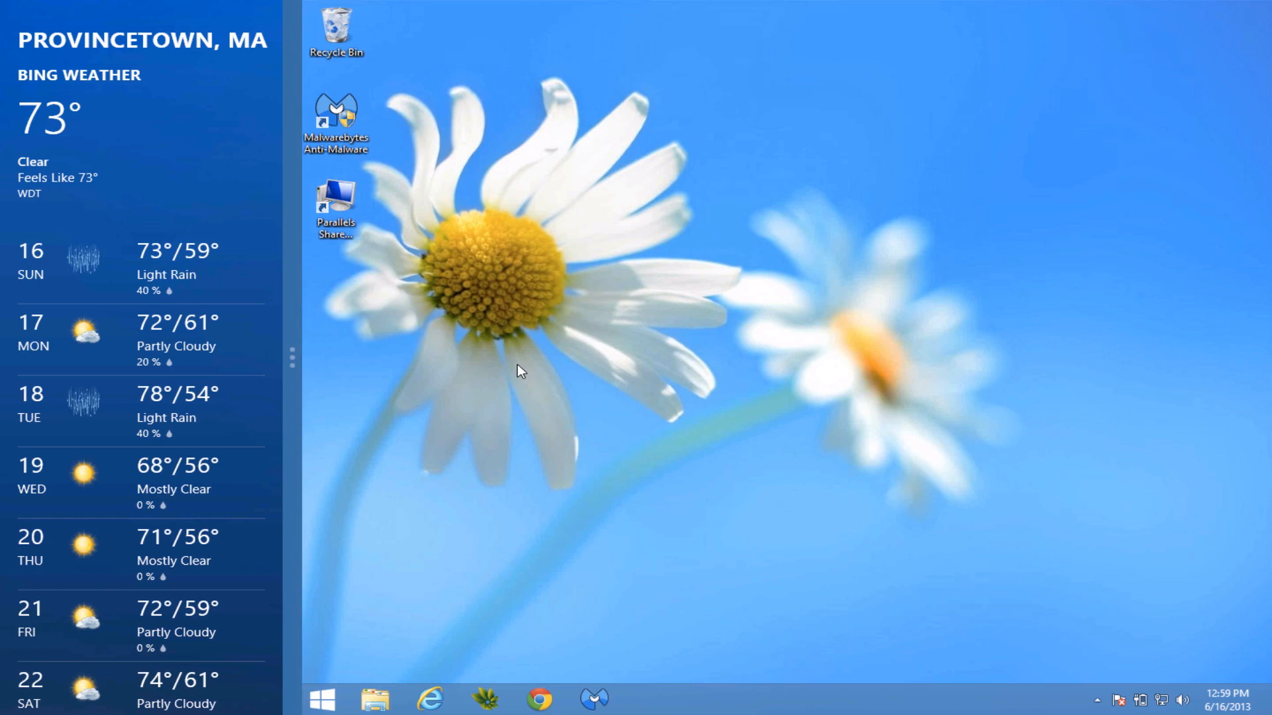
{"action": "mouse_move", "coordinate": [450, 570]}
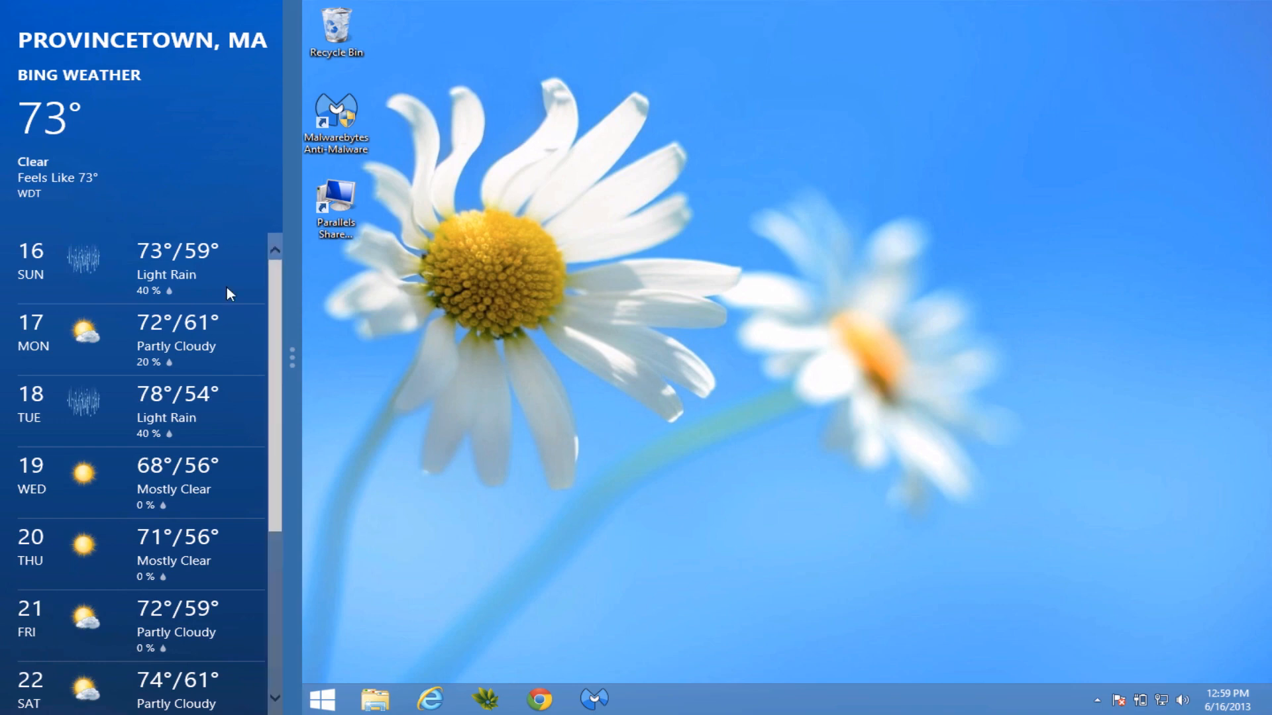
{"action": "mouse_move", "coordinate": [604, 238]}
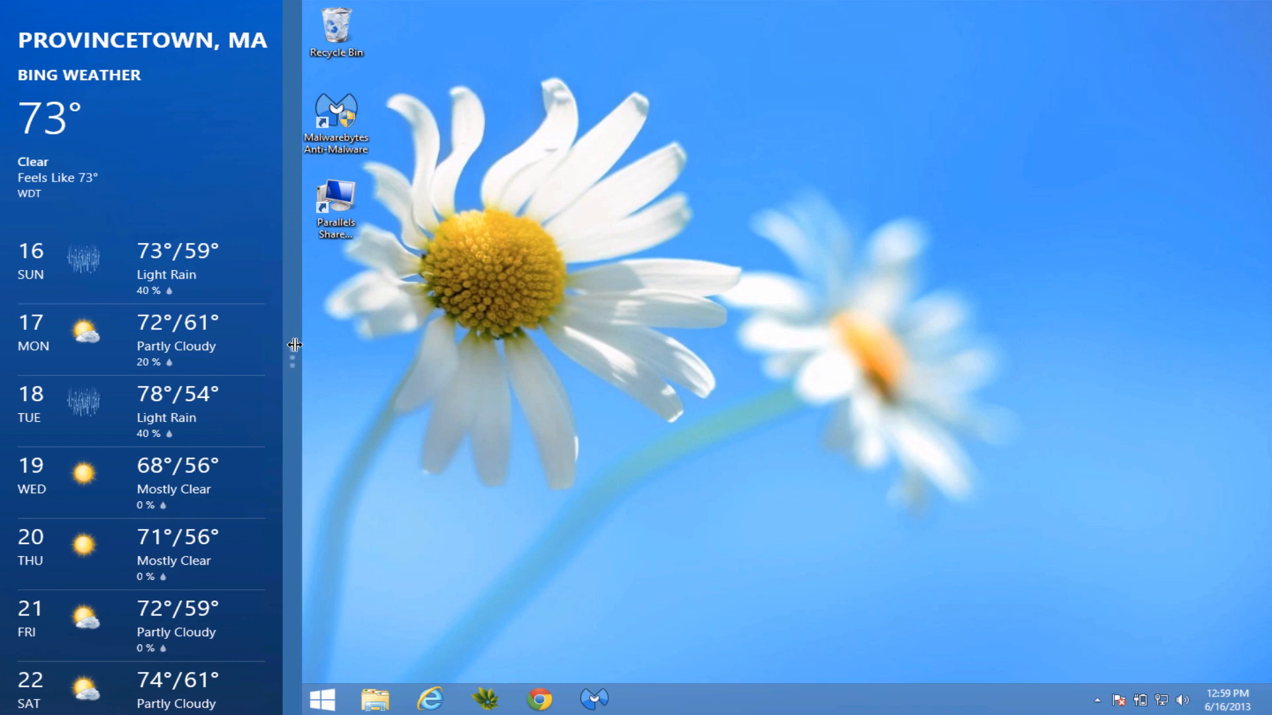
{"action": "mouse_move", "coordinate": [294, 360]}
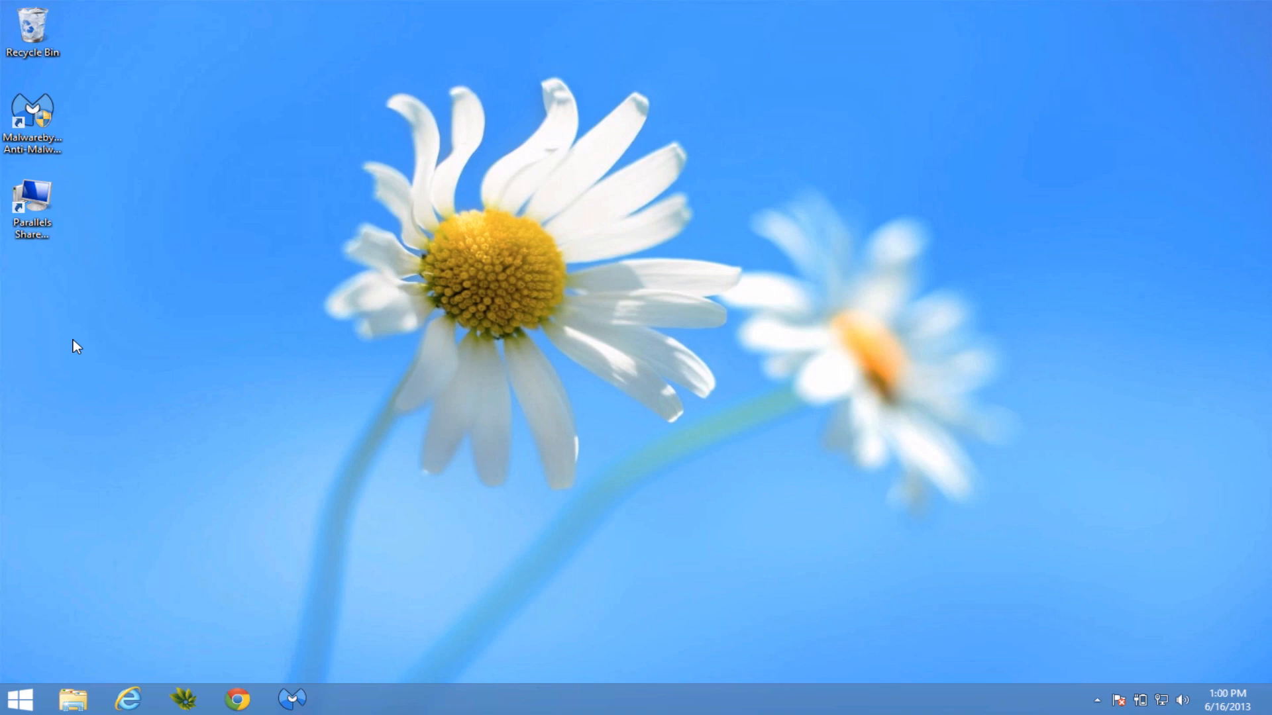
Go to the Start screen and scroll right to the Photo/Video, Food, Travel and Shopping groups.
{"action": "left_click", "coordinate": [18, 698]}
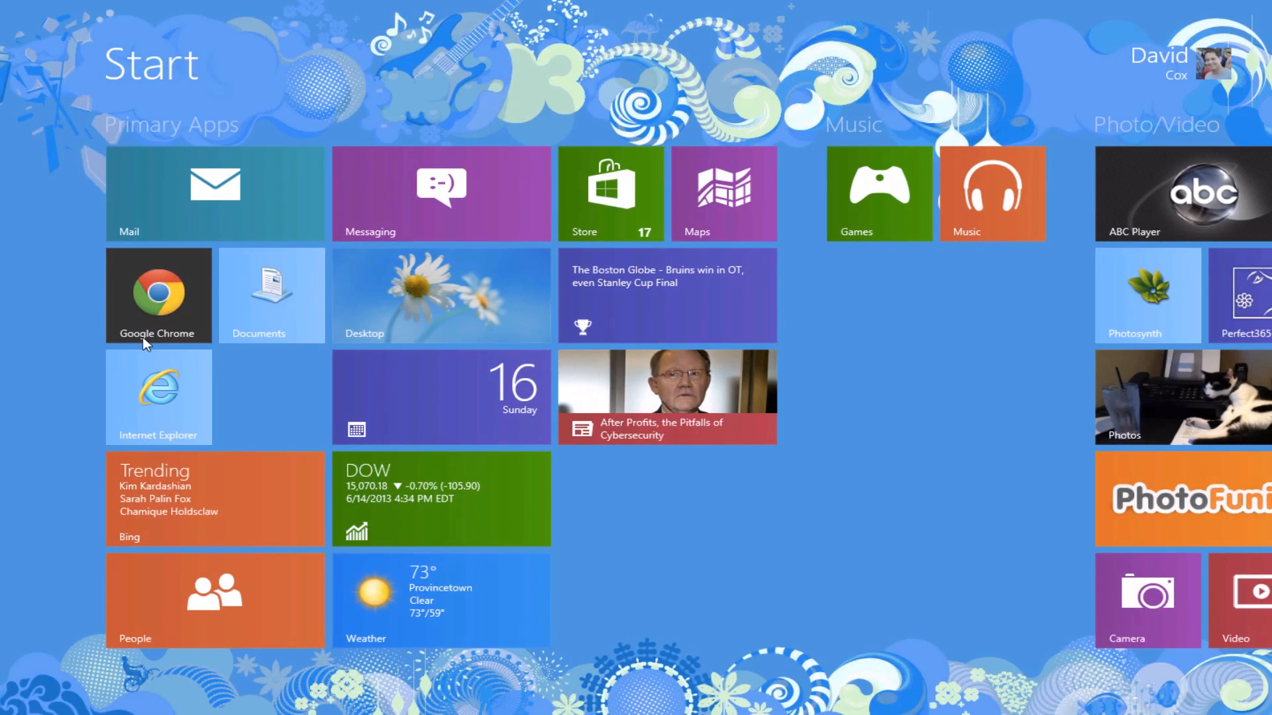
{"action": "scroll", "scroll_direction": "right", "scroll_amount": 3}
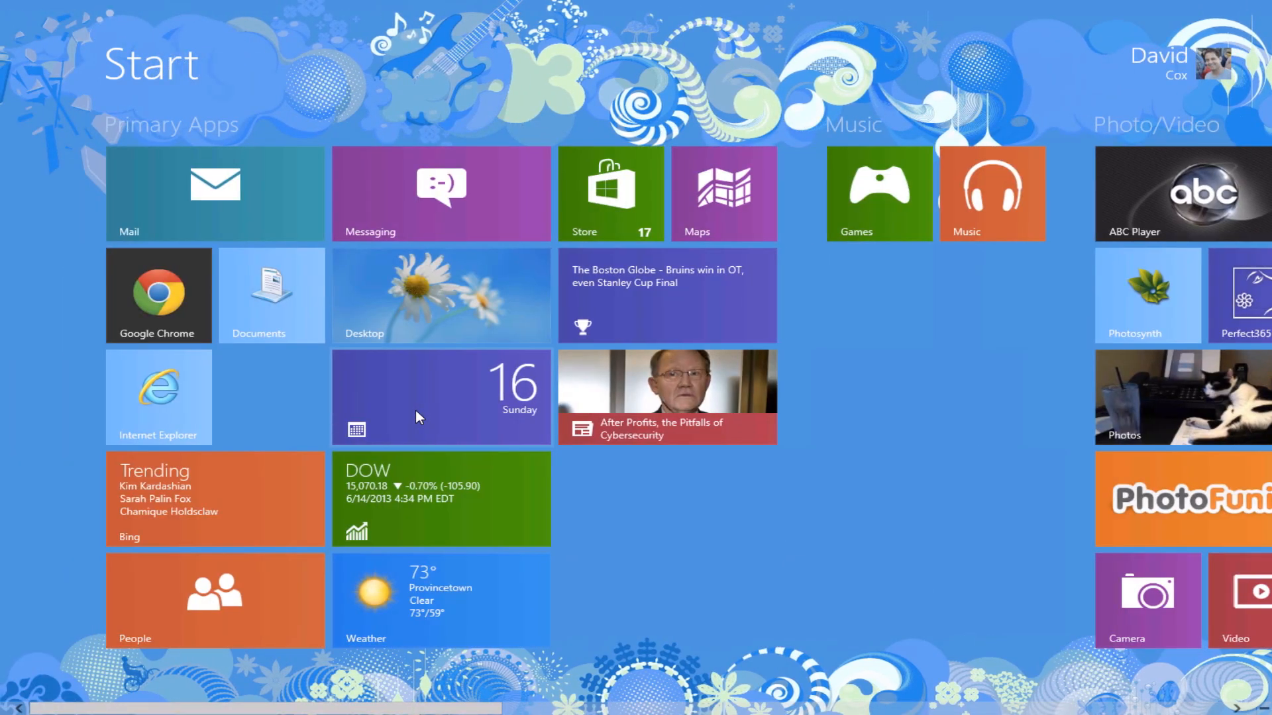
{"action": "scroll", "scroll_direction": "right", "scroll_amount": 3}
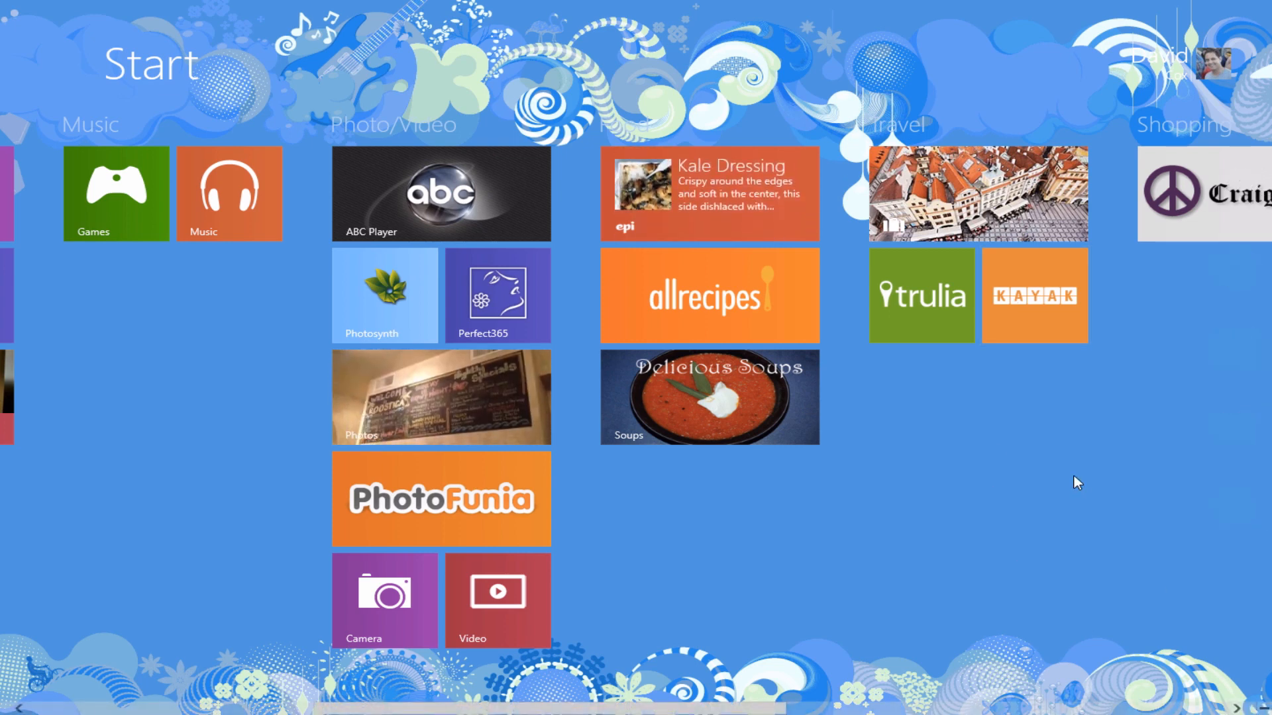
{"action": "mouse_move", "coordinate": [1192, 646]}
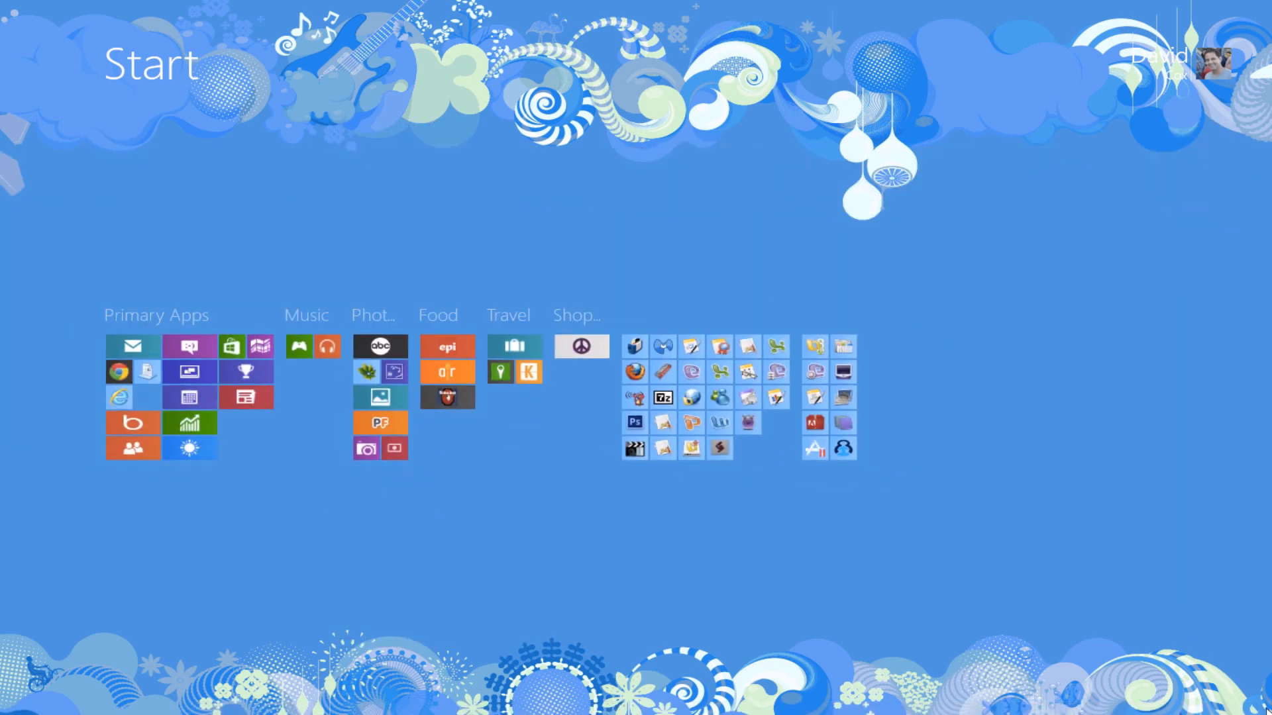
{"action": "mouse_move", "coordinate": [1066, 557]}
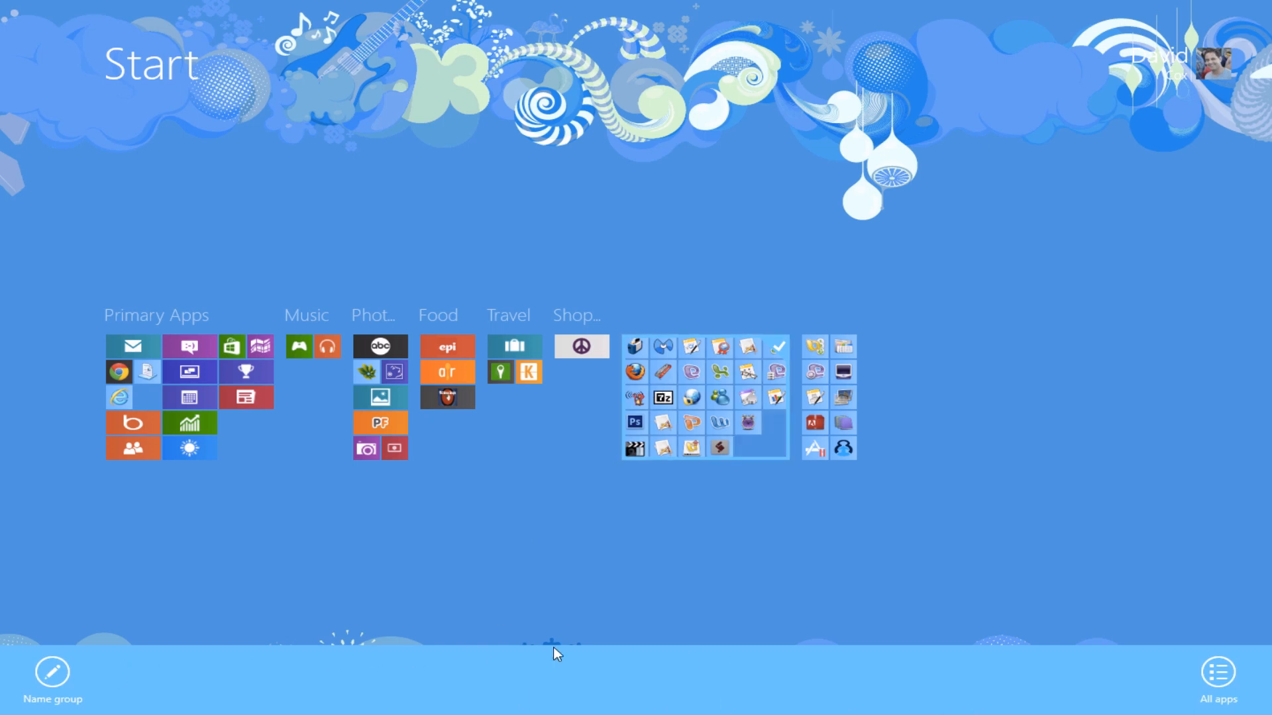
{"action": "mouse_move", "coordinate": [51, 673]}
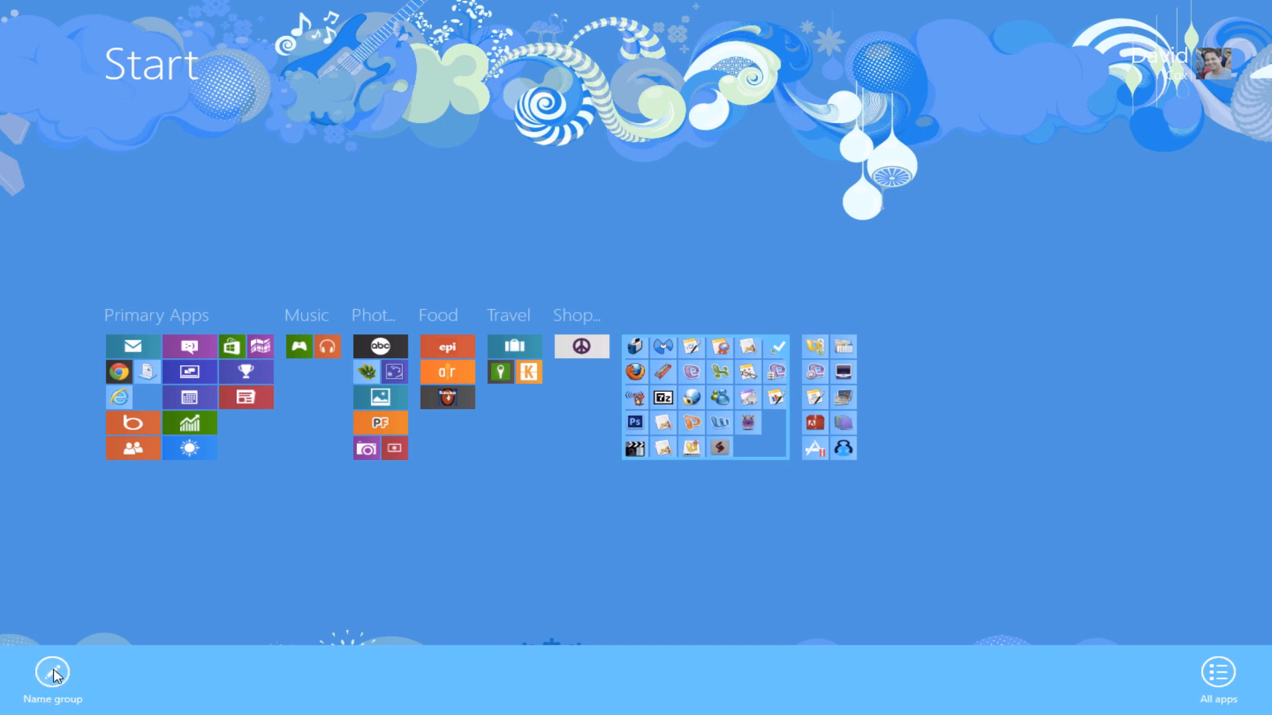
Label the unnamed desktop-app tile group 'Other' with Name group.
{"action": "left_click", "coordinate": [51, 672]}
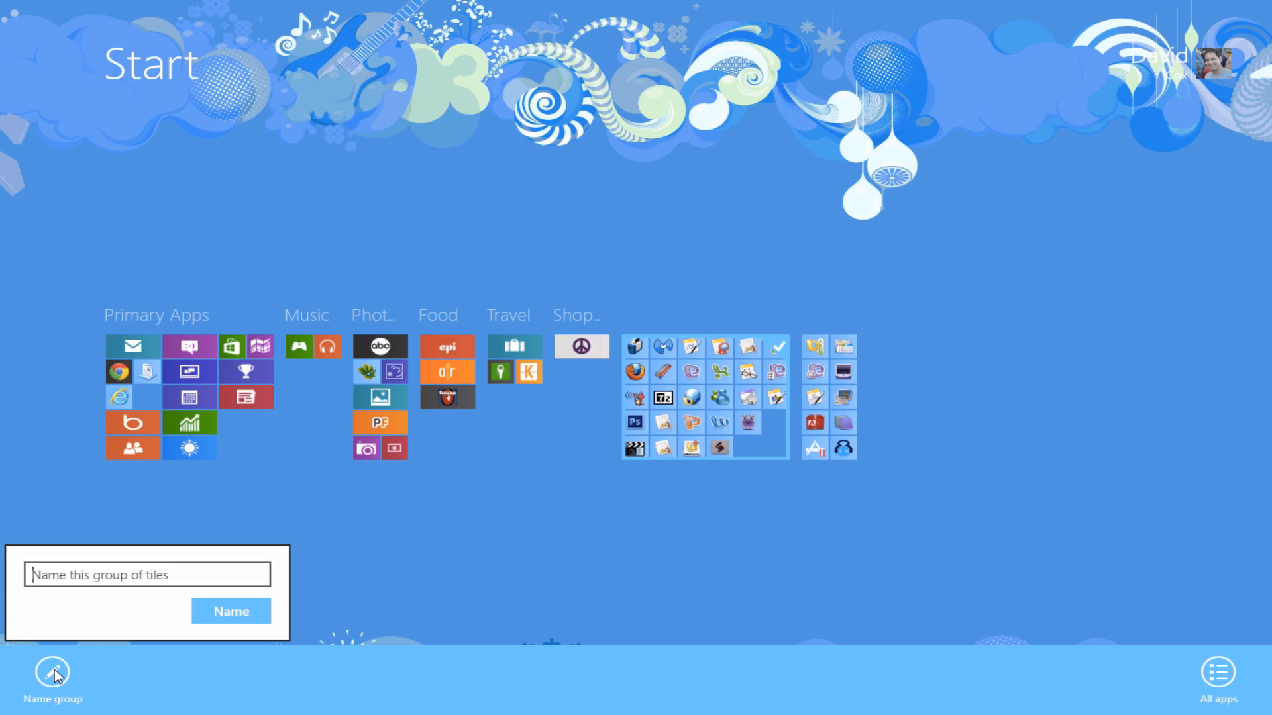
{"action": "type", "text": "Other"}
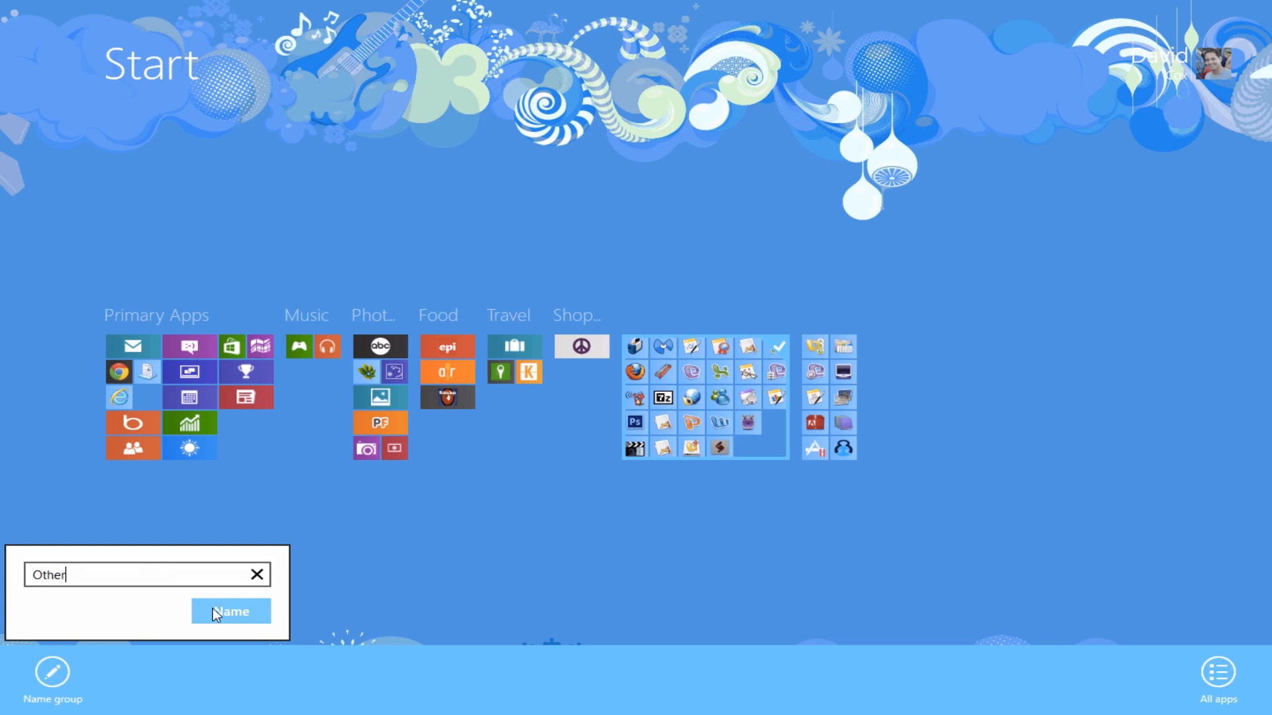
{"action": "left_click", "coordinate": [230, 611]}
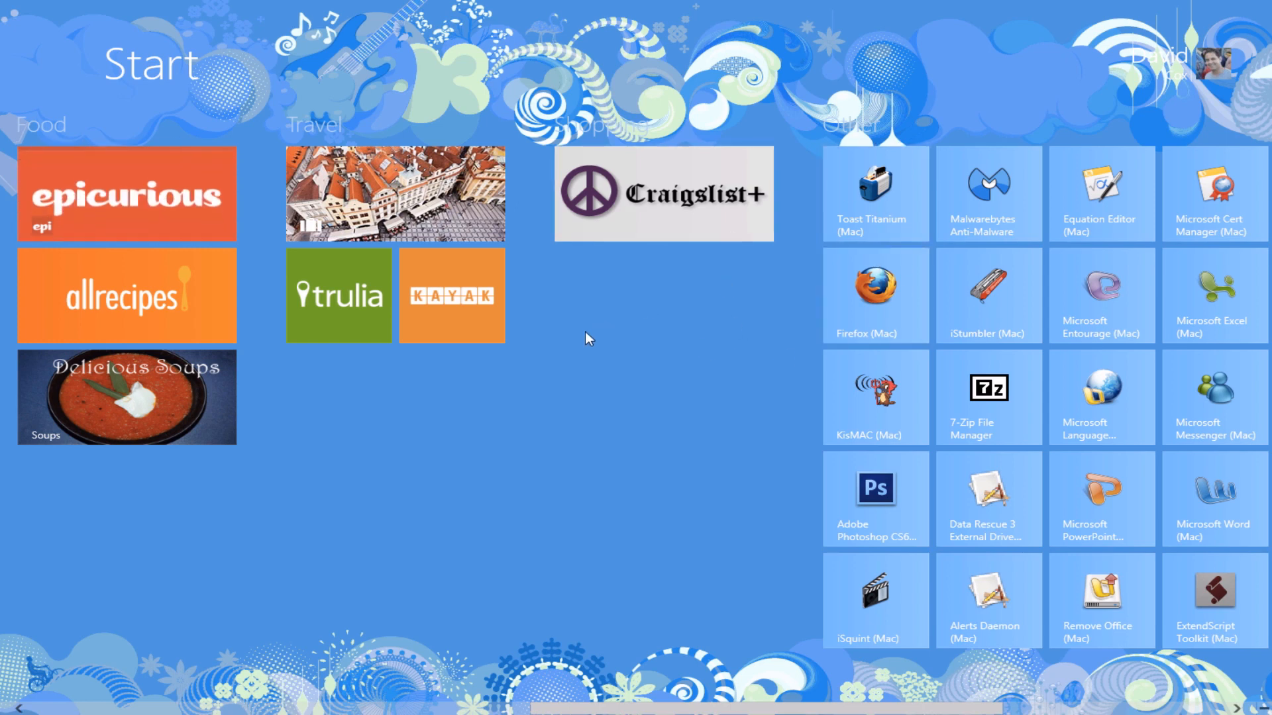
{"action": "mouse_move", "coordinate": [927, 162]}
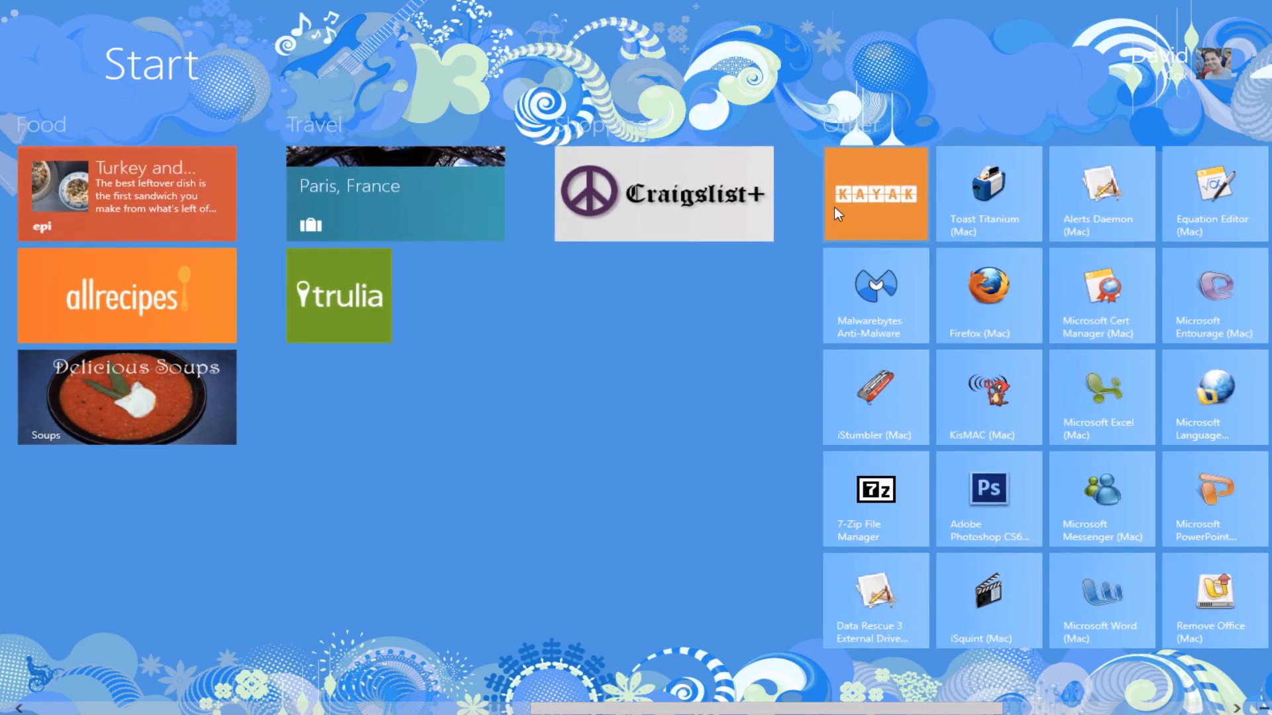
Drag the Kayak tile from Travel to the front of the Other group.
{"action": "left_click_drag", "start_coordinate": [874, 193], "coordinate": [451, 294]}
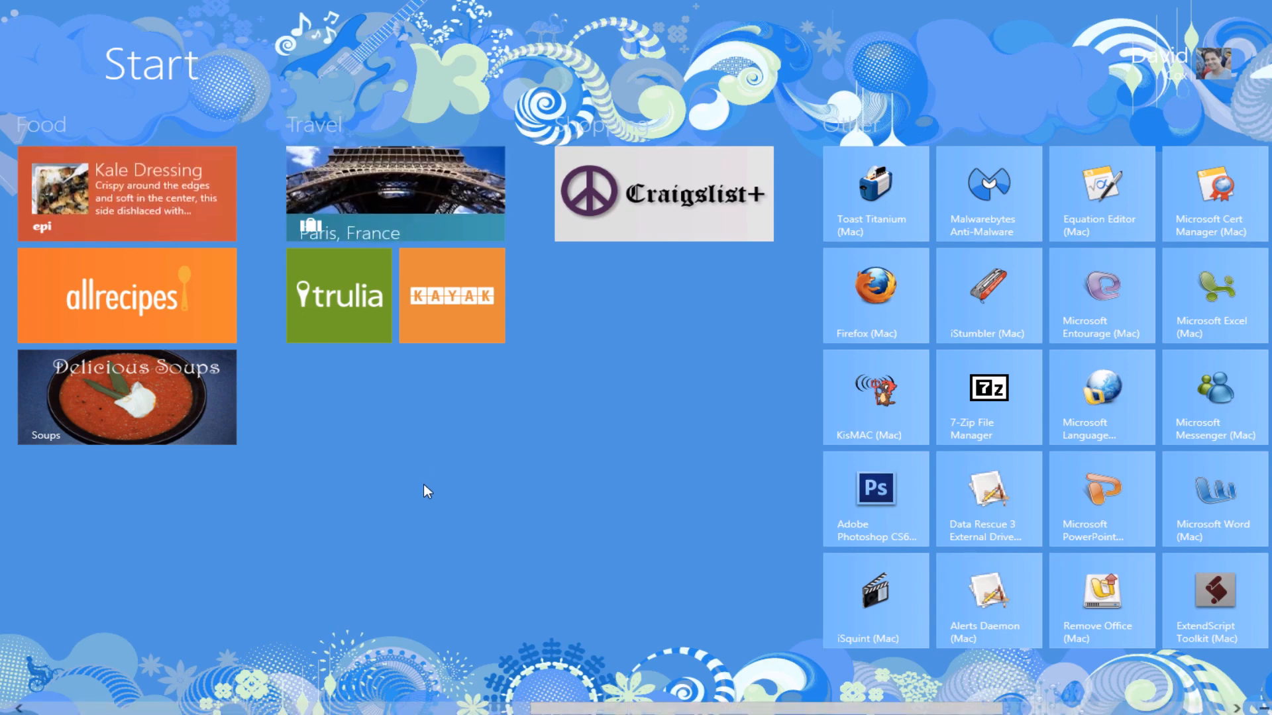
Scroll the Start screen back left and launch the Bing tile.
{"action": "scroll", "scroll_direction": "left", "scroll_amount": 3}
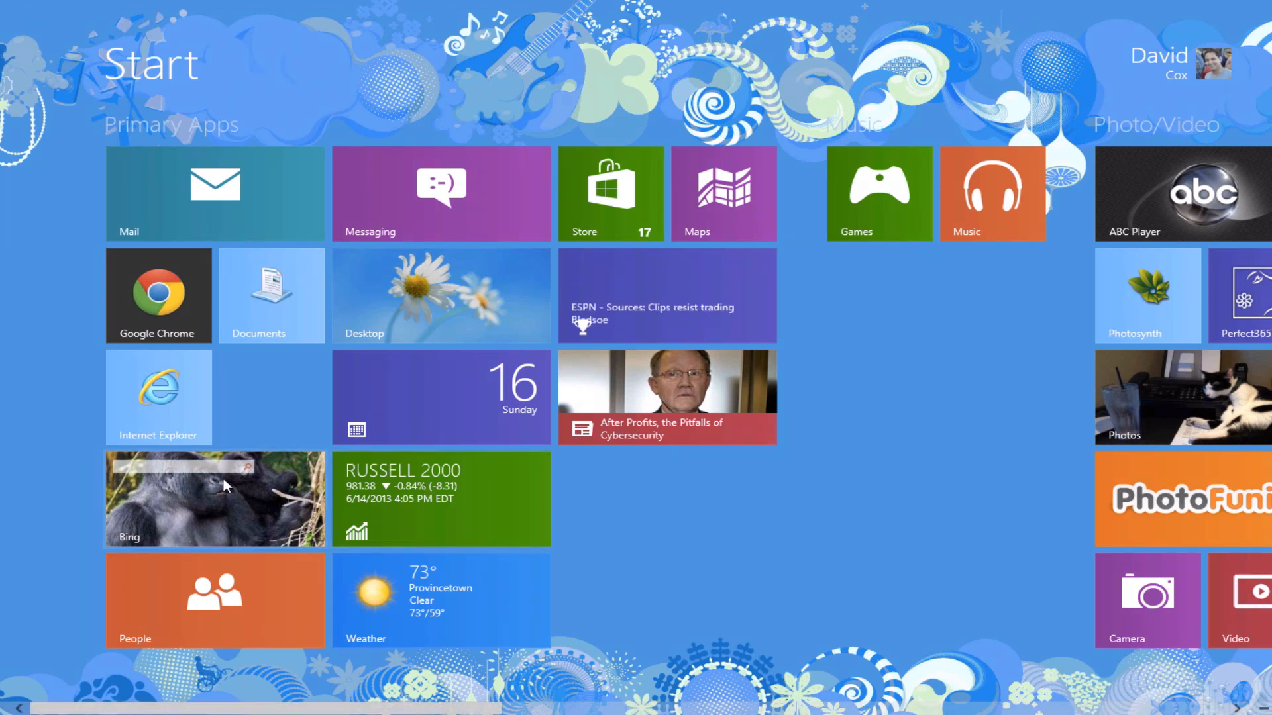
{"action": "left_click", "coordinate": [214, 498]}
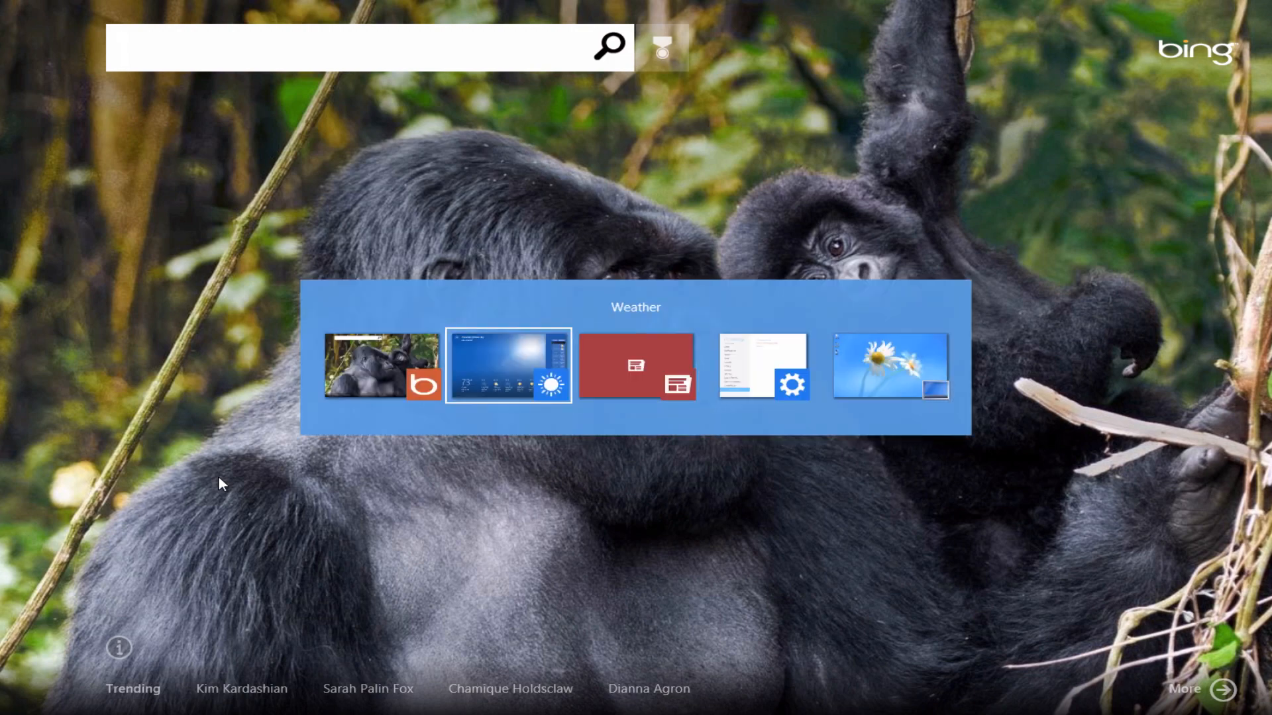
Switch through the running apps to Weather, then News, then the desktop.
{"action": "left_click", "coordinate": [508, 365]}
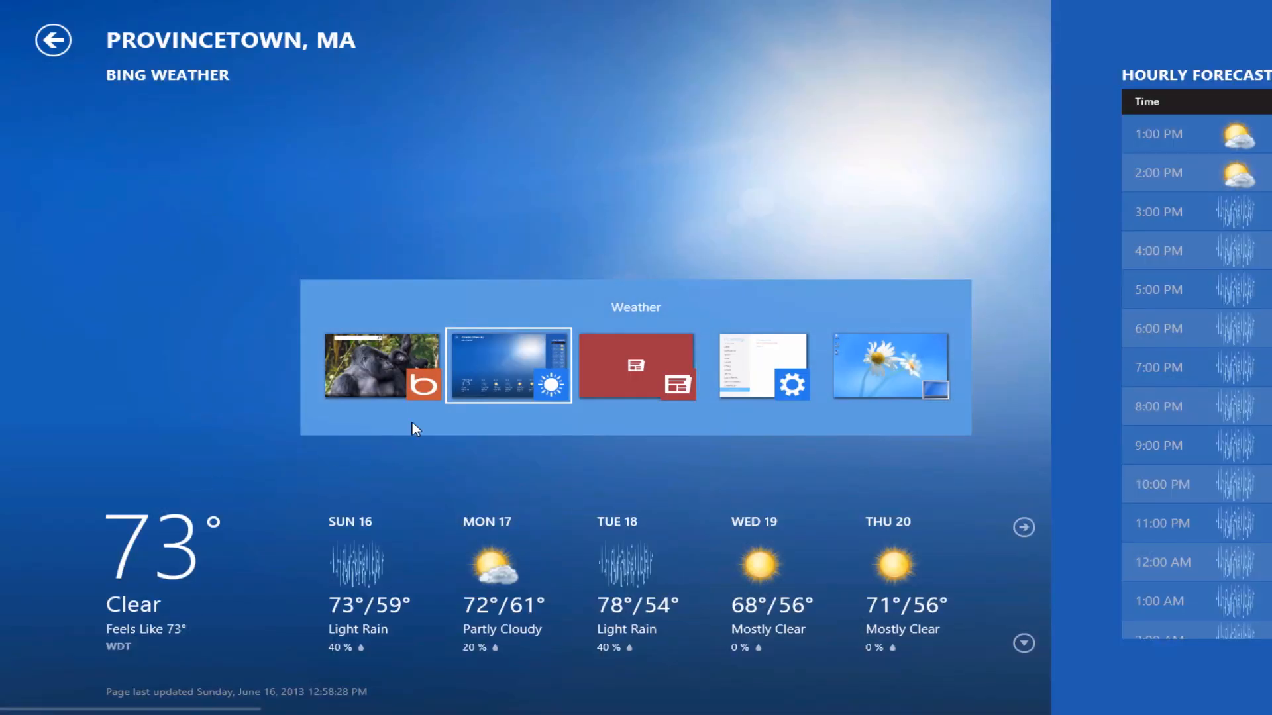
{"action": "left_click", "coordinate": [761, 365]}
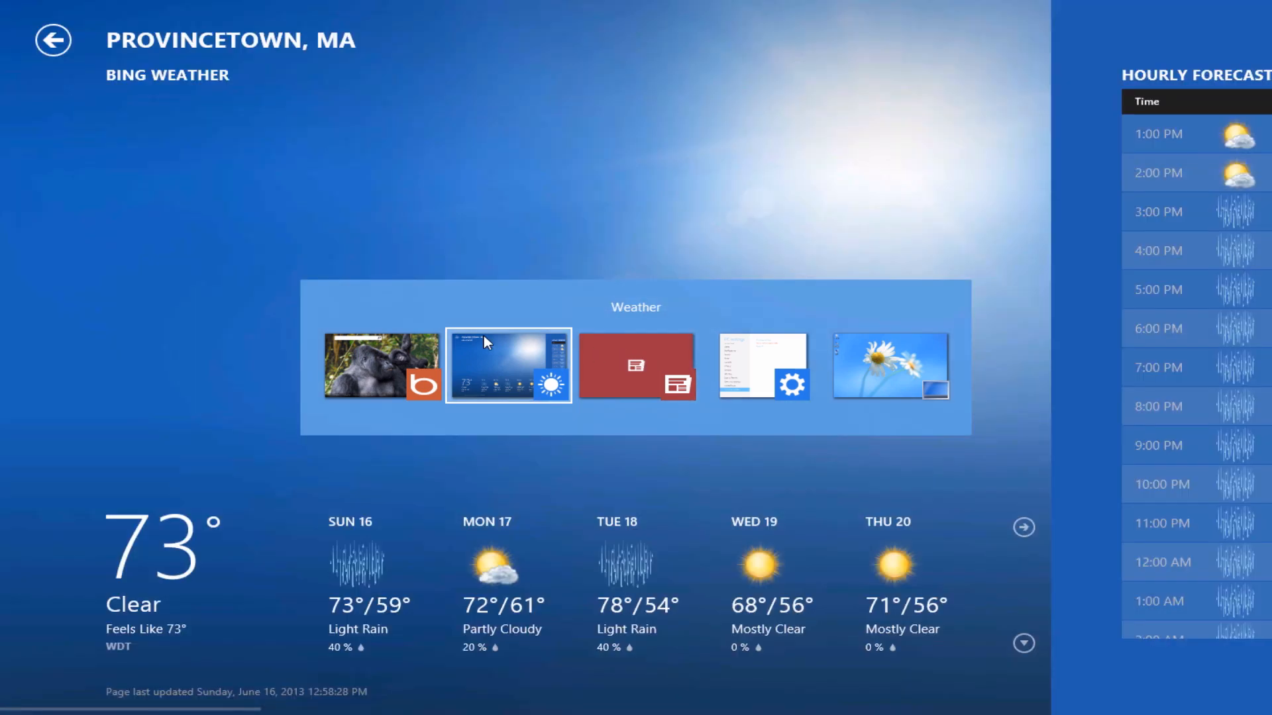
{"action": "mouse_move", "coordinate": [539, 350]}
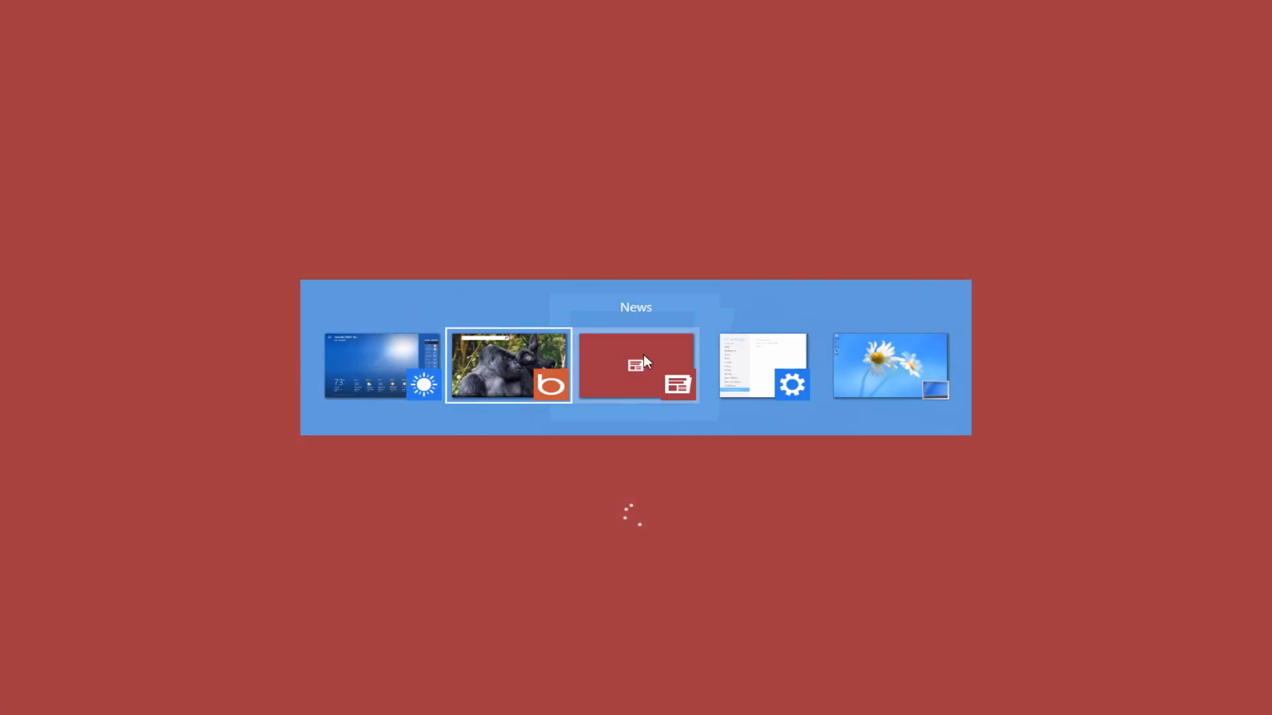
{"action": "left_click", "coordinate": [636, 365]}
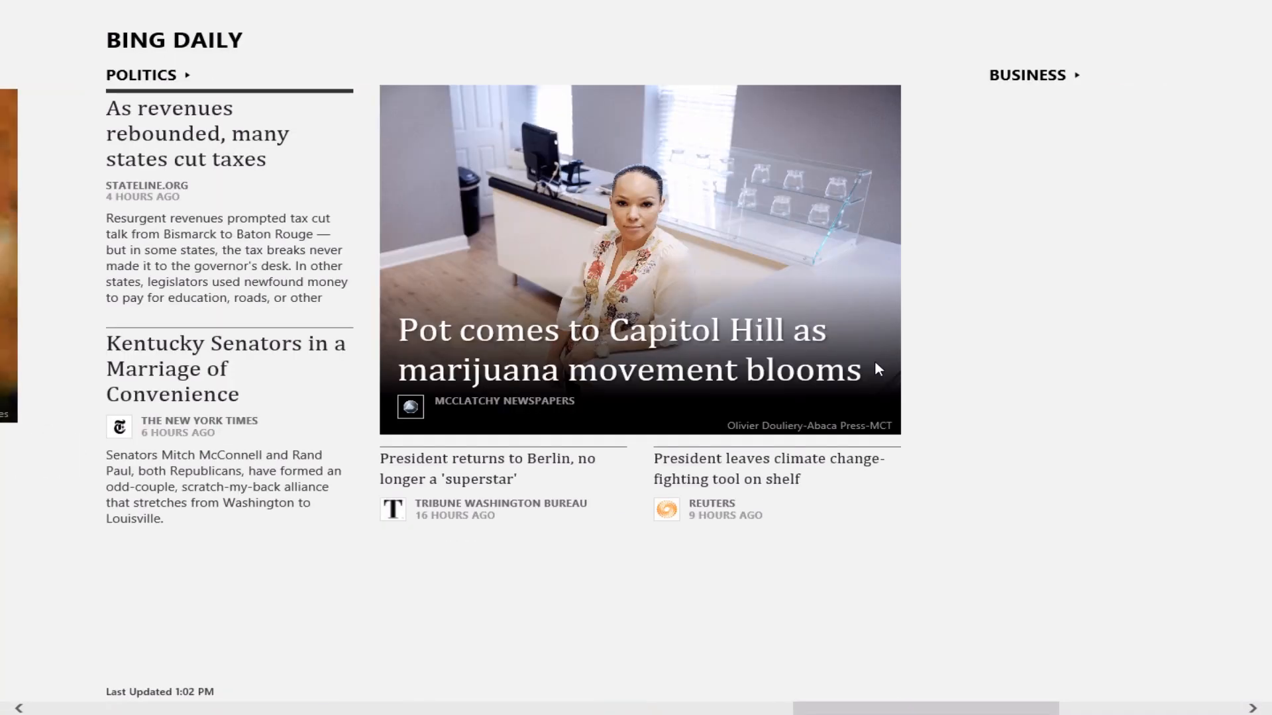
{"action": "scroll", "scroll_direction": "right", "scroll_amount": 3}
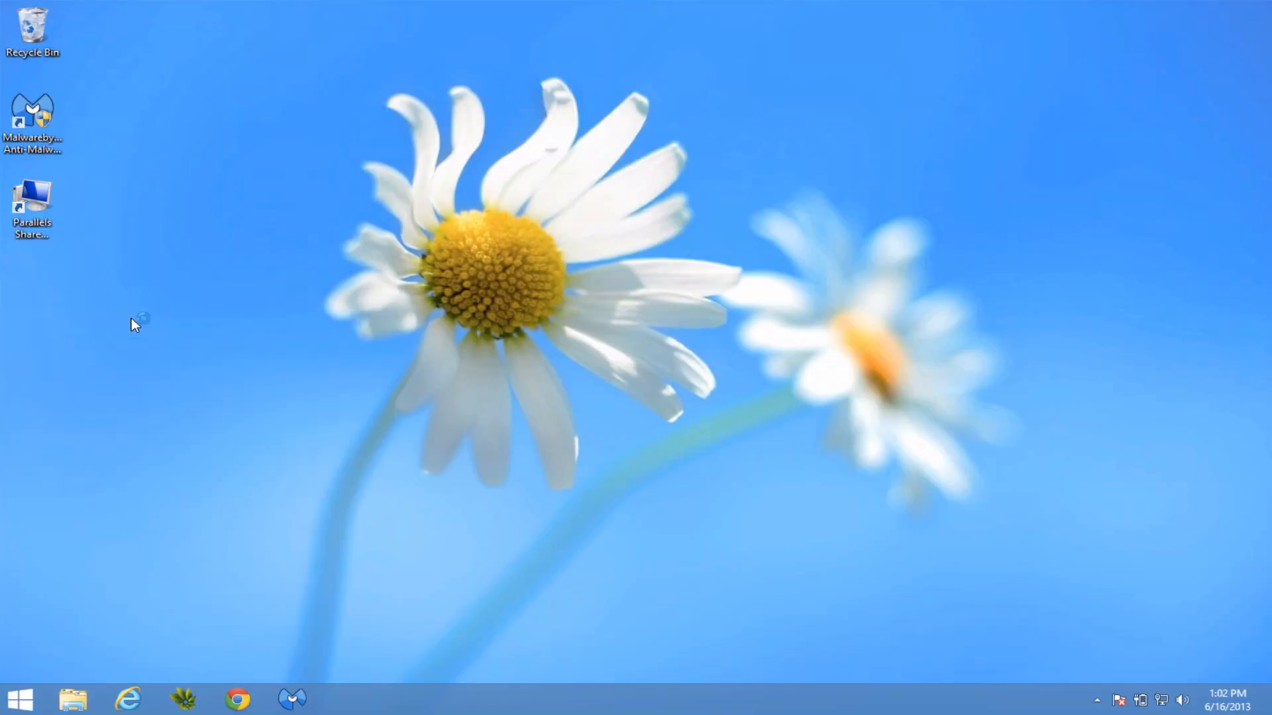
{"action": "left_click", "coordinate": [14, 699]}
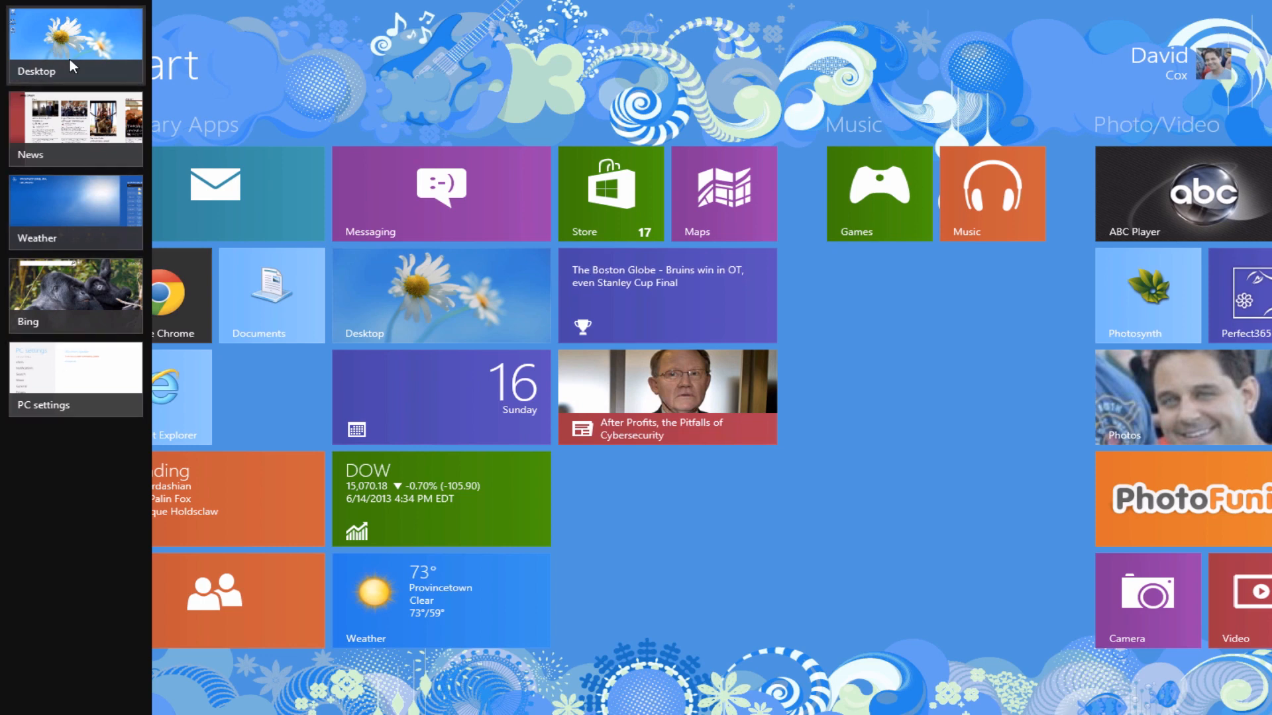
{"action": "mouse_move", "coordinate": [51, 317]}
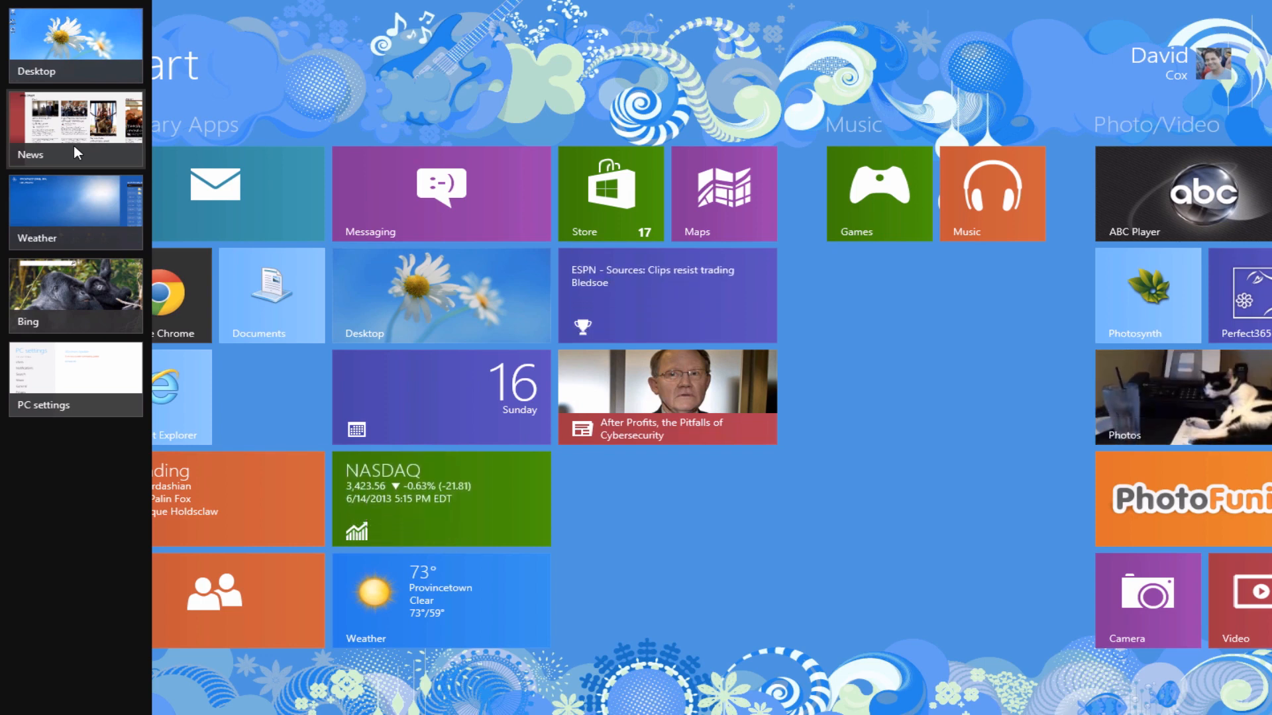
Close News and PC settings from the left-edge app switcher's right-click menu.
{"action": "right_click", "coordinate": [74, 119]}
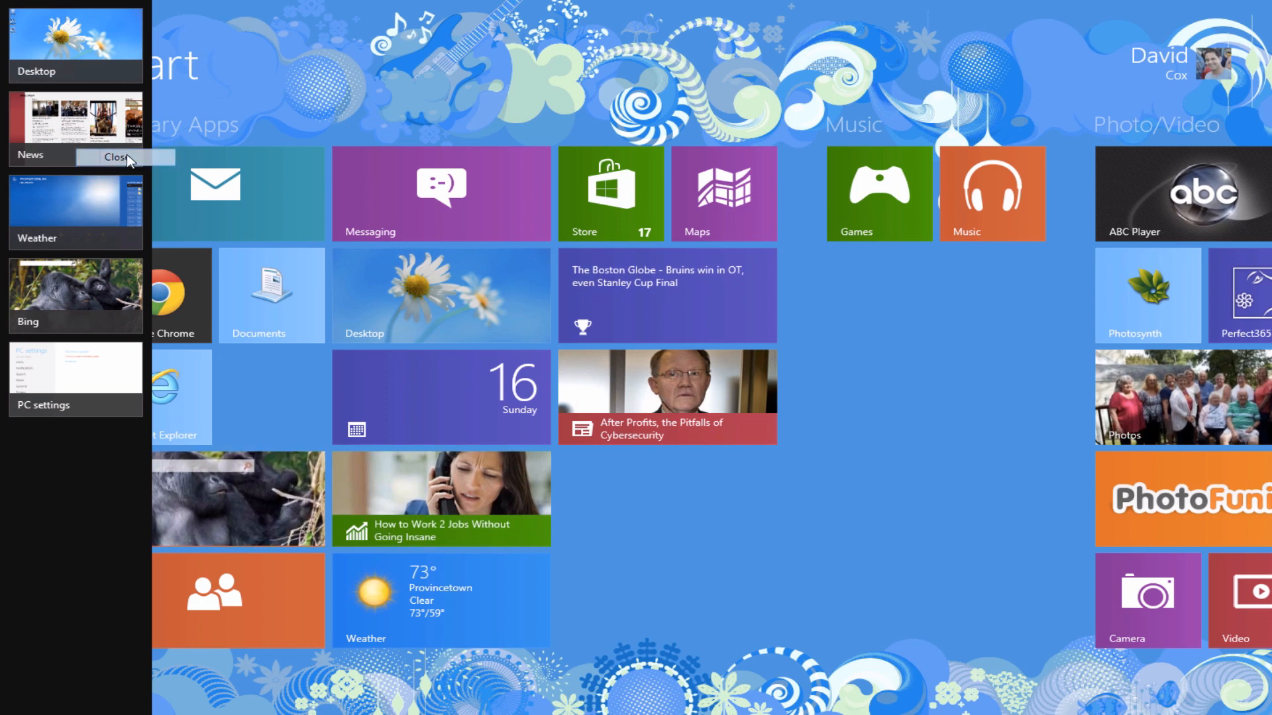
{"action": "left_click", "coordinate": [123, 156]}
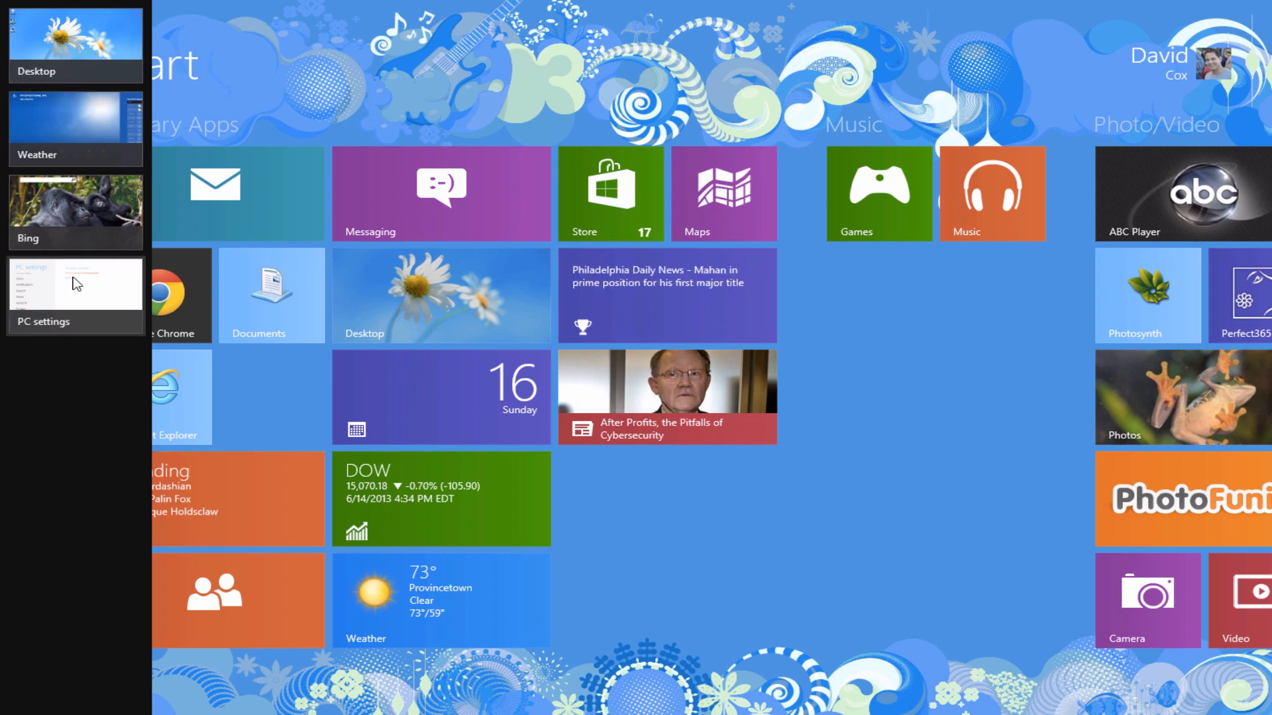
{"action": "right_click", "coordinate": [75, 282]}
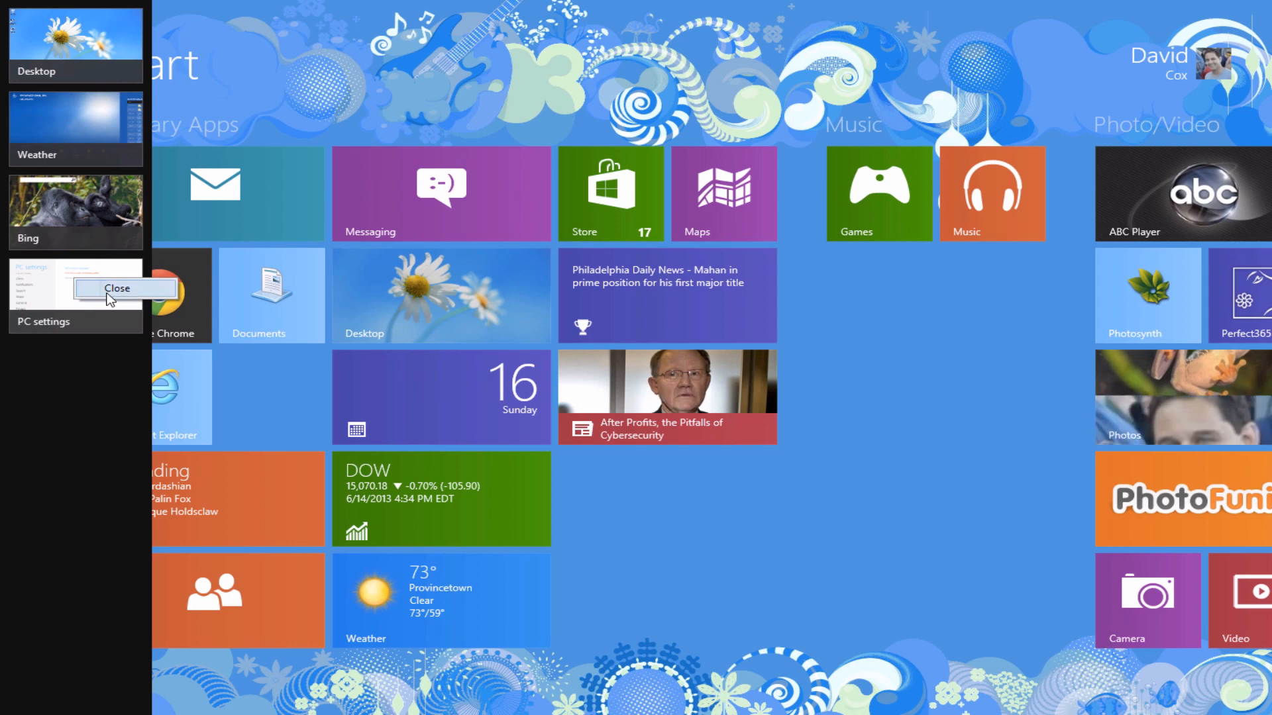
{"action": "left_click", "coordinate": [119, 288]}
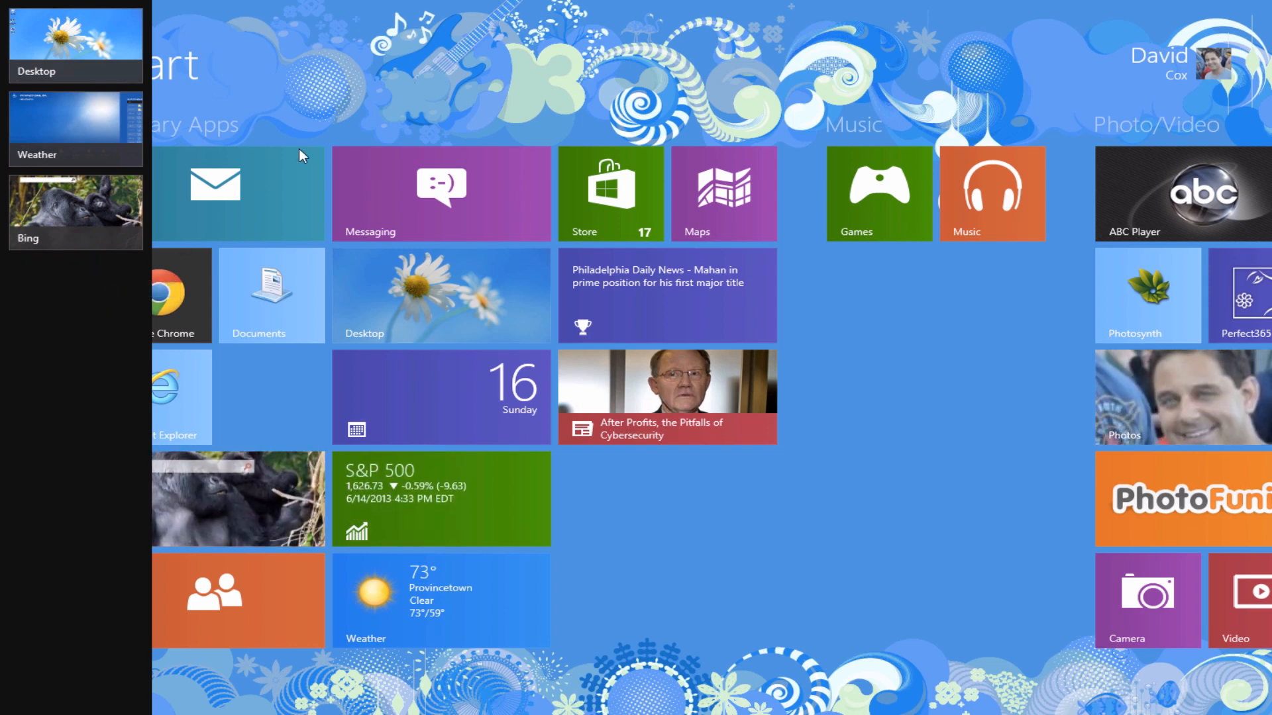
{"action": "mouse_move", "coordinate": [321, 126]}
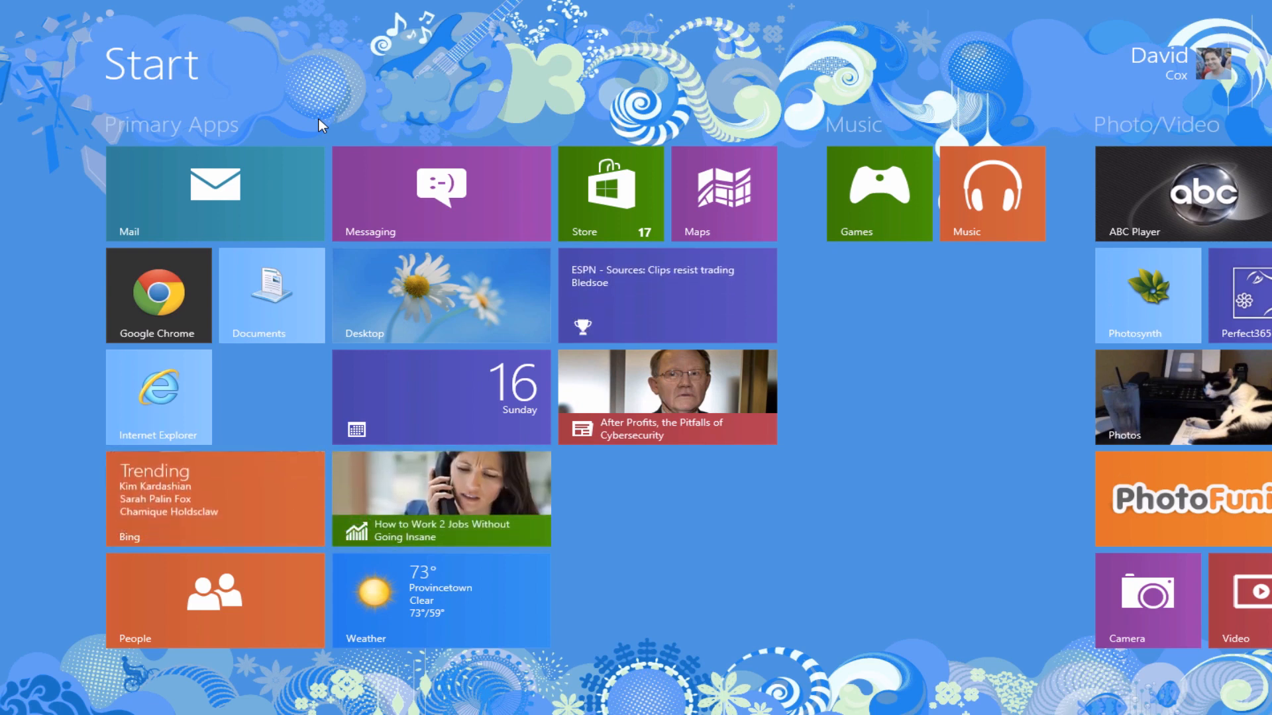
{"action": "mouse_move", "coordinate": [687, 462]}
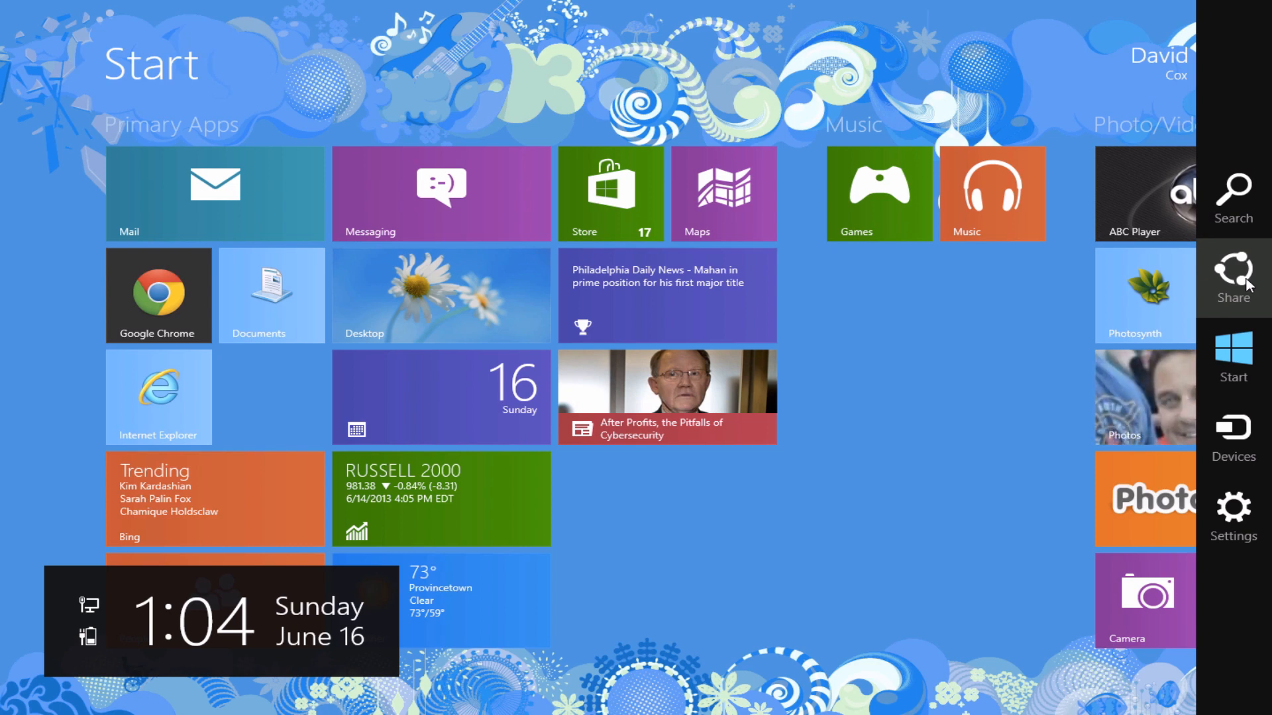
{"action": "mouse_move", "coordinate": [1233, 355]}
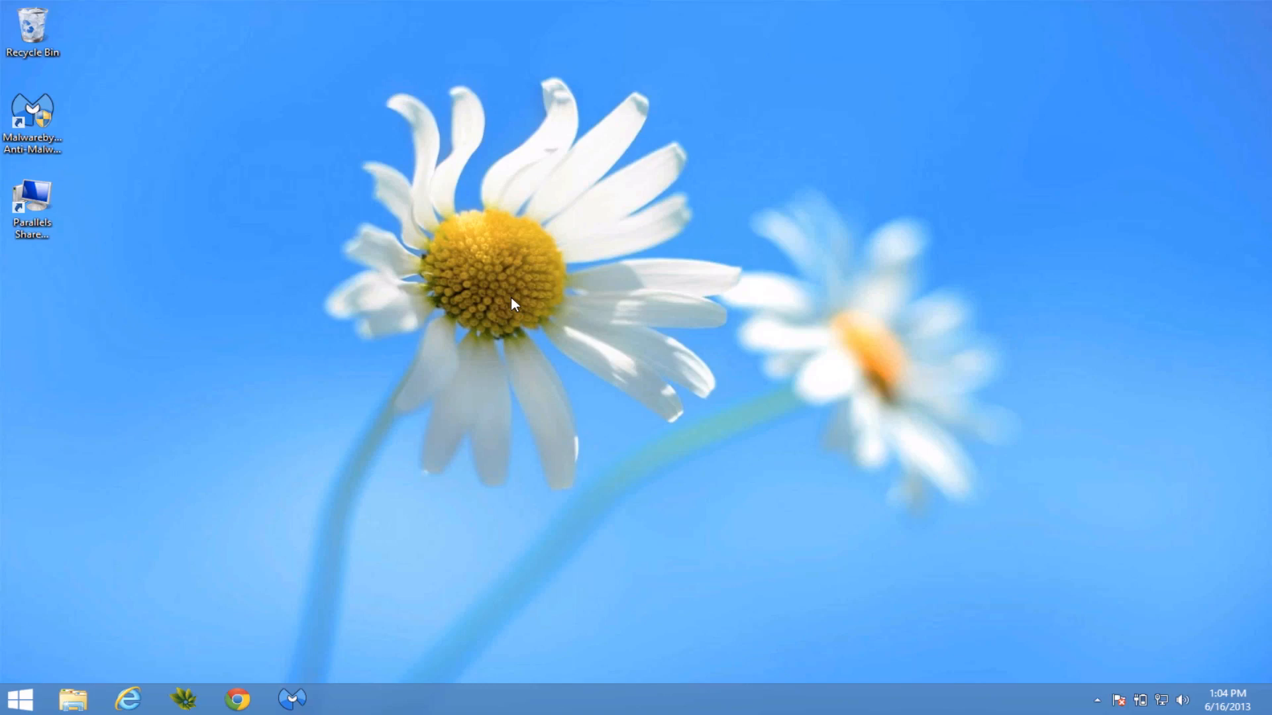
{"action": "mouse_move", "coordinate": [272, 666]}
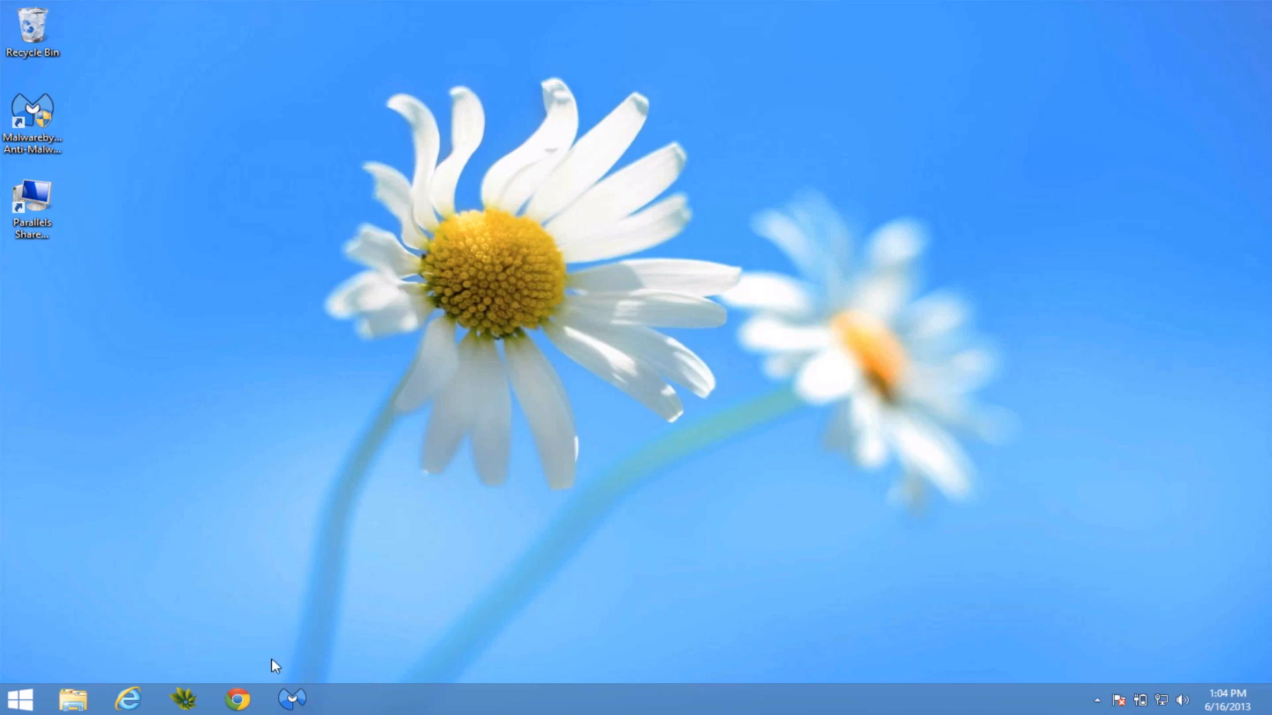
Launch Chrome from the taskbar, opening the pcclassesonline.com home page.
{"action": "left_click", "coordinate": [238, 698]}
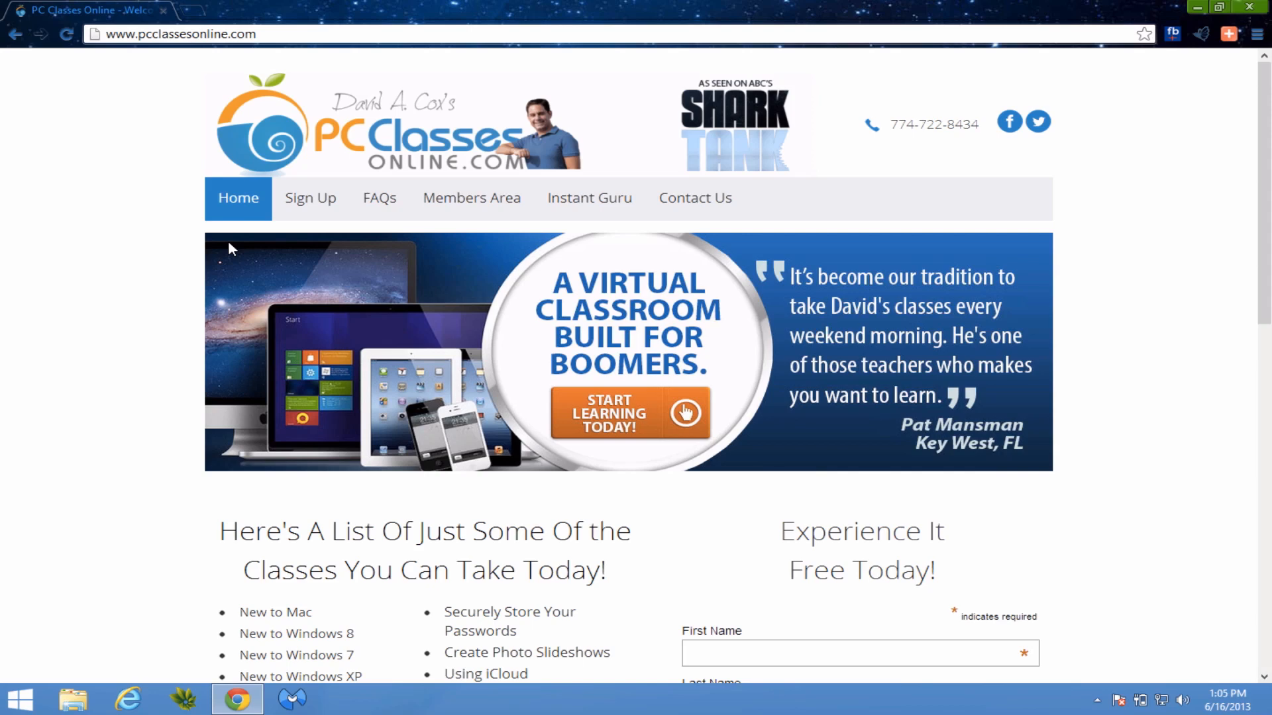
{"action": "mouse_move", "coordinate": [166, 155]}
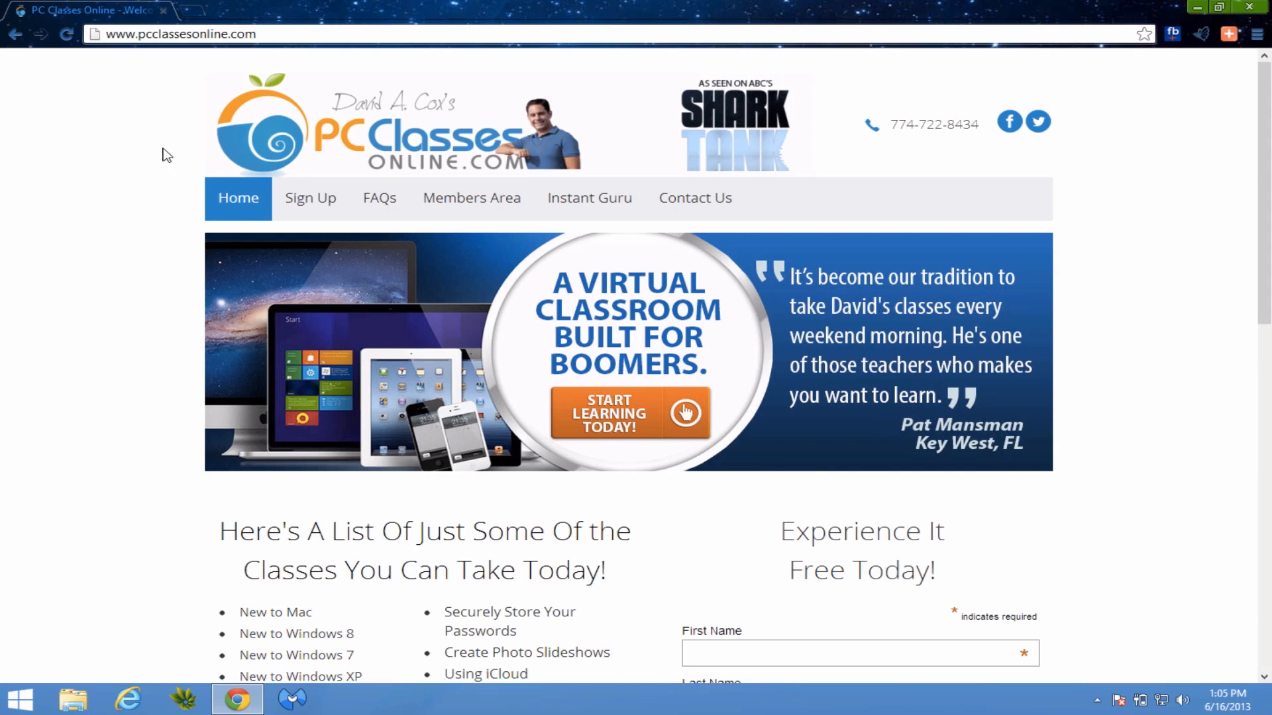
Open the Instant Guru page and scroll through its pricing and tutorial videos.
{"action": "left_click", "coordinate": [590, 197]}
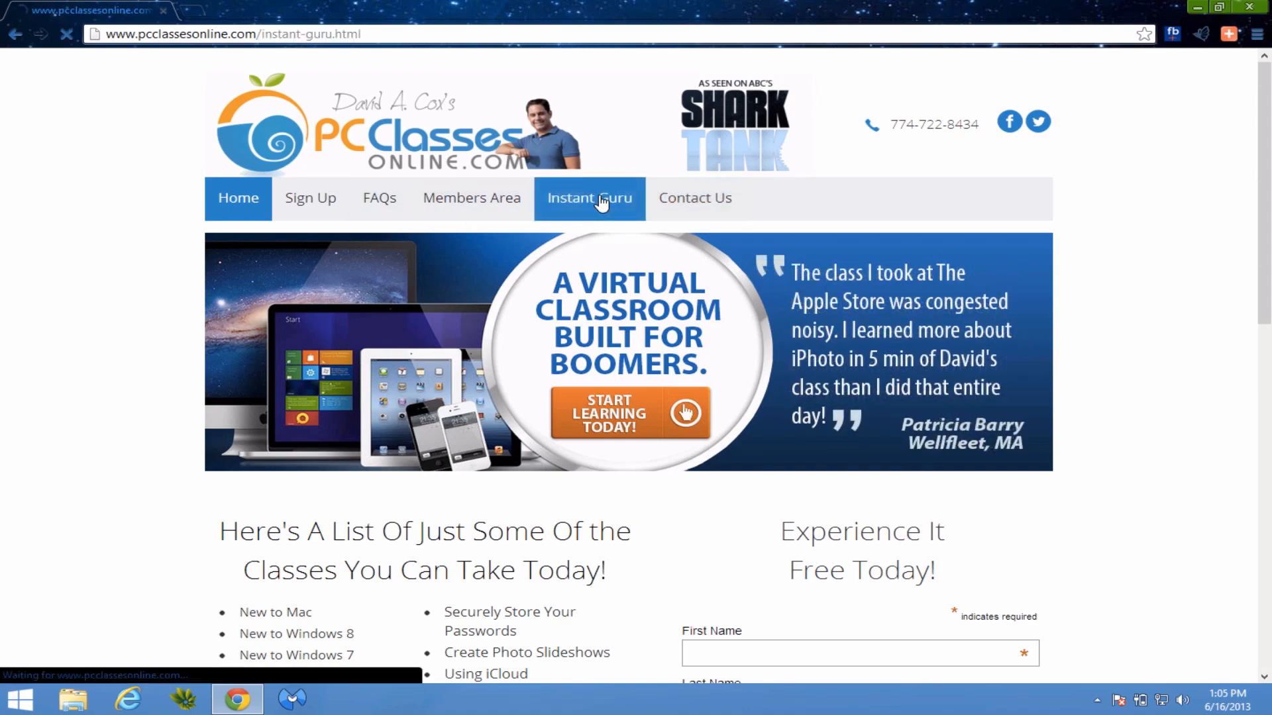
{"action": "left_click", "coordinate": [589, 197]}
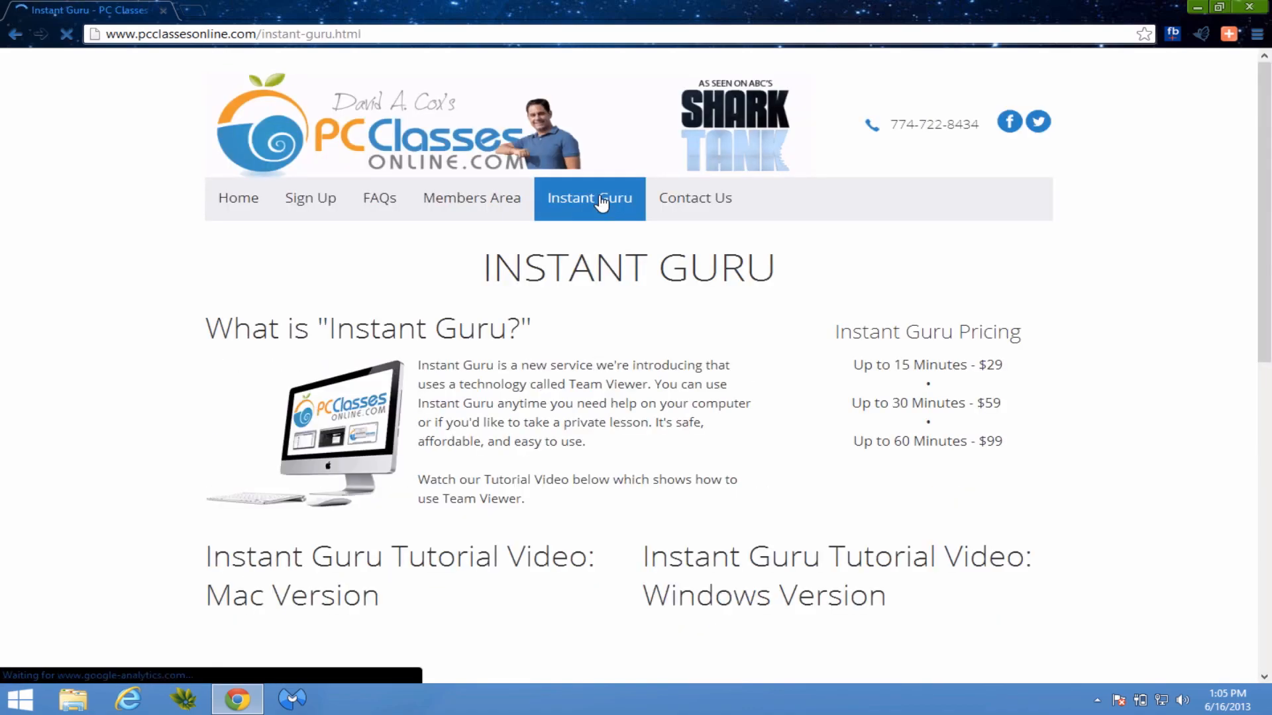
{"action": "scroll", "scroll_direction": "down", "scroll_amount": 3}
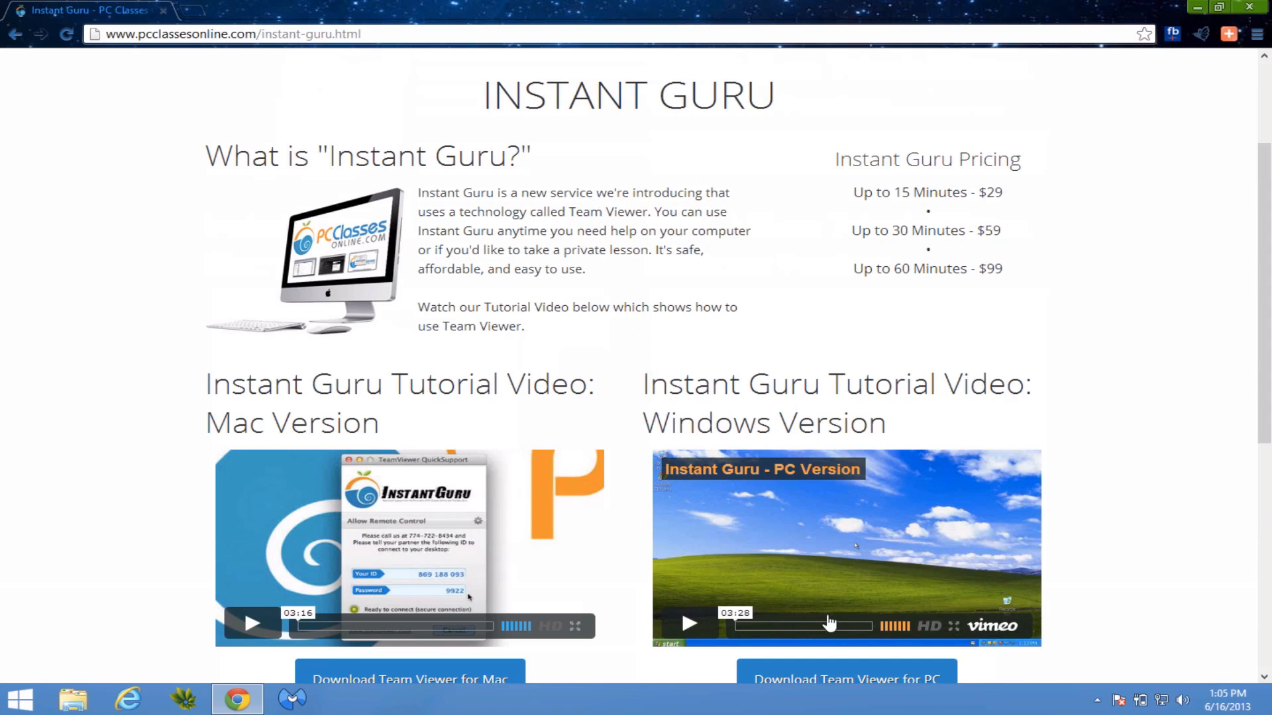
{"action": "mouse_move", "coordinate": [410, 669]}
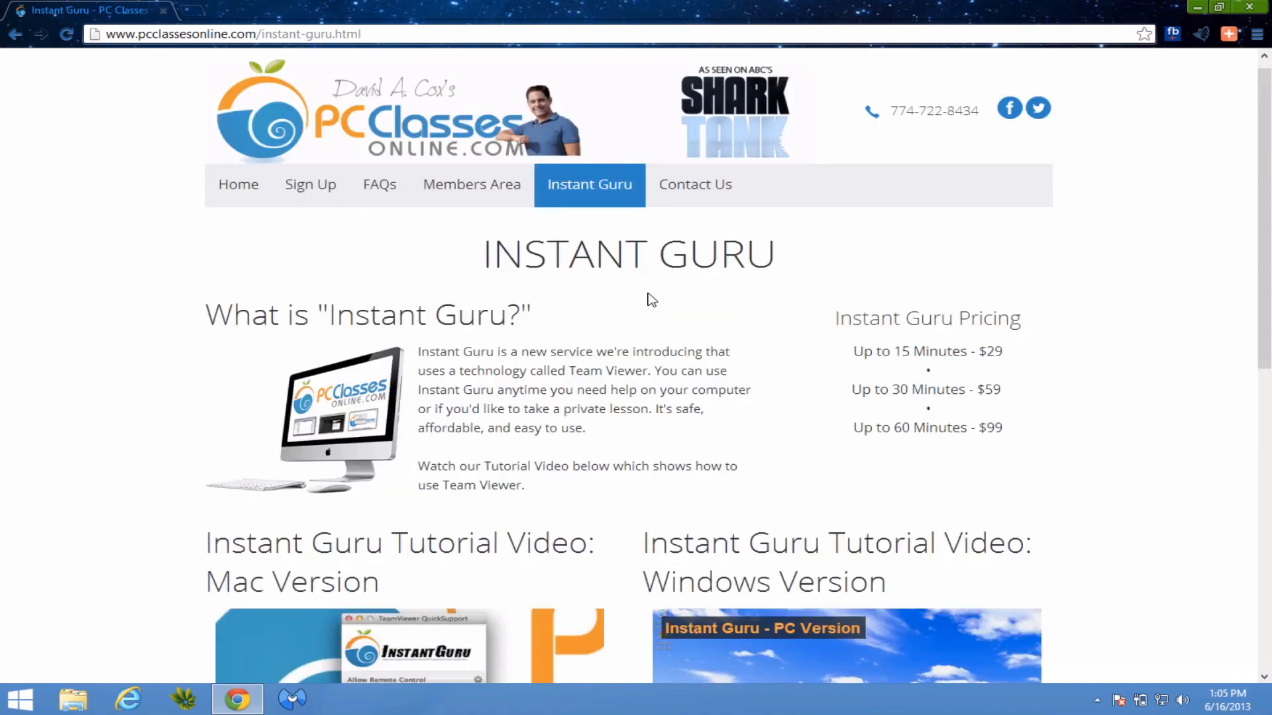
{"action": "scroll", "scroll_direction": "down", "scroll_amount": 3}
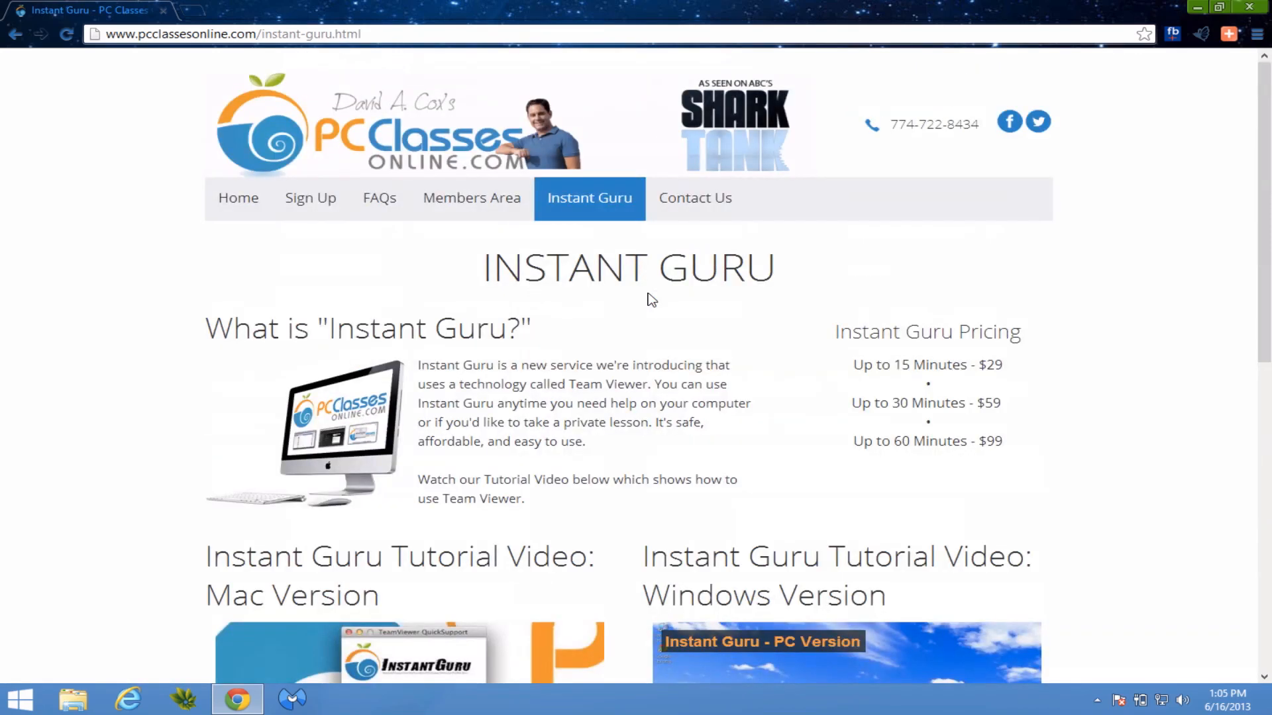
{"action": "mouse_move", "coordinate": [644, 302]}
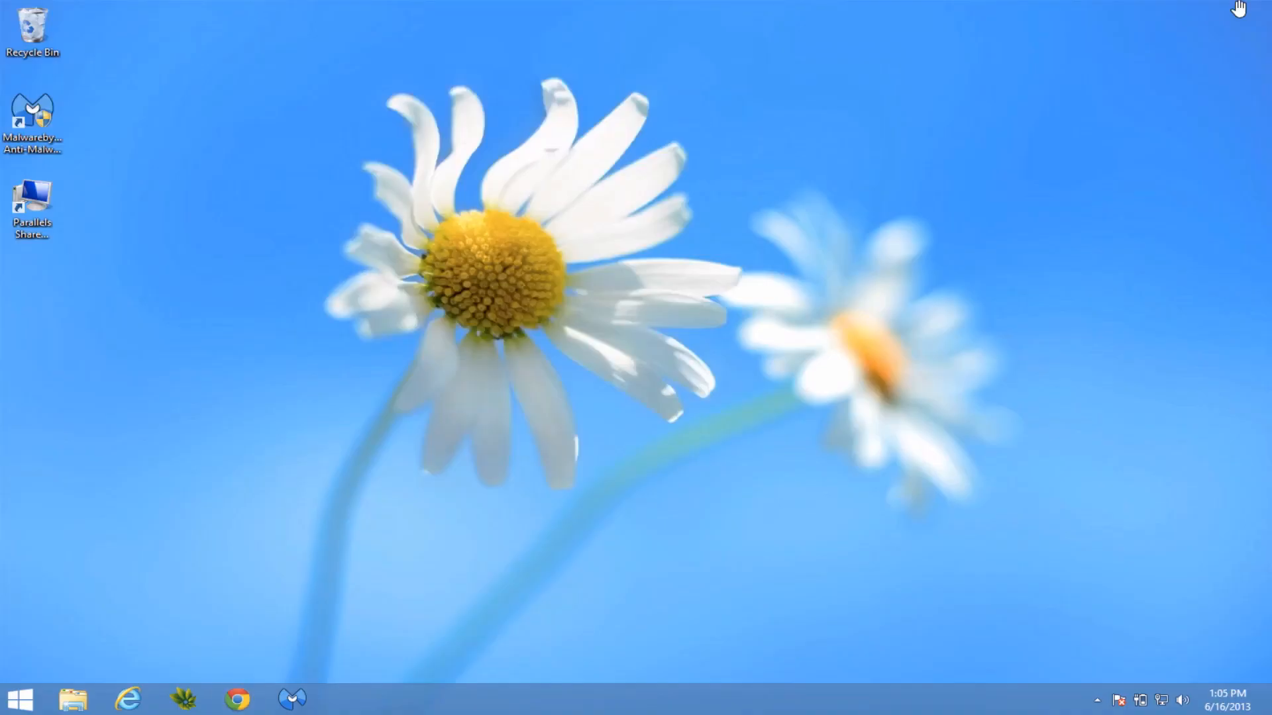
{"action": "mouse_move", "coordinate": [759, 217]}
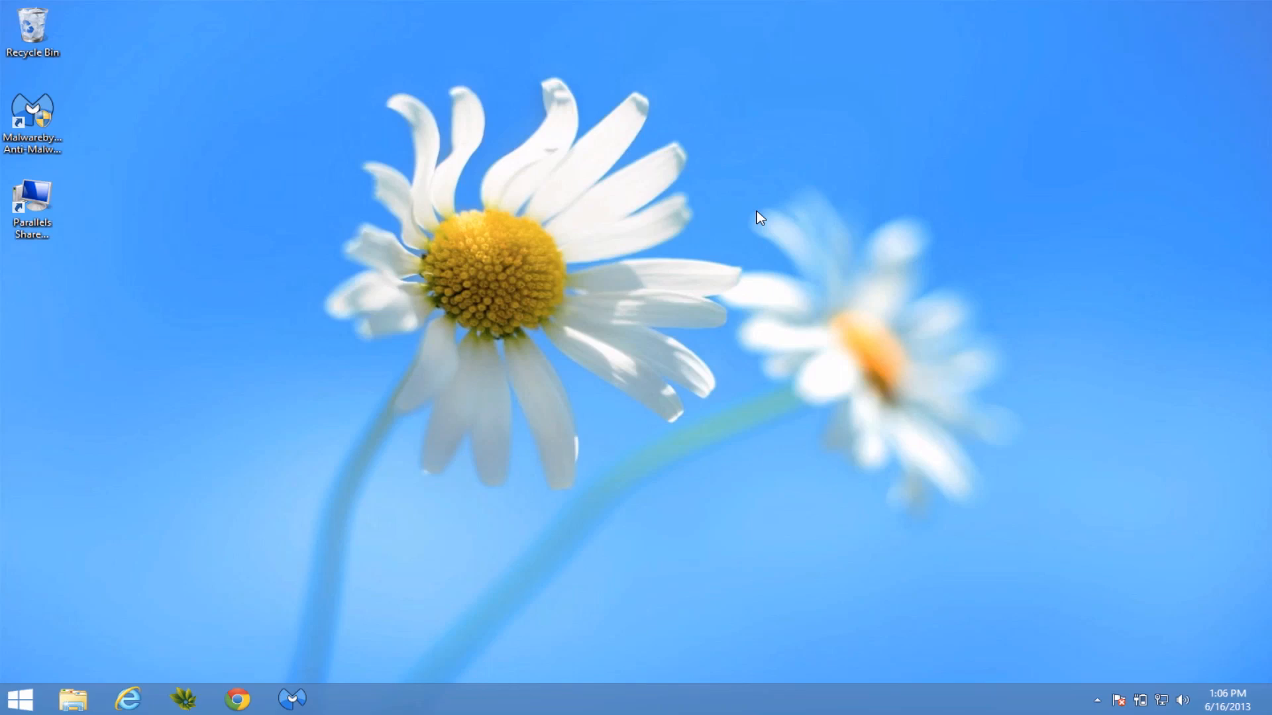
{"action": "mouse_move", "coordinate": [728, 219]}
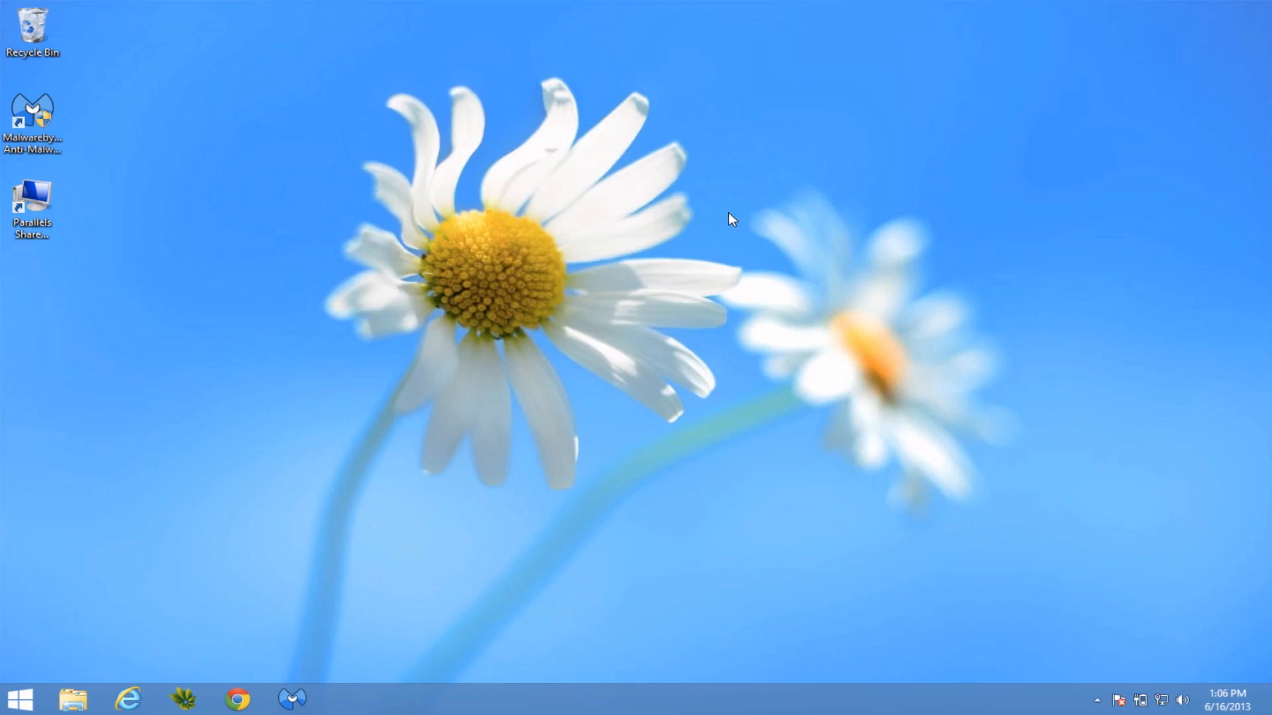
{"action": "mouse_move", "coordinate": [722, 388]}
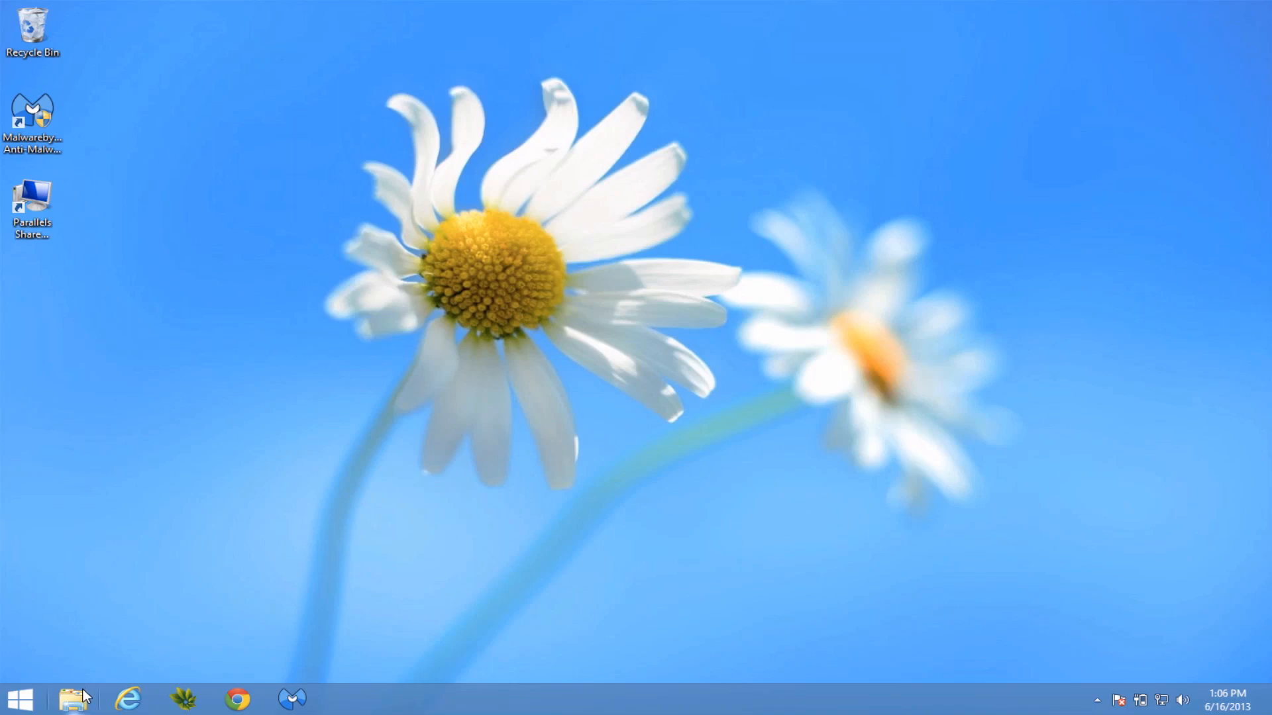
{"action": "mouse_move", "coordinate": [75, 700]}
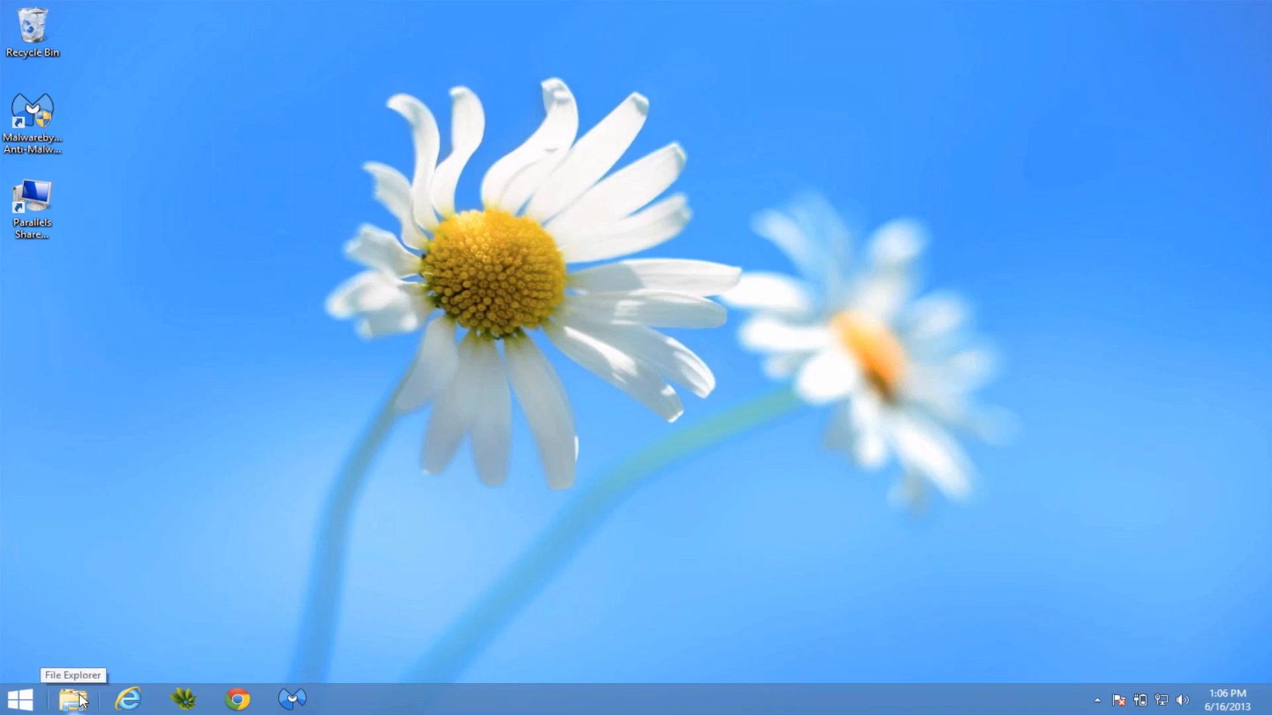
Open File Explorer and point out Downloads, Favorites and Libraries in the navigation pane.
{"action": "left_click", "coordinate": [72, 698]}
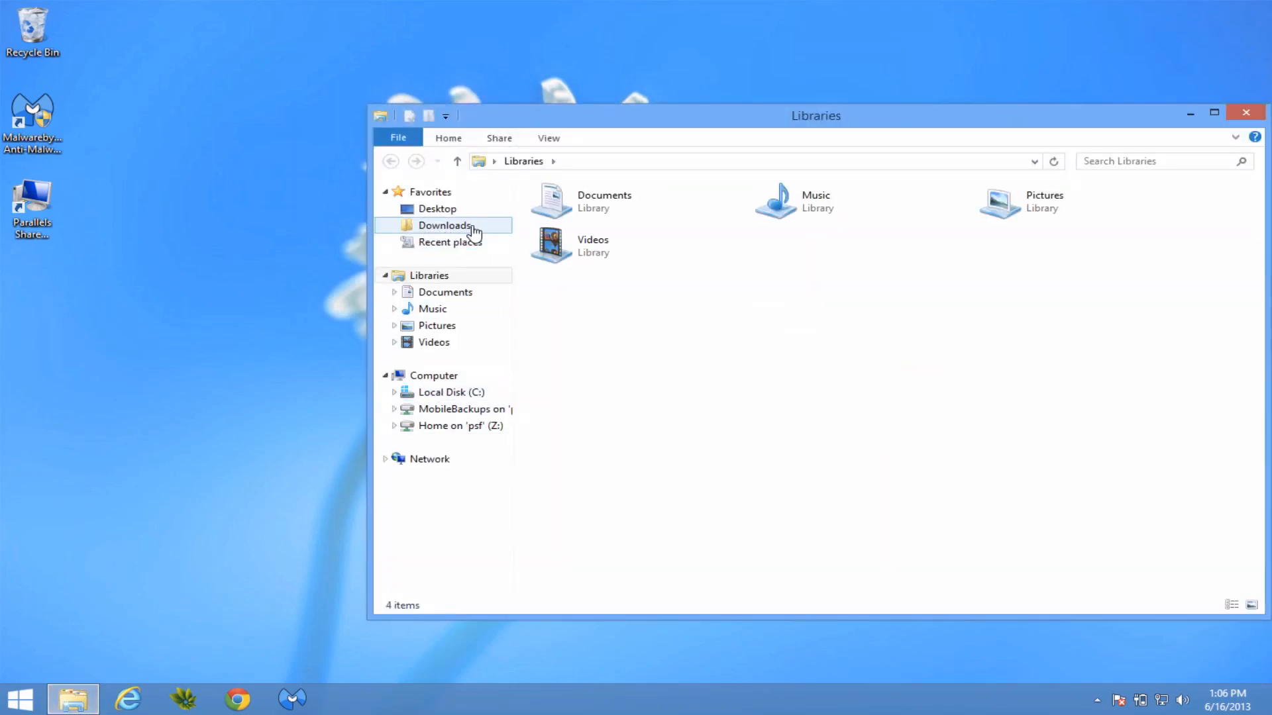
{"action": "left_click", "coordinate": [431, 191]}
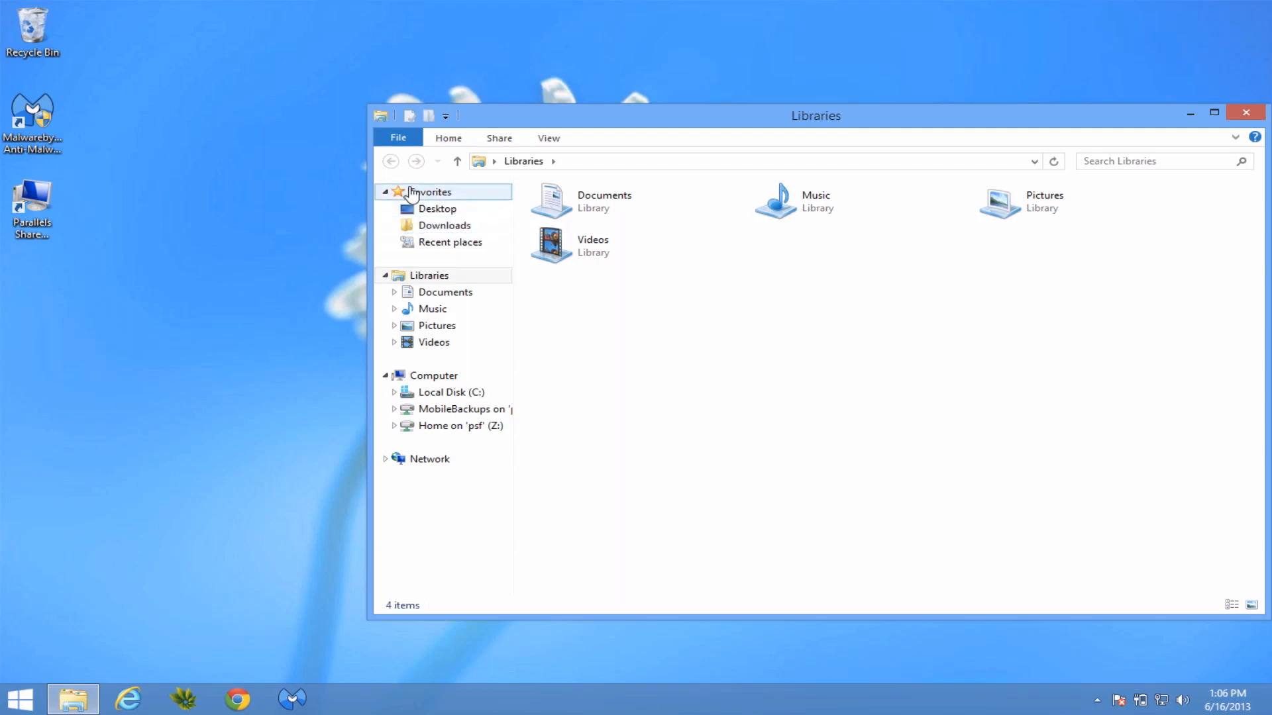
{"action": "left_click", "coordinate": [445, 225]}
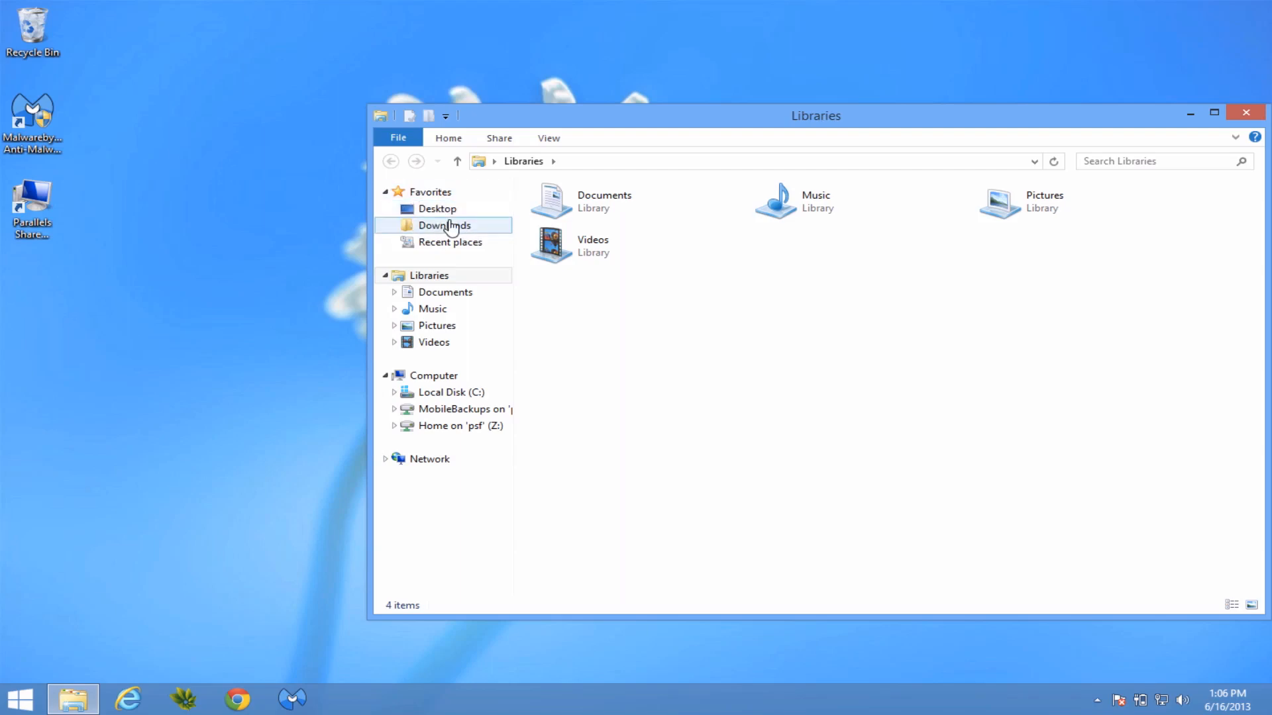
{"action": "left_click", "coordinate": [429, 275]}
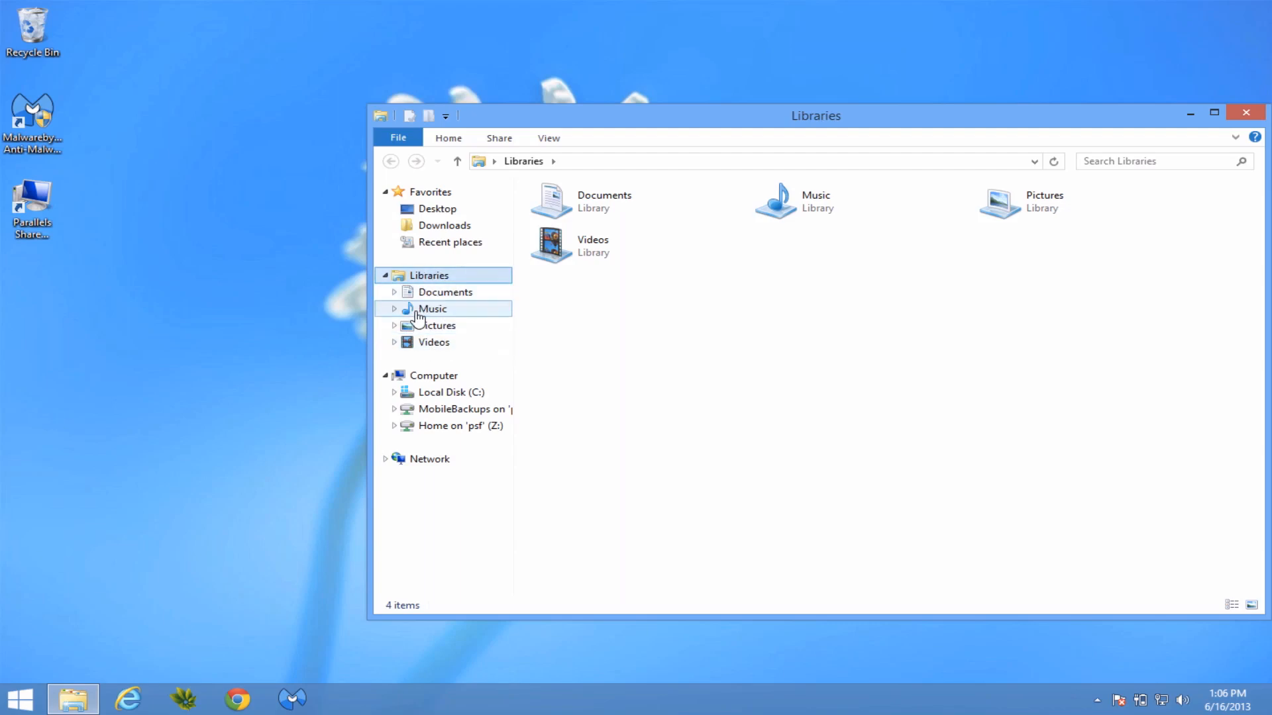
{"action": "left_click", "coordinate": [393, 292]}
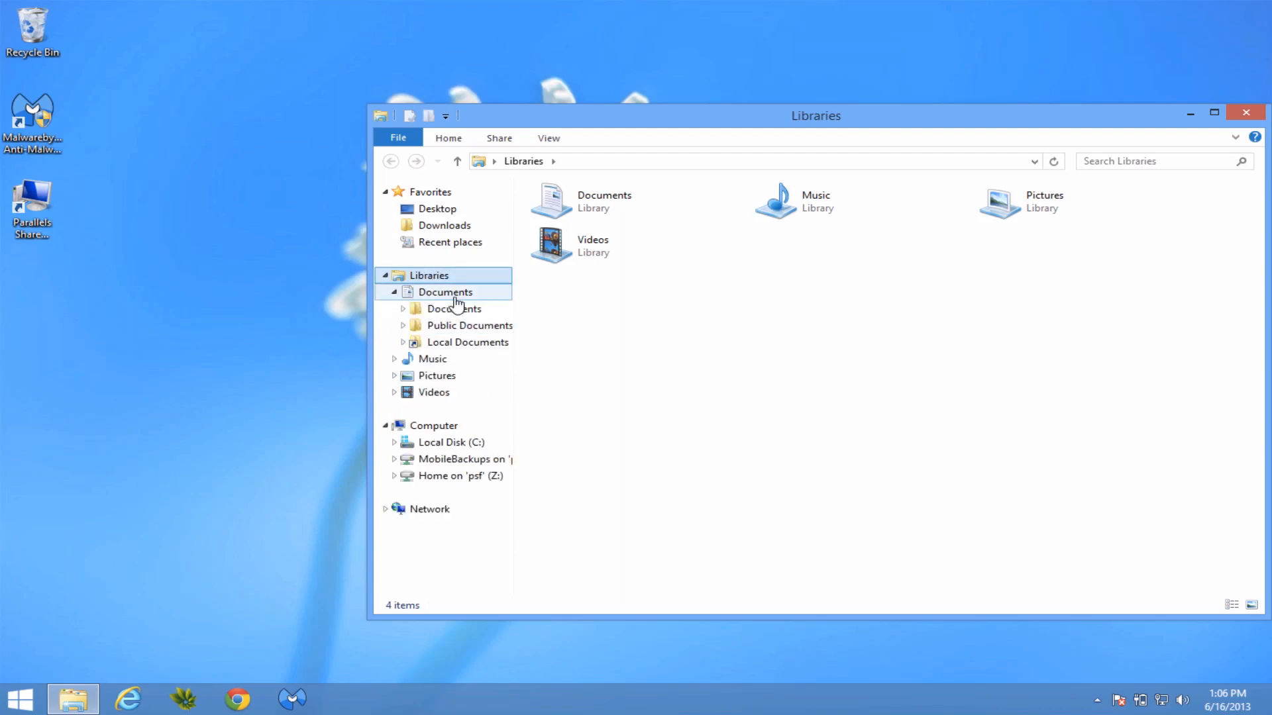
{"action": "left_click", "coordinate": [387, 292]}
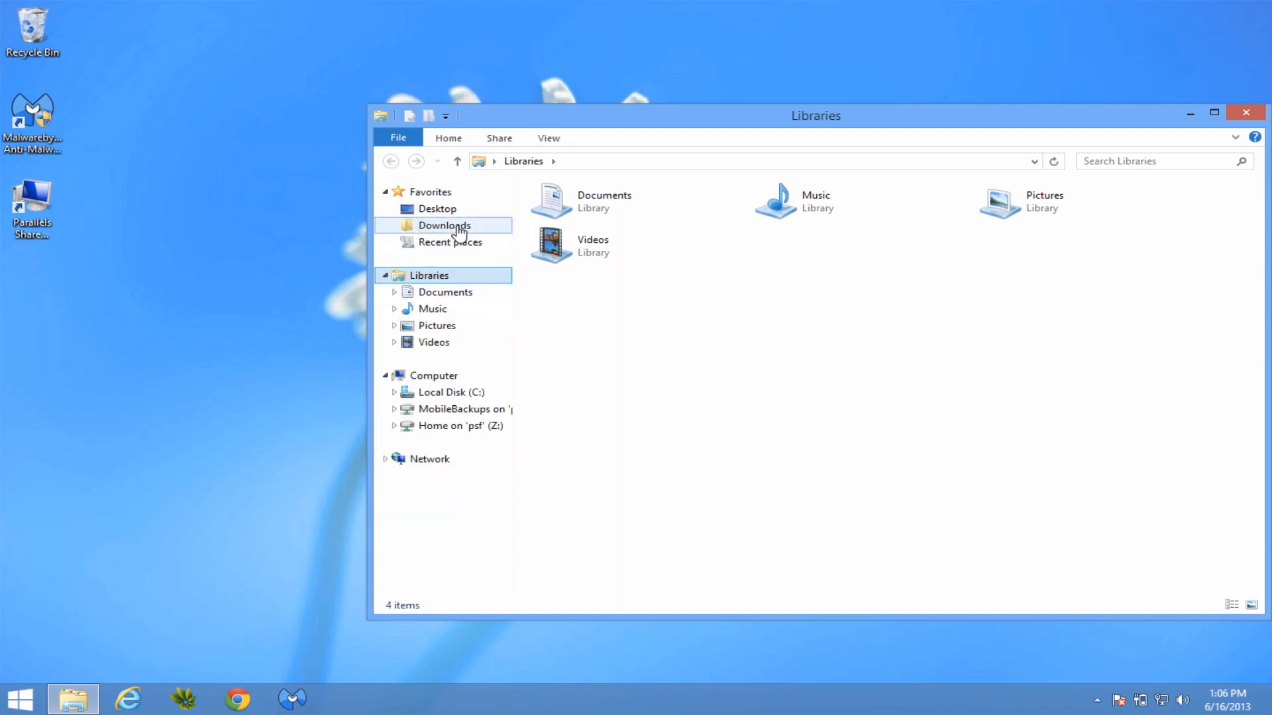
Send the Downloads favorite to the desktop as a shortcut via its right-click menu.
{"action": "right_click", "coordinate": [443, 225]}
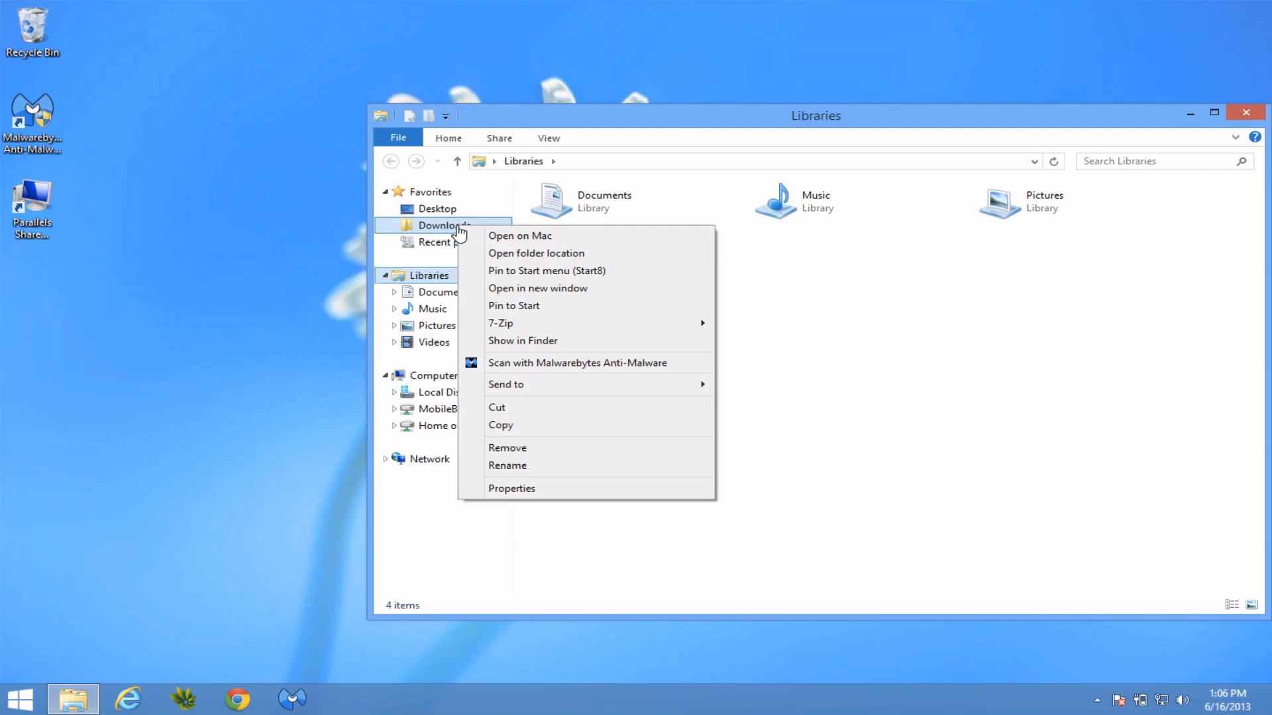
{"action": "mouse_move", "coordinate": [506, 384]}
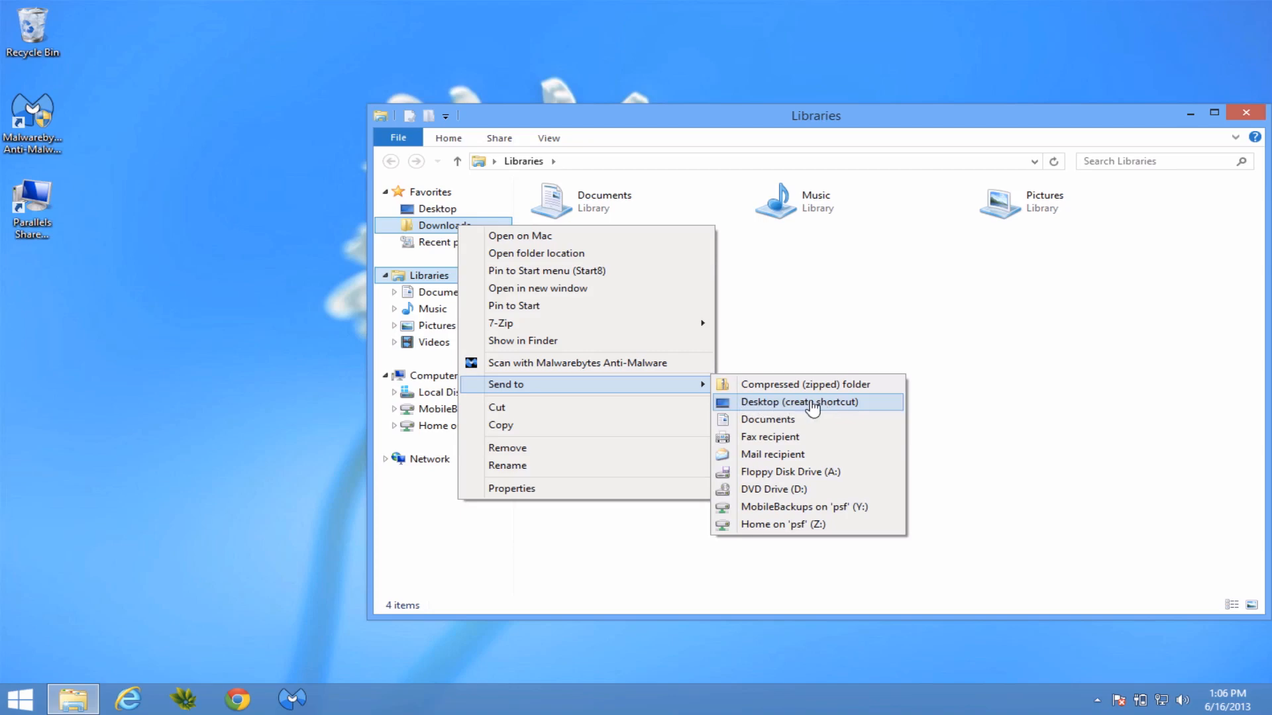
{"action": "left_click", "coordinate": [799, 401]}
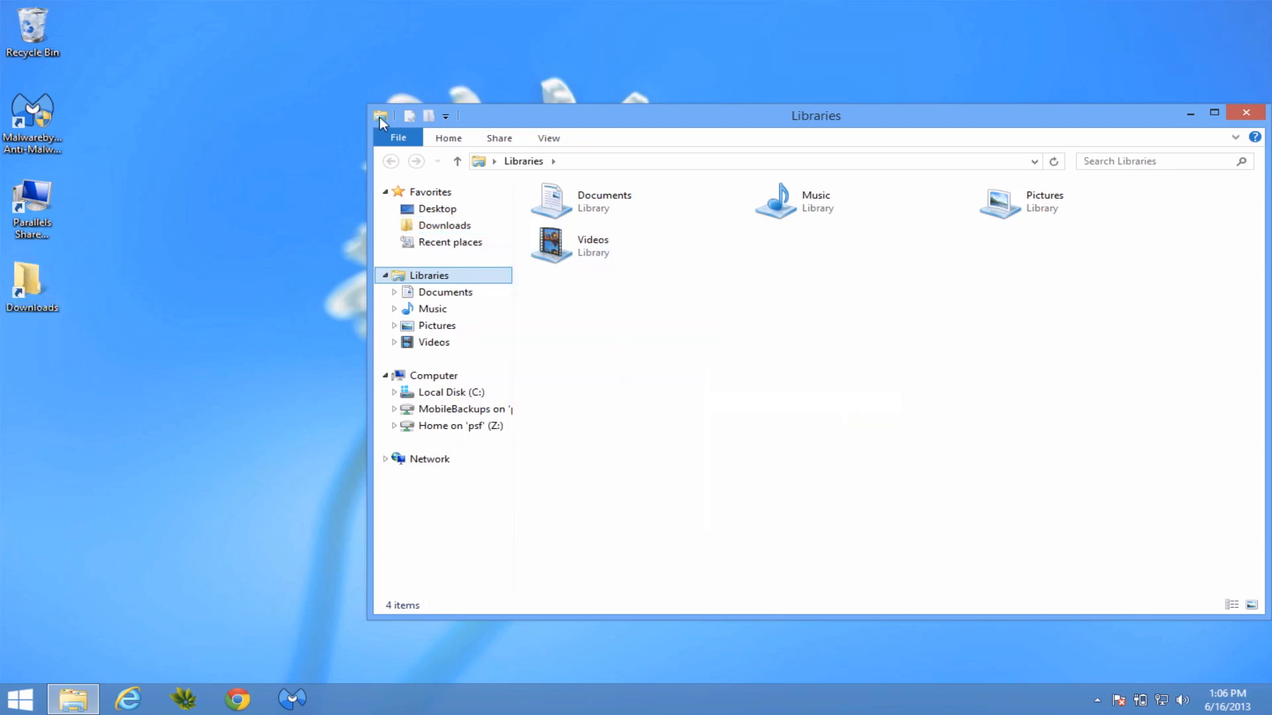
Minimize Libraries, open Downloads from the new desktop shortcut, then close that window.
{"action": "left_click", "coordinate": [1246, 112]}
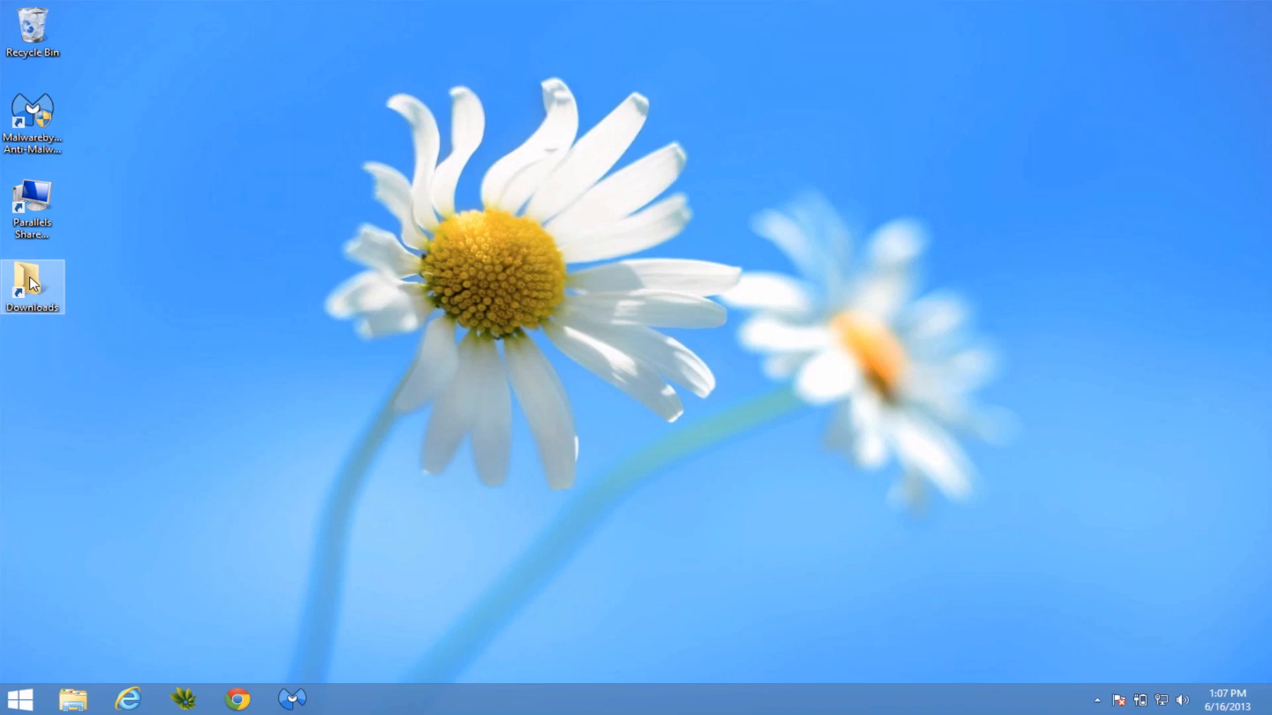
{"action": "double_click", "coordinate": [32, 284]}
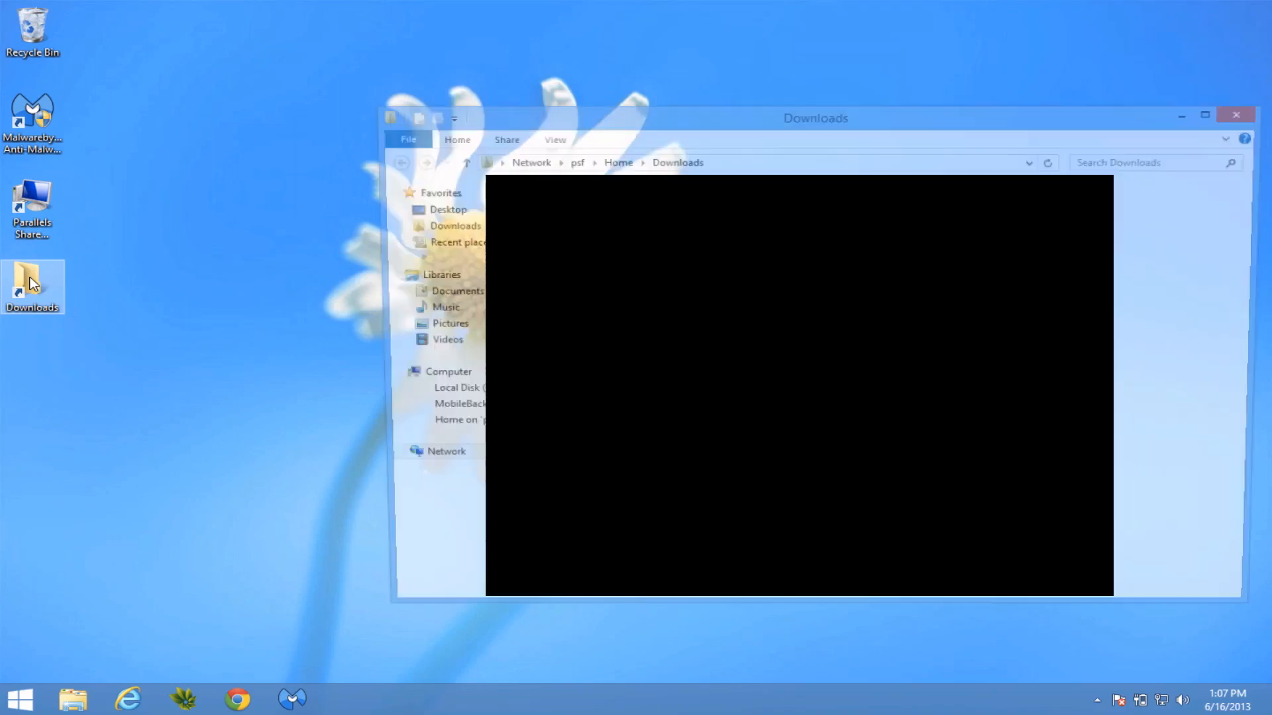
{"action": "left_click", "coordinate": [1236, 118]}
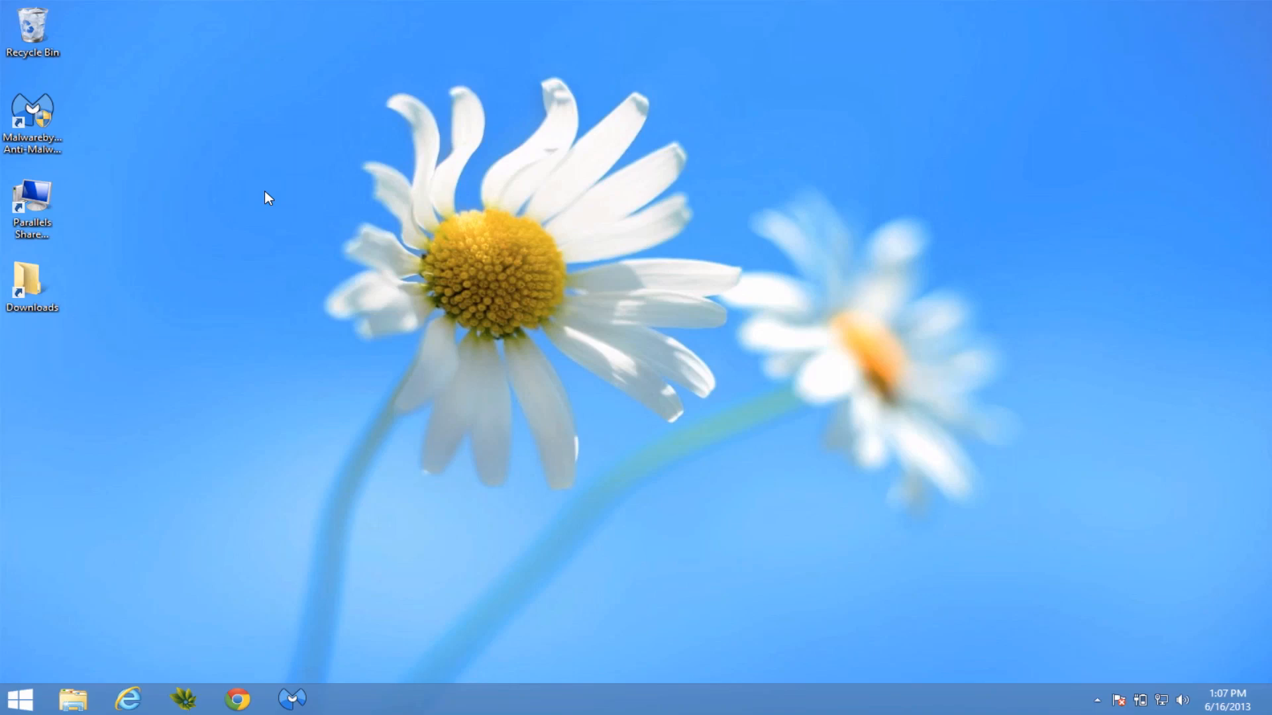
{"action": "mouse_move", "coordinate": [7, 687]}
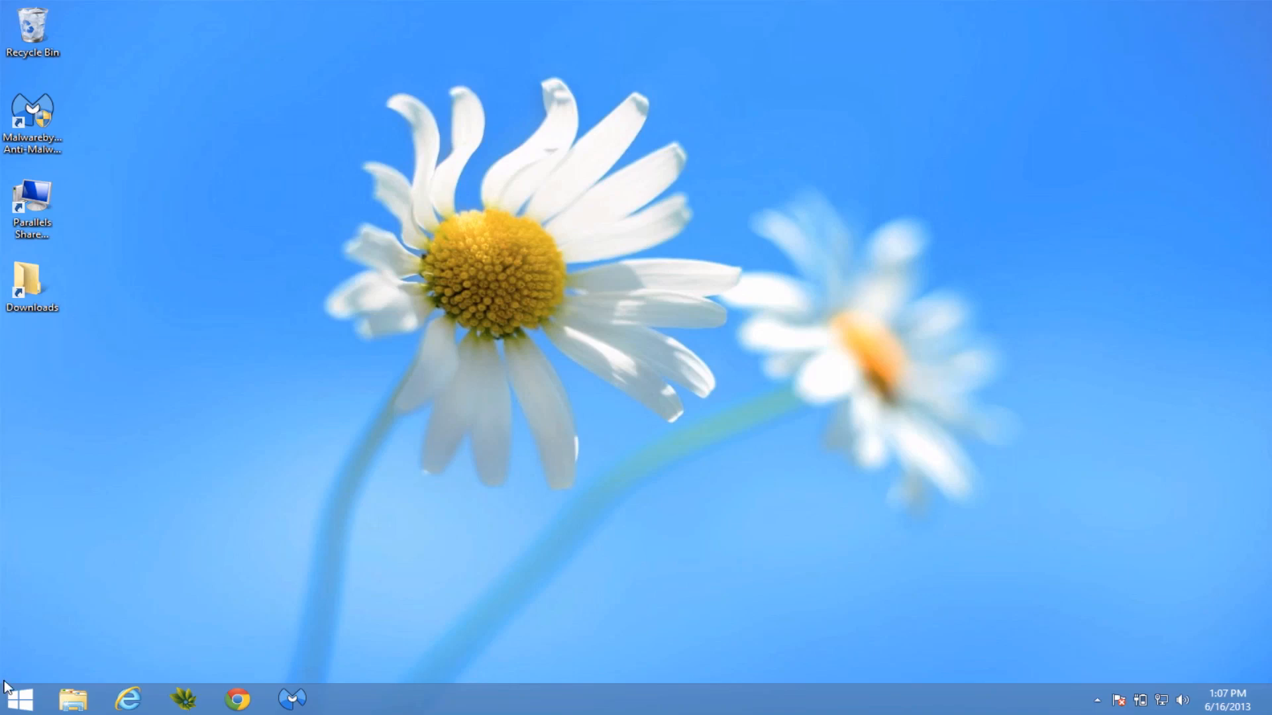
Switch from the Start8 classic menu to the Windows 8 Start screen.
{"action": "left_click", "coordinate": [16, 698]}
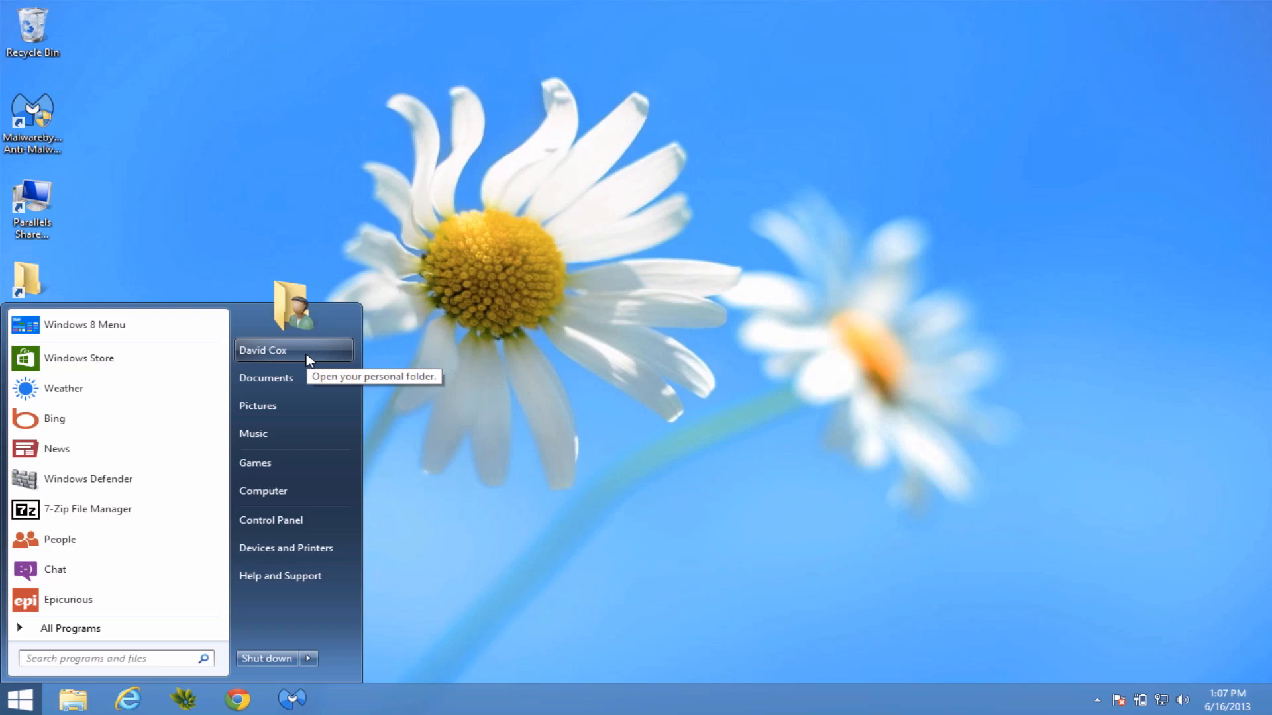
{"action": "mouse_move", "coordinate": [84, 325]}
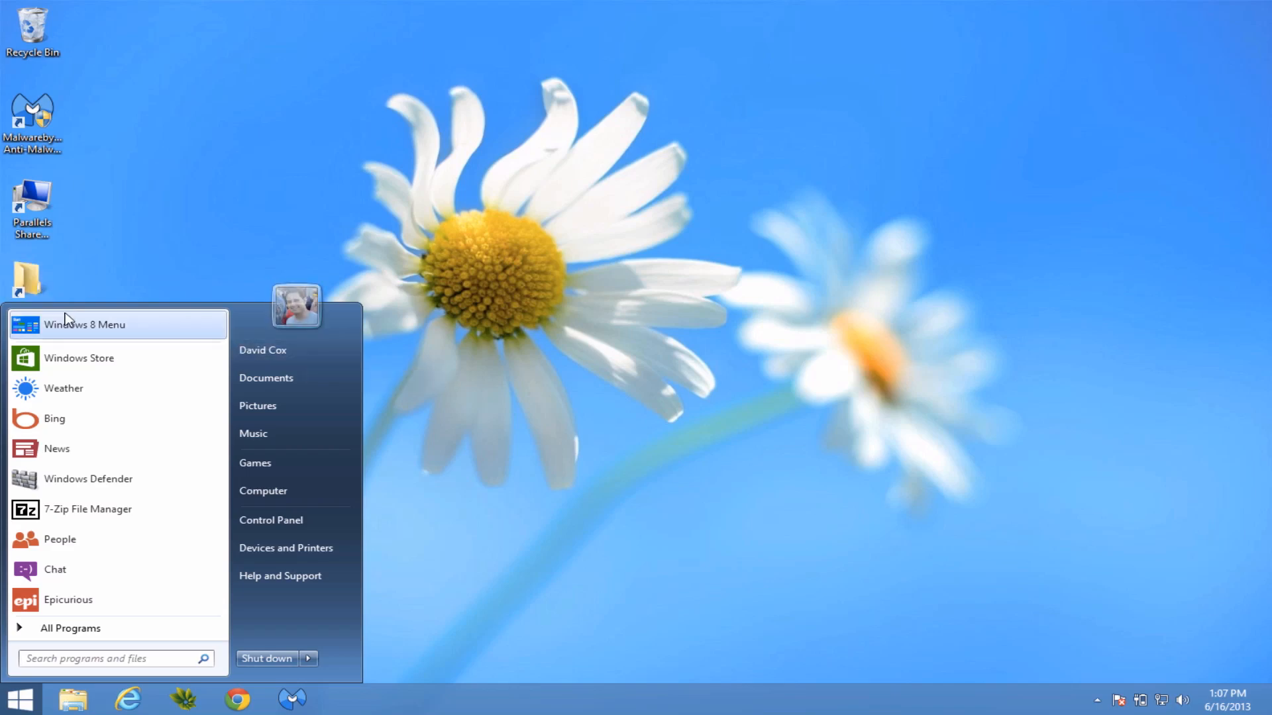
{"action": "left_click", "coordinate": [83, 325]}
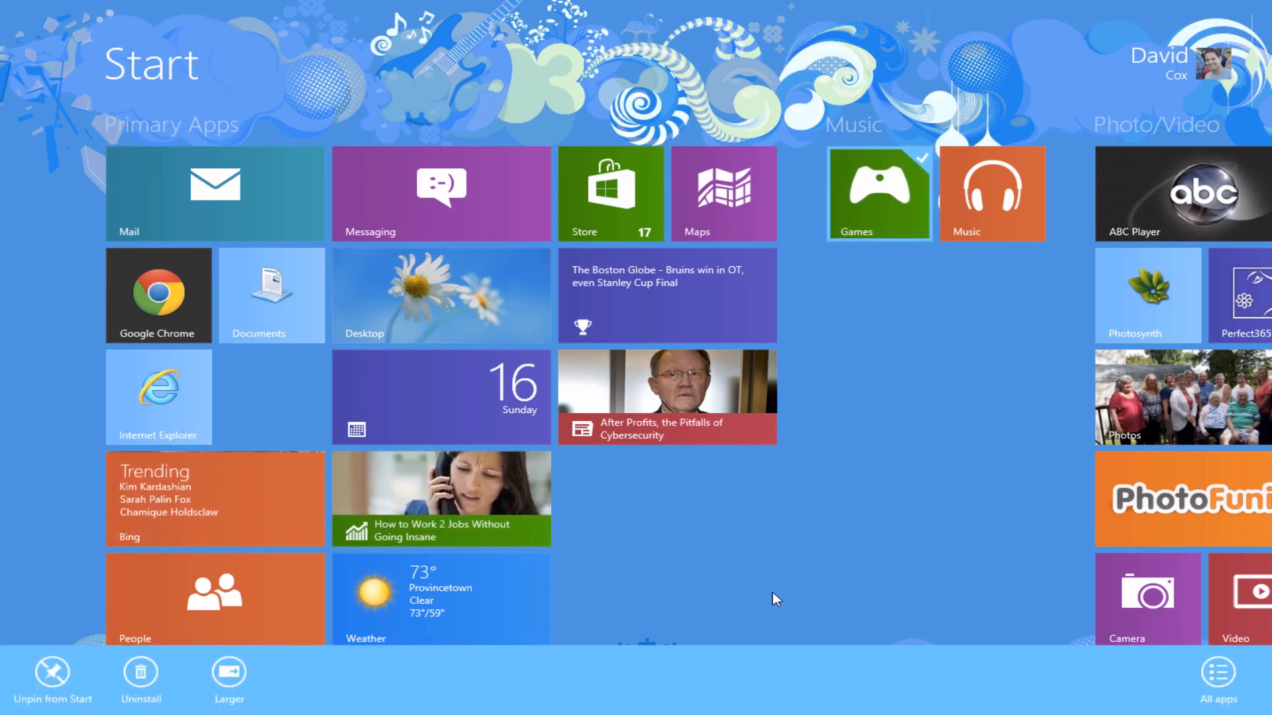
{"action": "mouse_move", "coordinate": [47, 674]}
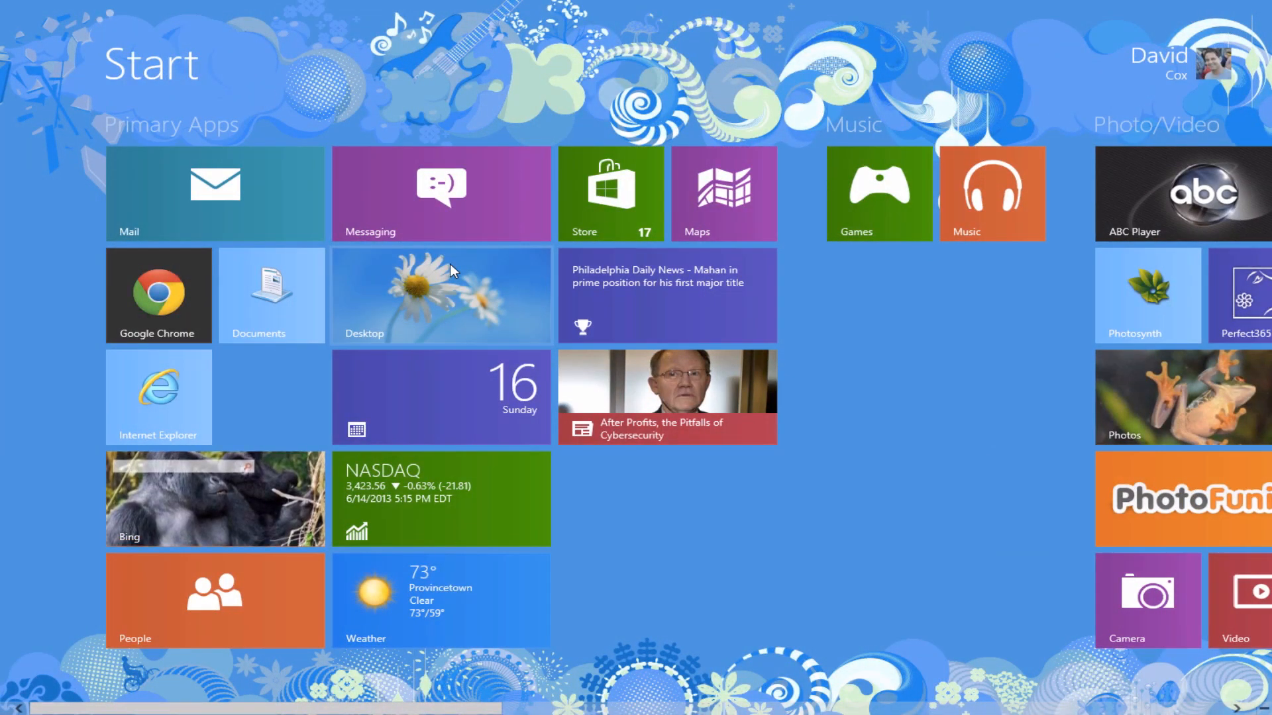
{"action": "mouse_move", "coordinate": [707, 281]}
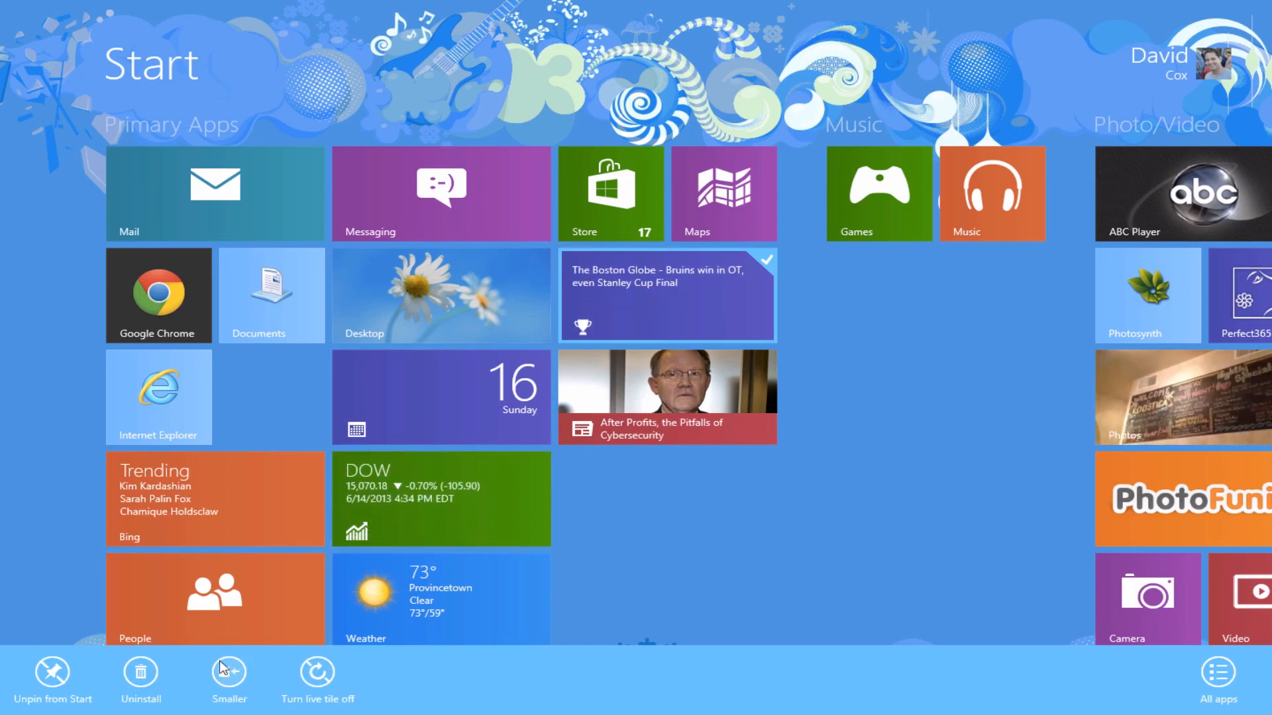
Resize the wide sports headlines tile to Smaller via the app bar.
{"action": "left_click", "coordinate": [230, 672]}
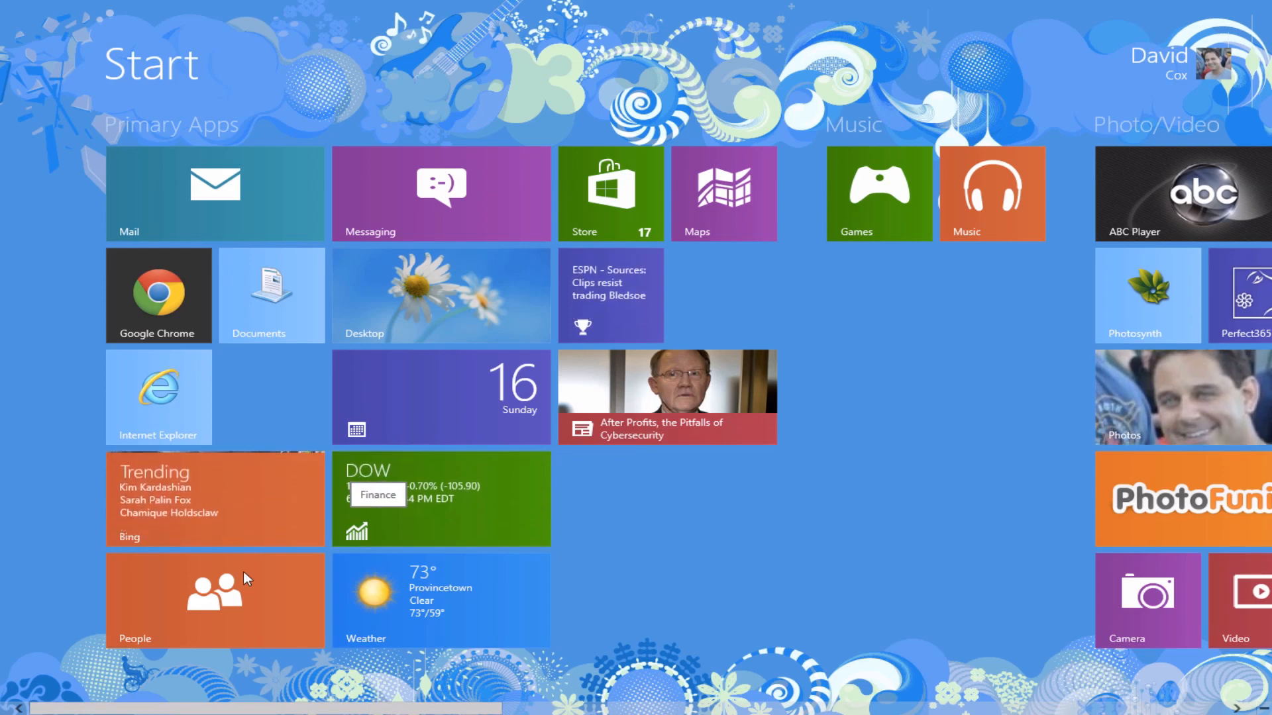
{"action": "mouse_move", "coordinate": [210, 587]}
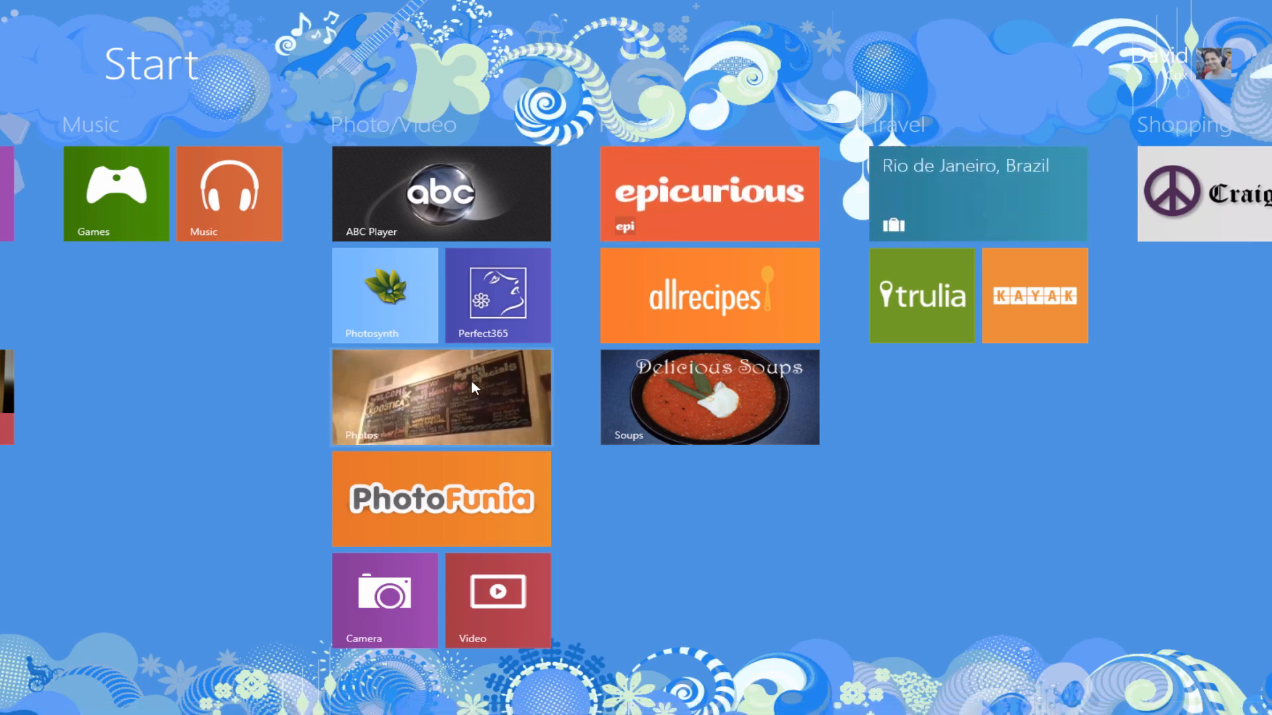
{"action": "scroll", "scroll_direction": "left", "scroll_amount": 3}
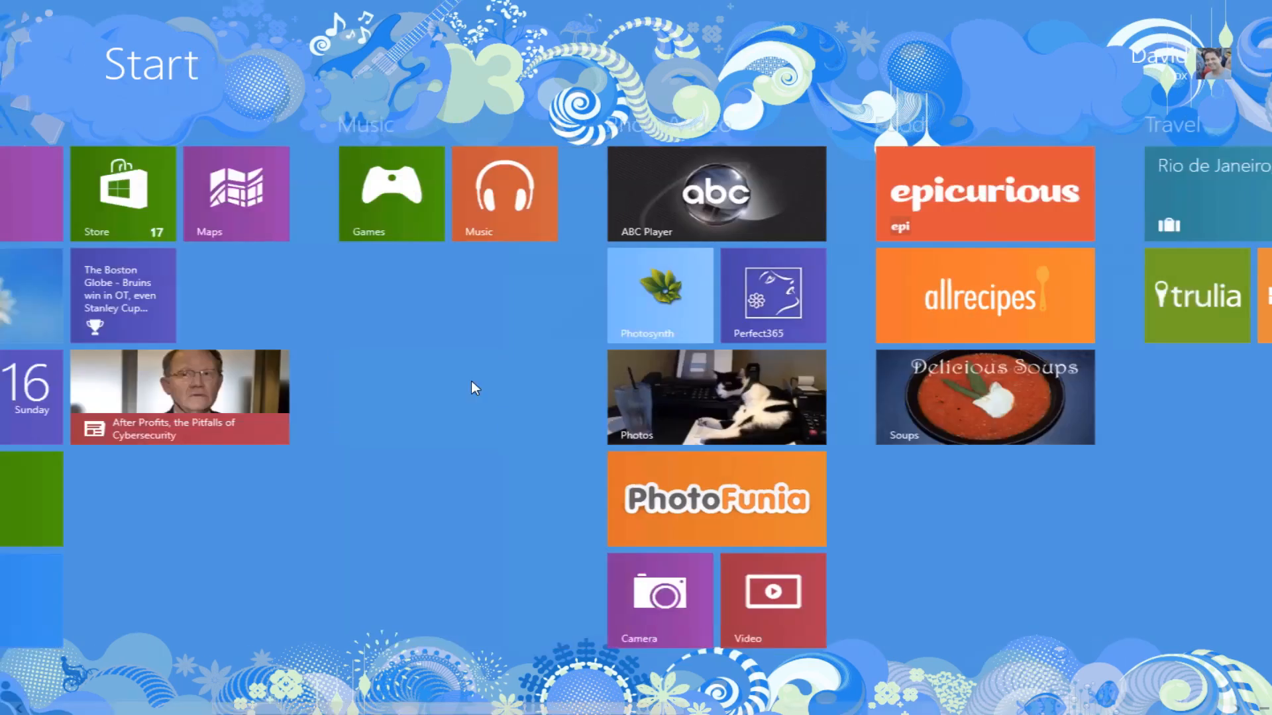
{"action": "scroll", "scroll_direction": "left", "scroll_amount": 3}
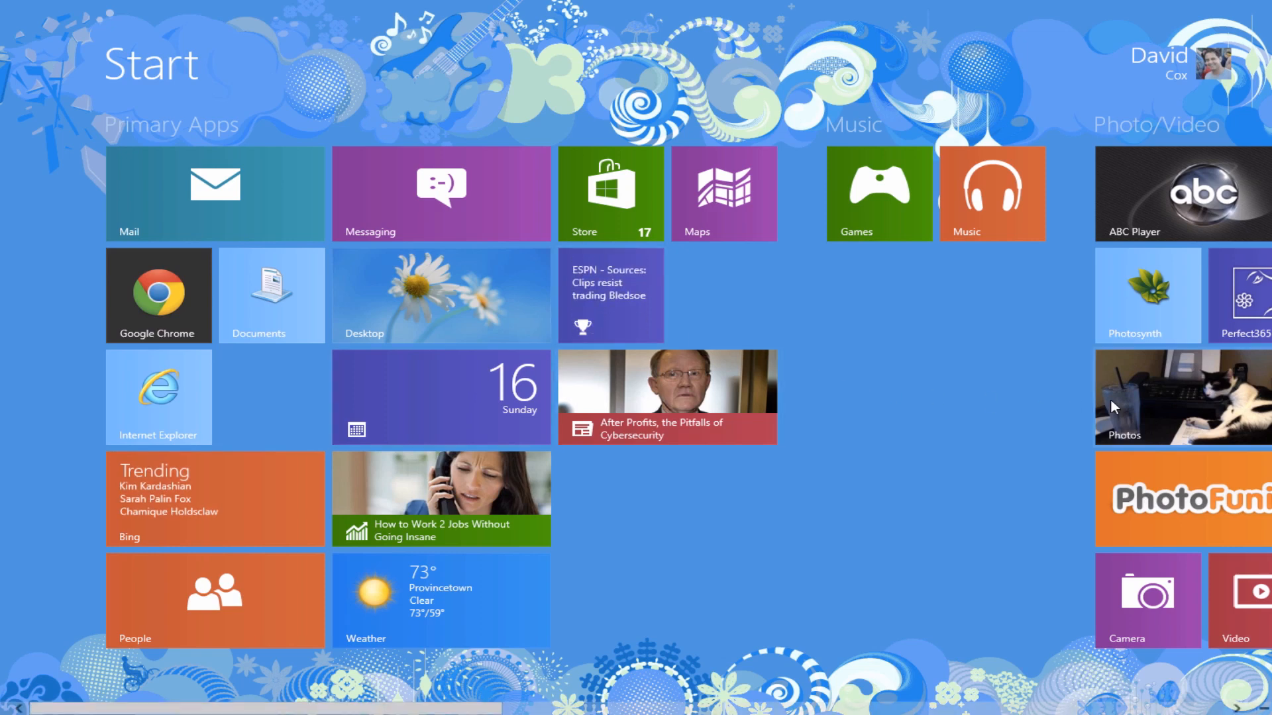
{"action": "mouse_move", "coordinate": [1142, 381]}
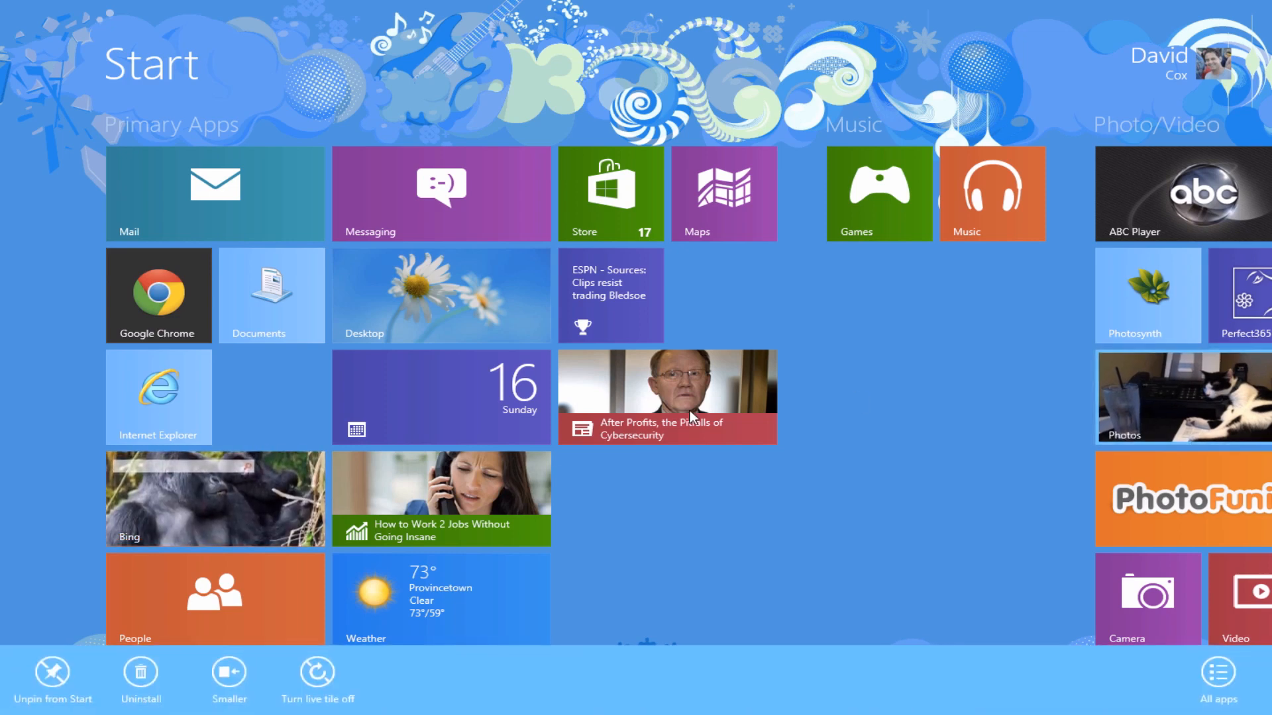
{"action": "mouse_move", "coordinate": [361, 669]}
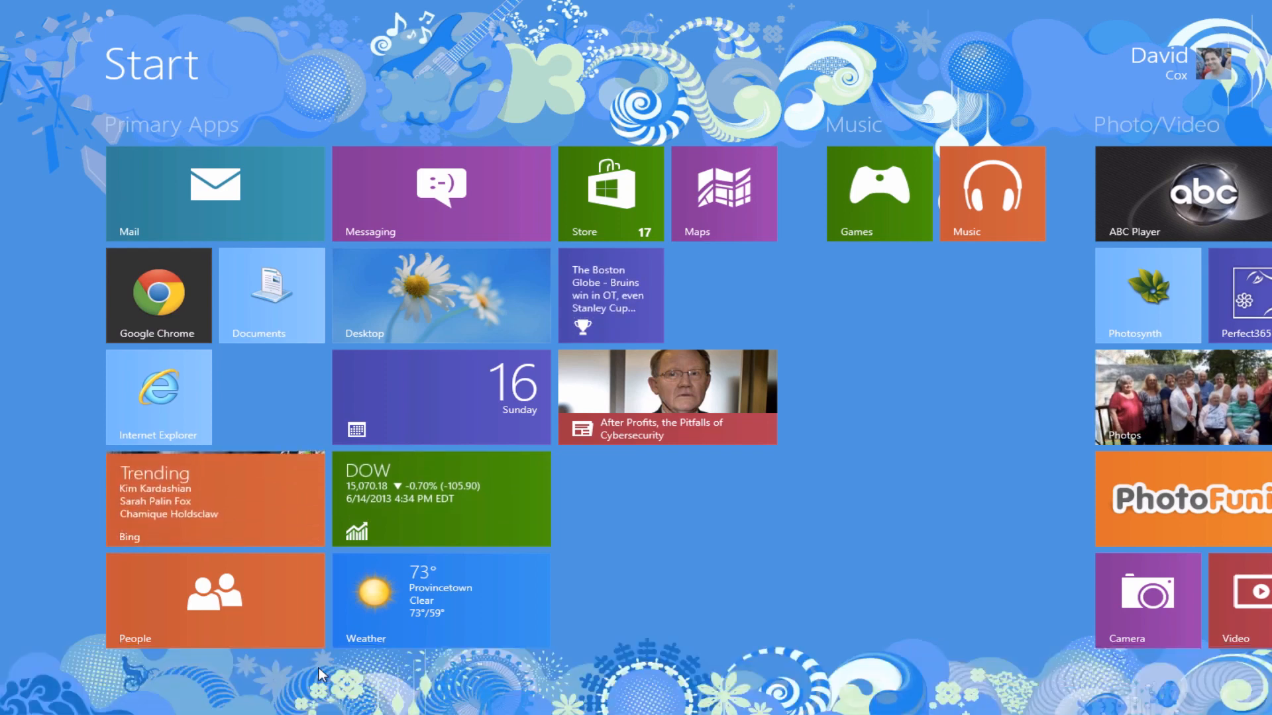
Scroll the Start screen right toward the Photo/Video and Food tiles.
{"action": "scroll", "scroll_direction": "right", "scroll_amount": 3}
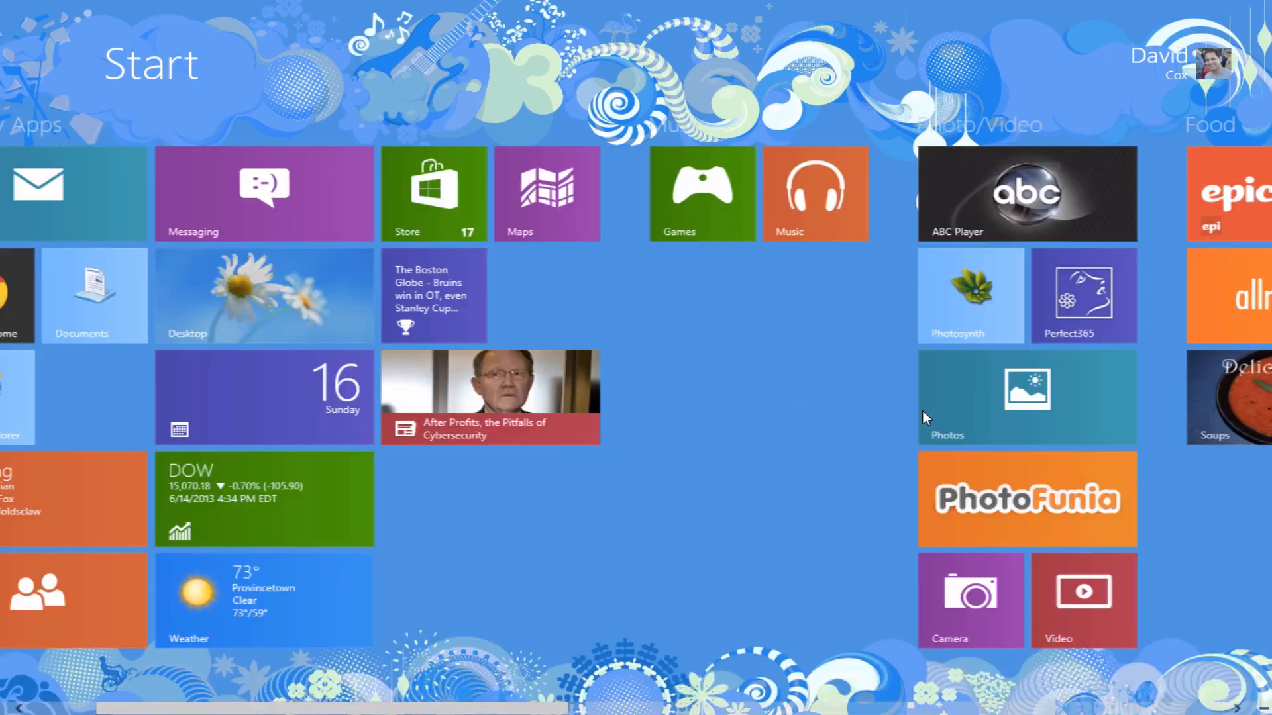
{"action": "scroll", "scroll_direction": "right", "scroll_amount": 3}
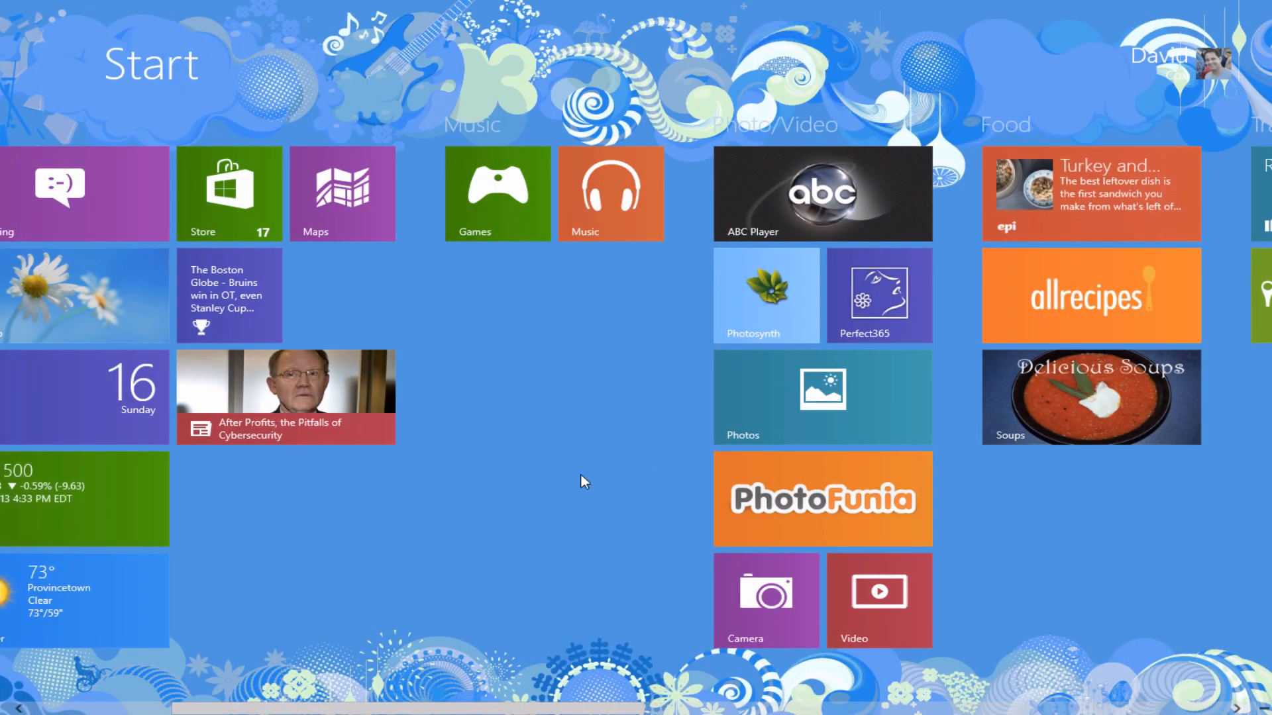